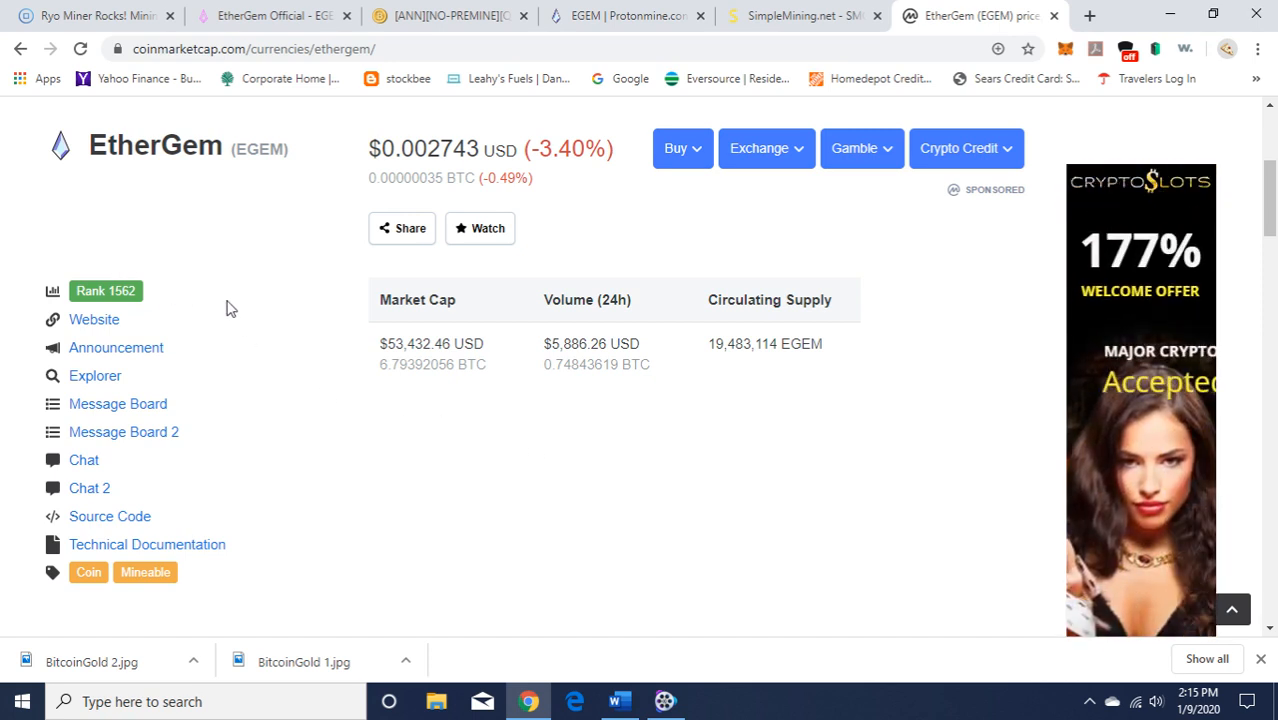
pyautogui.moveTo(592, 500)
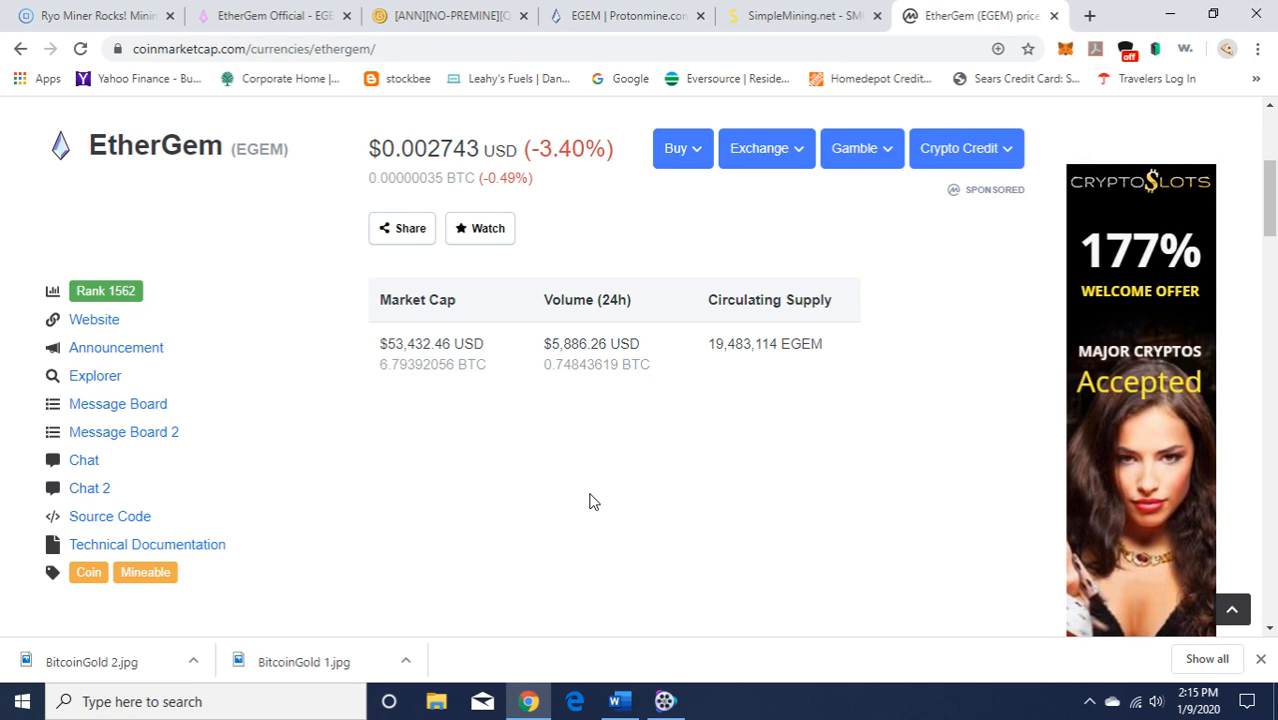
pyautogui.moveTo(674, 480)
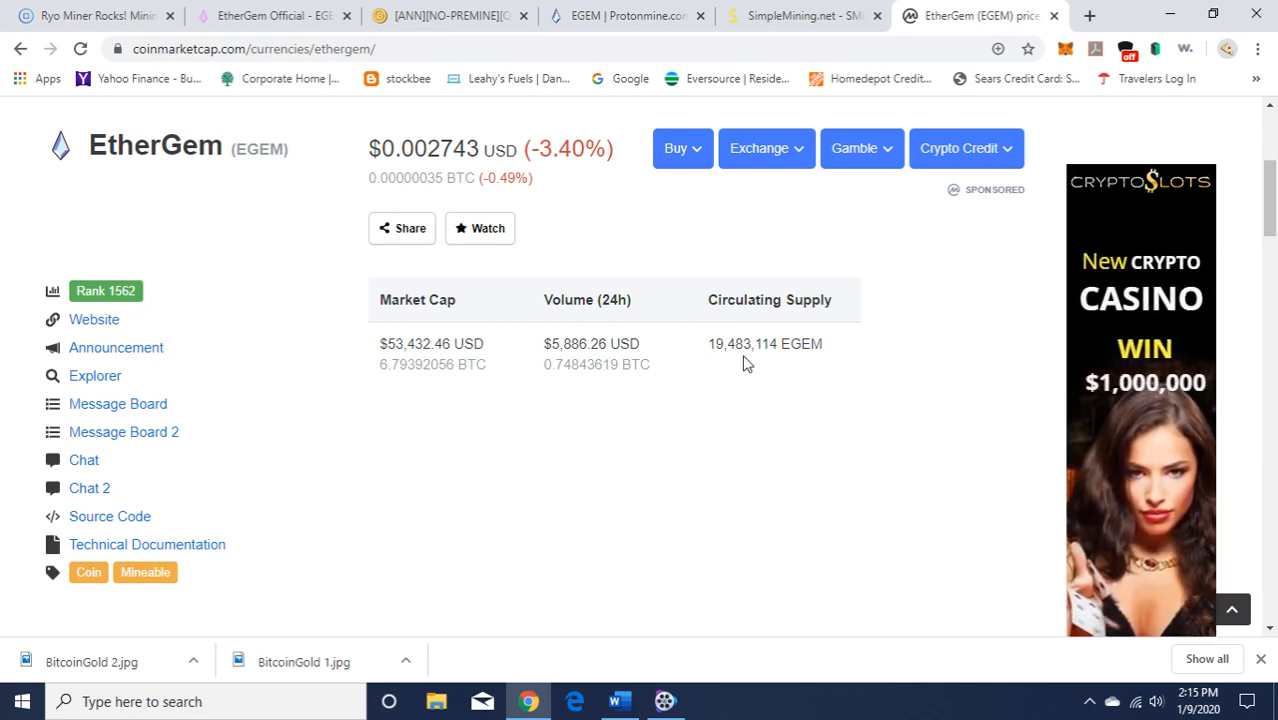
pyautogui.moveTo(792, 350)
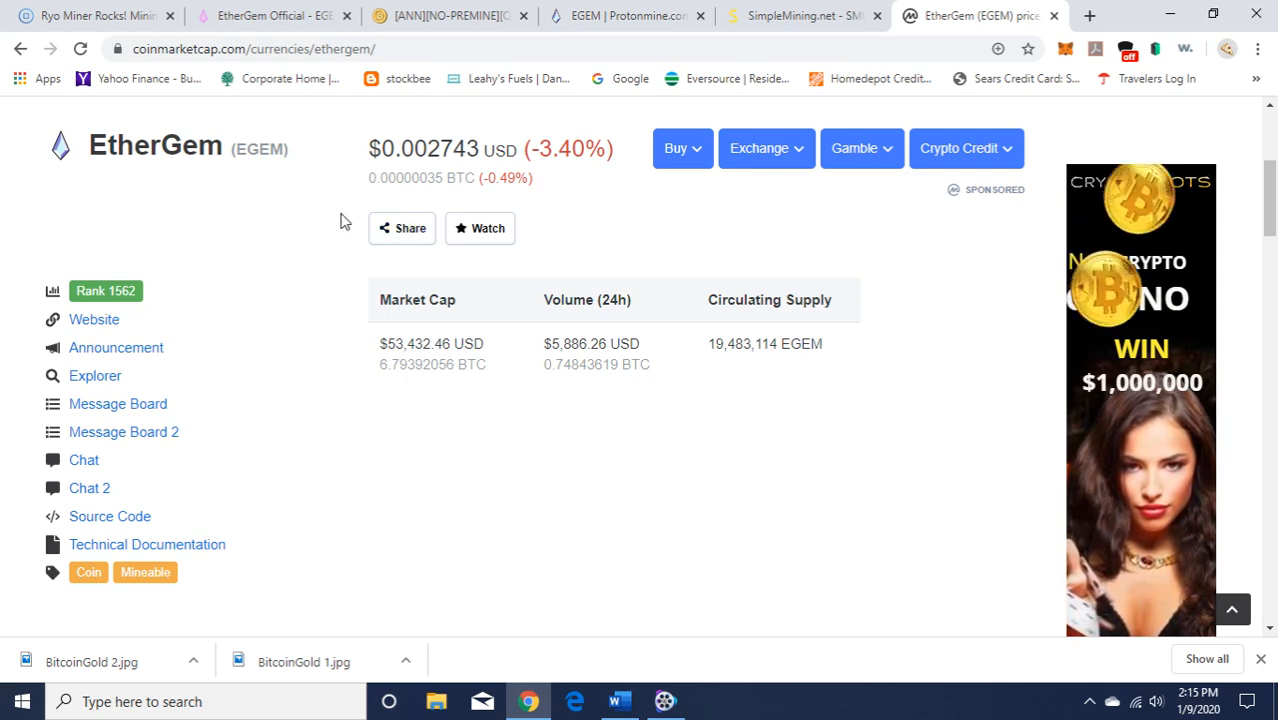
pyautogui.moveTo(272, 24)
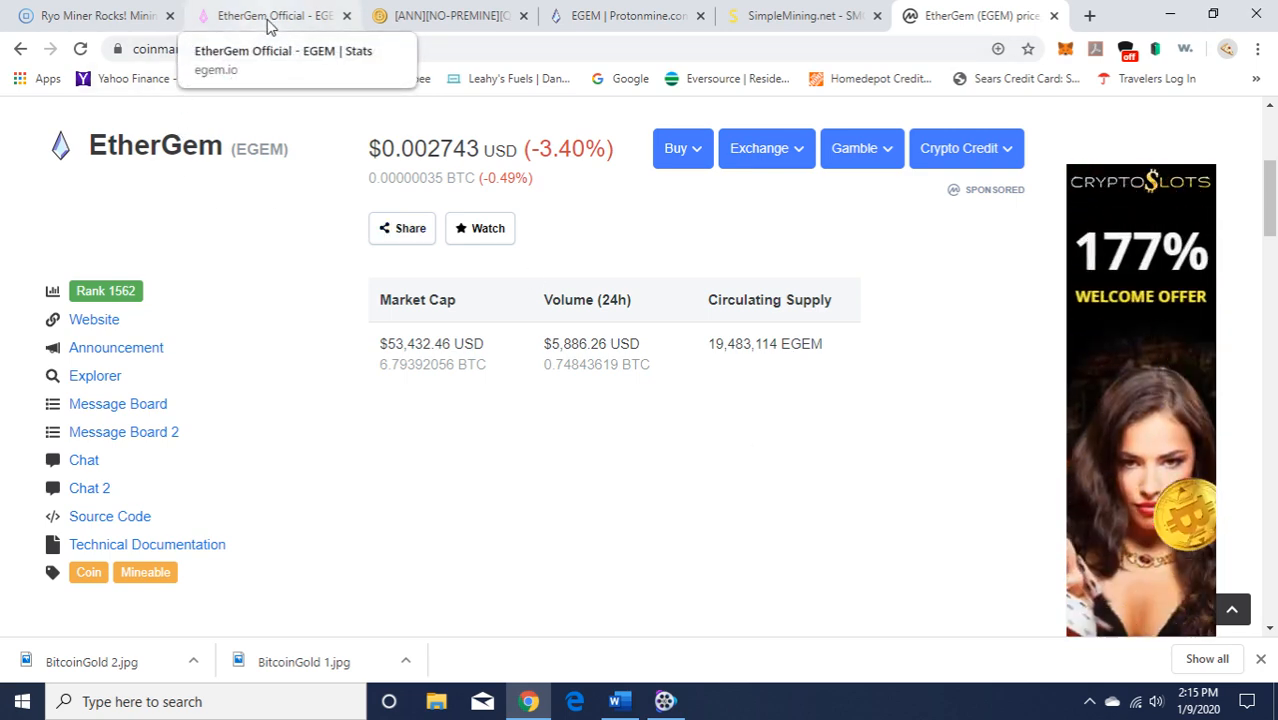
# Switch to the egem.io site and scroll down to the What is Sapphire overview
pyautogui.click(270, 16)
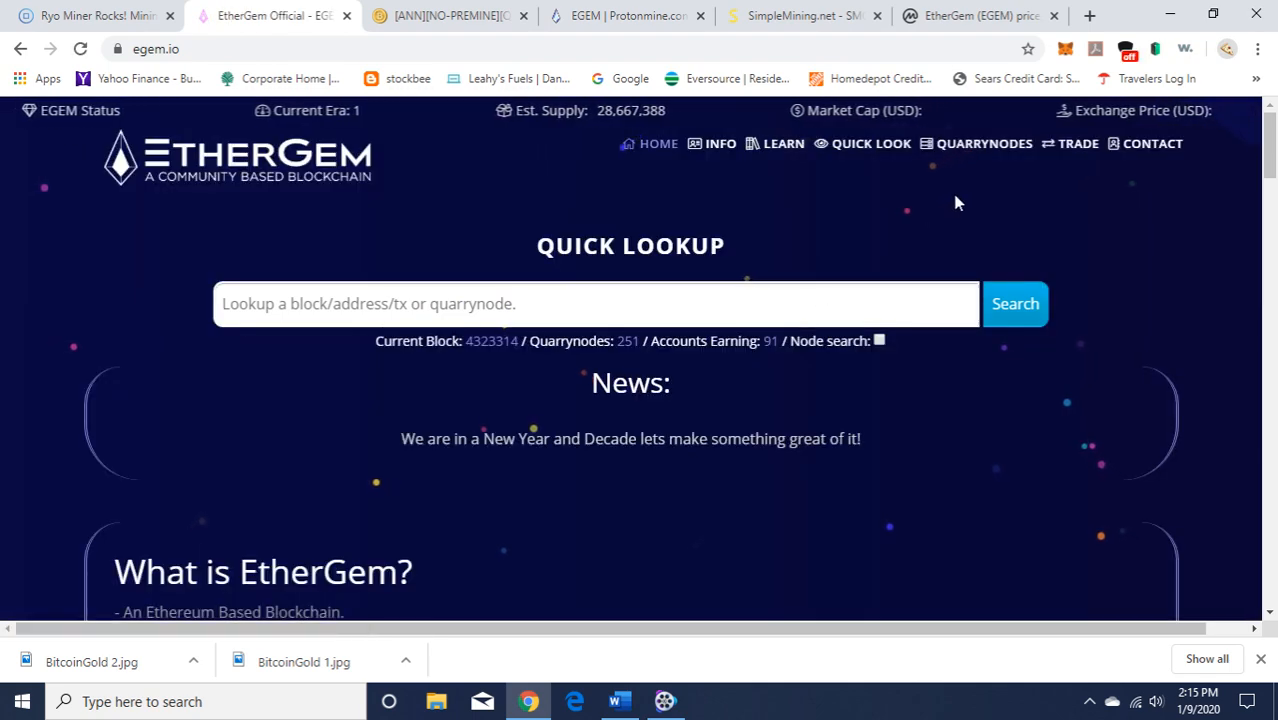
pyautogui.scroll(-3)
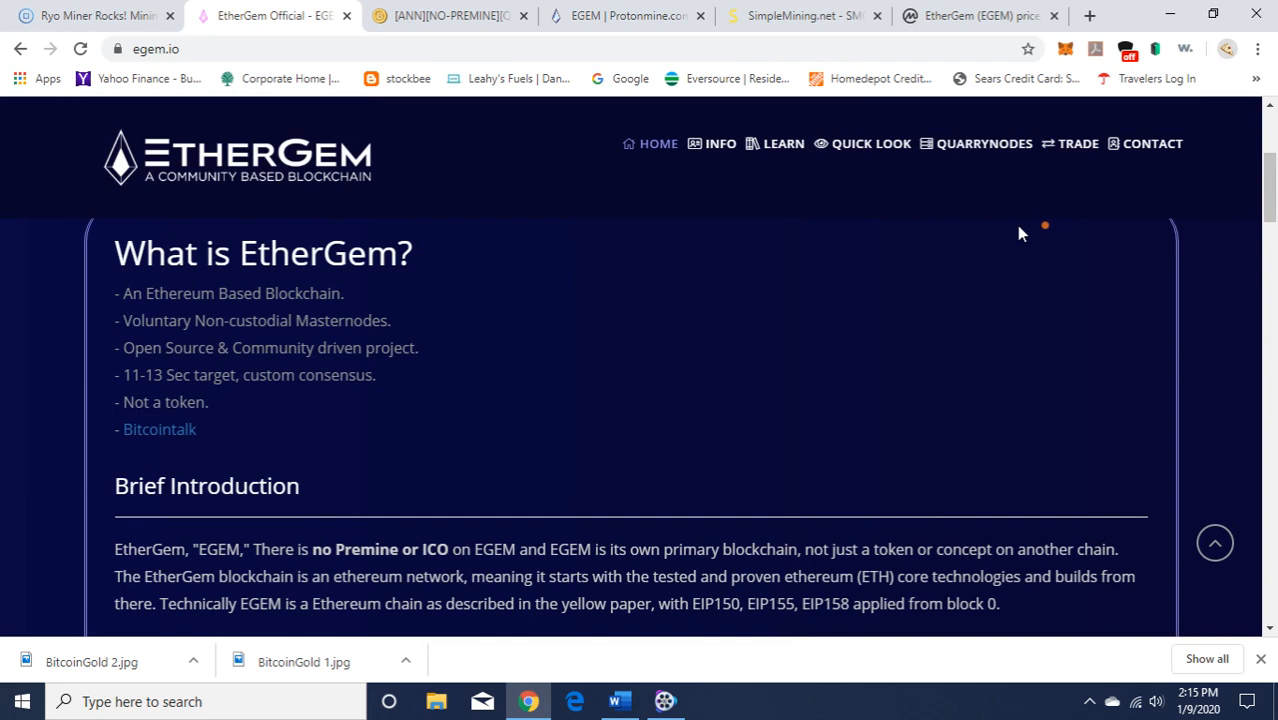
pyautogui.moveTo(1022, 232)
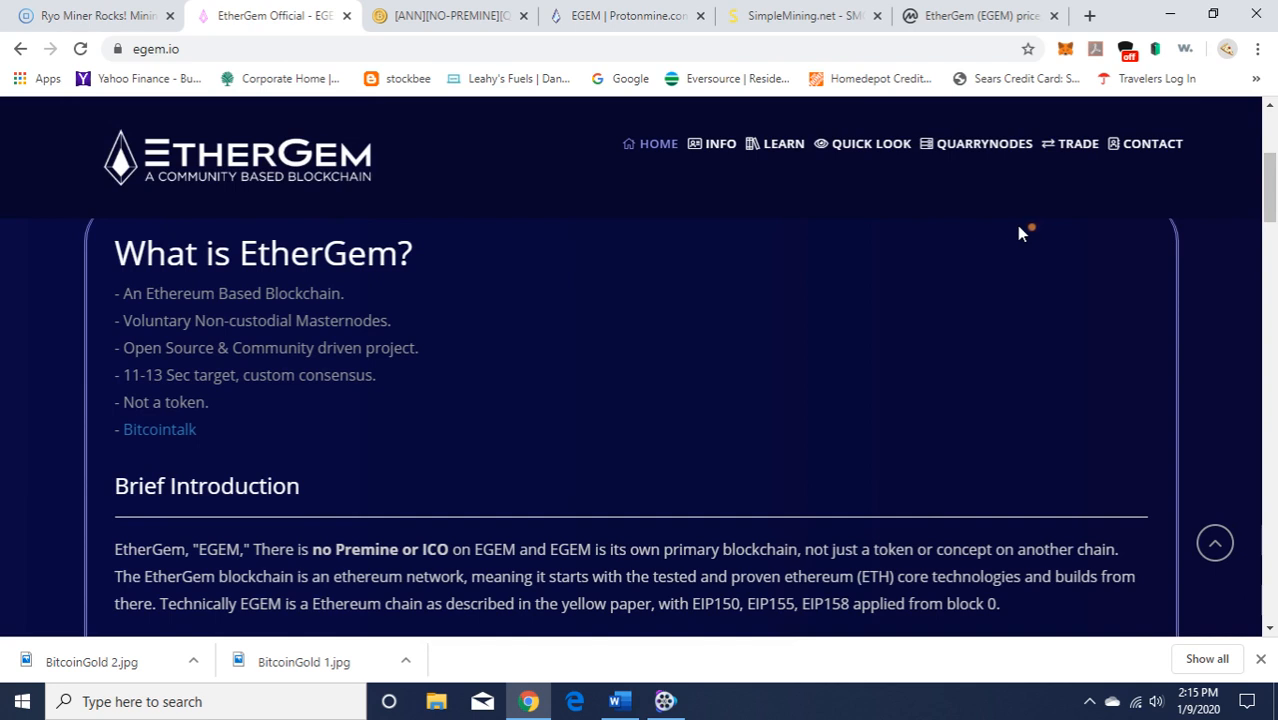
pyautogui.moveTo(1022, 232)
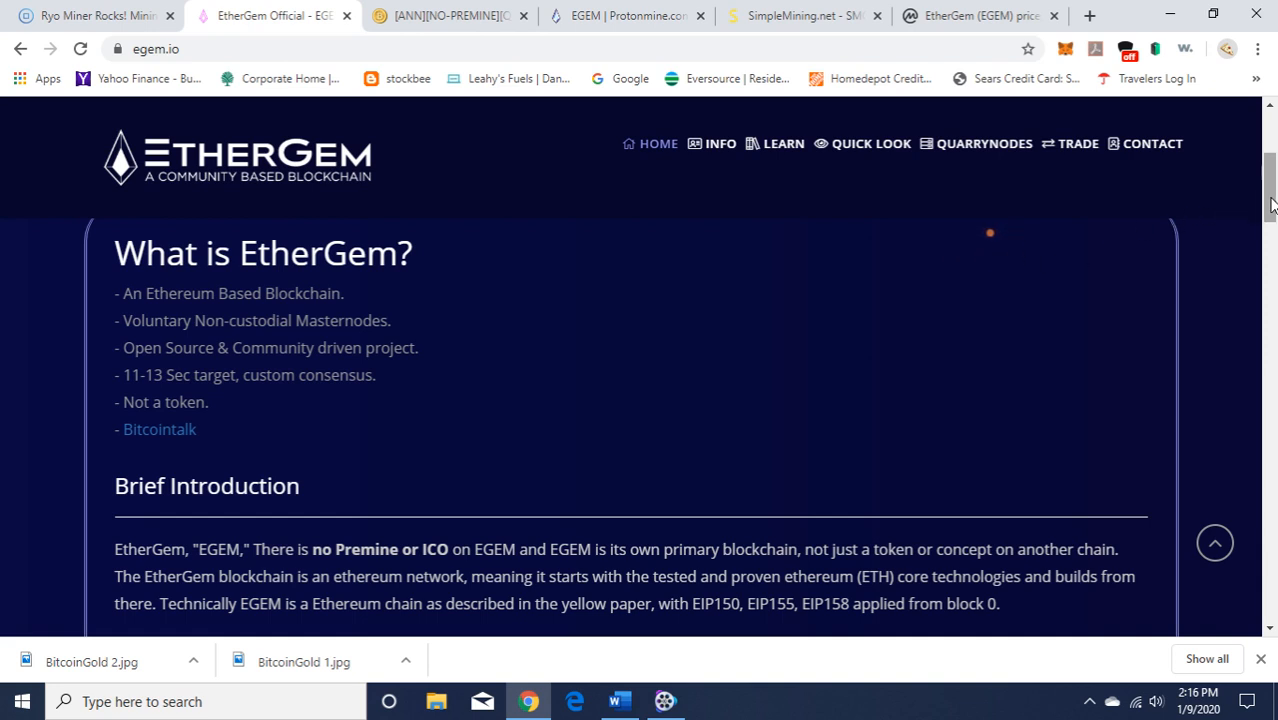
pyautogui.scroll(-3)
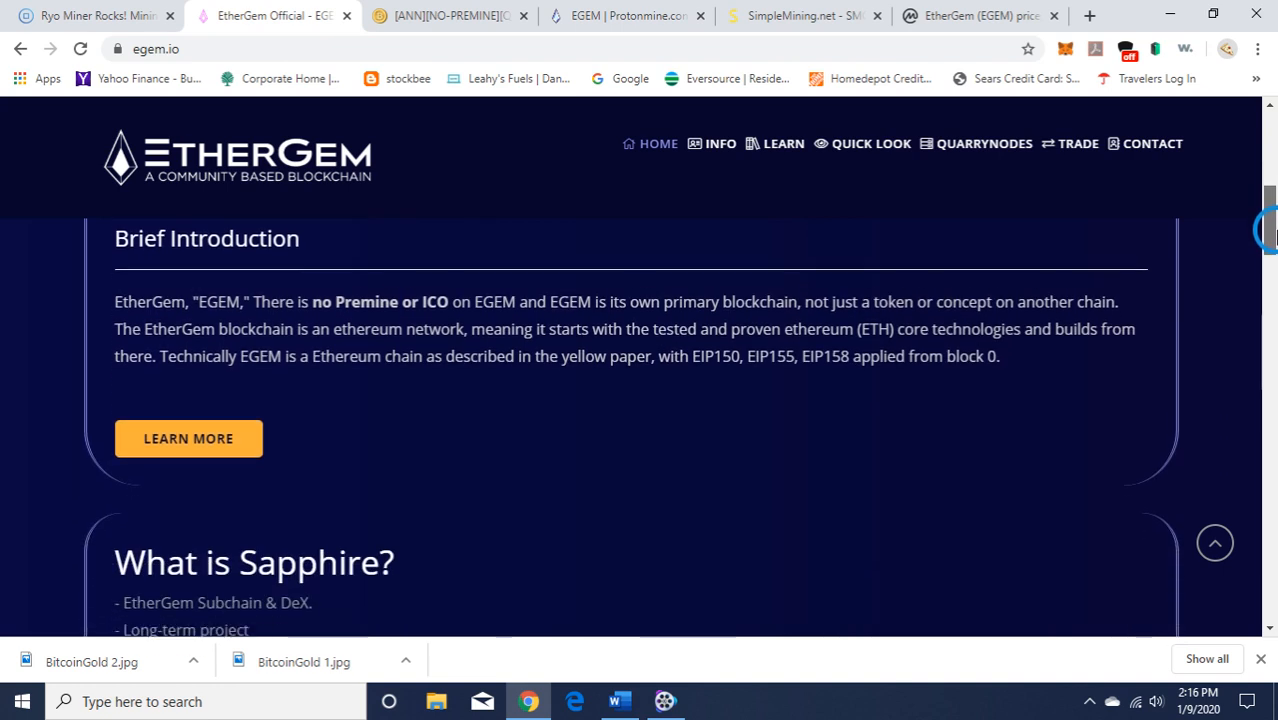
pyautogui.moveTo(768, 384)
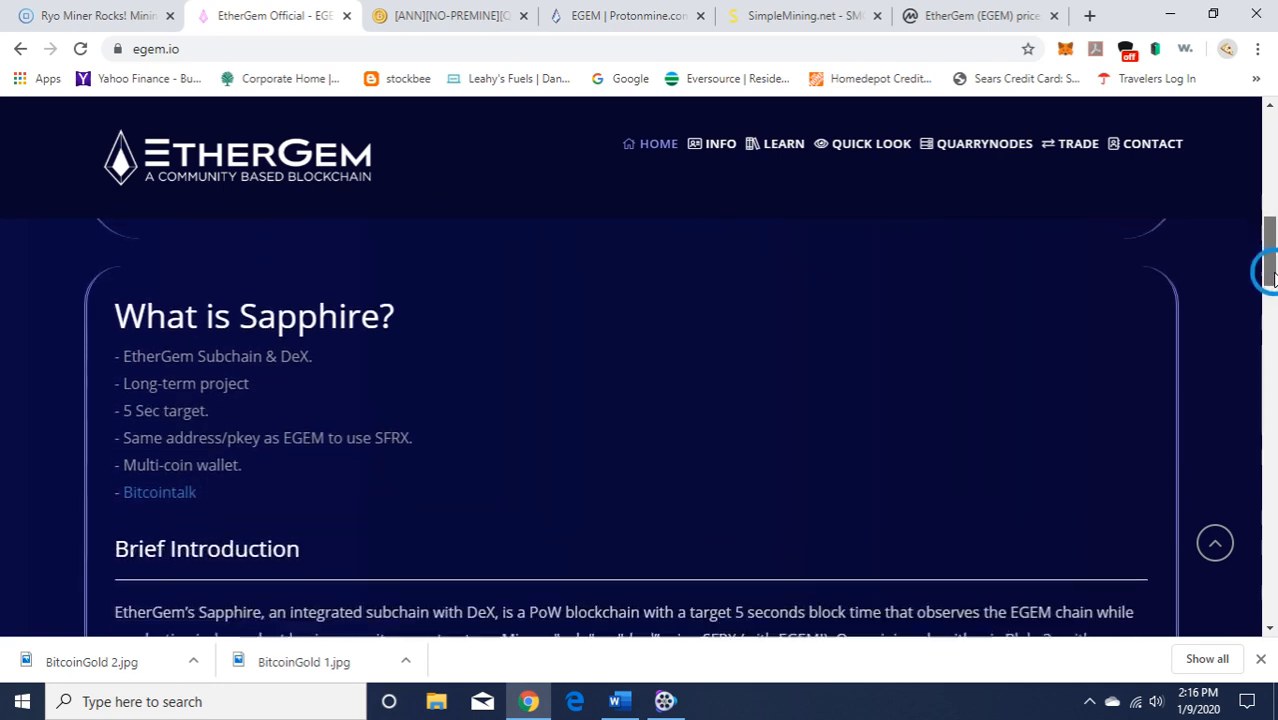
# Scroll through Sapphire's Brief Introduction down to the What We Do section
pyautogui.scroll(-3)
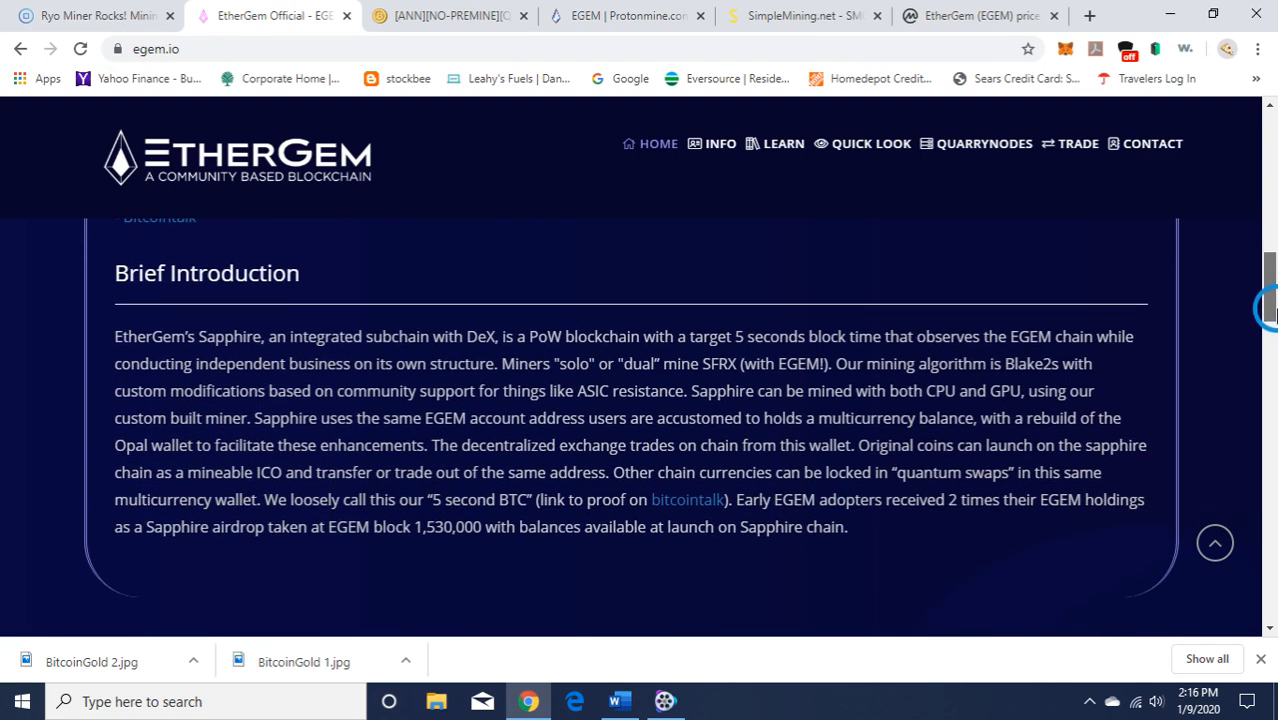
pyautogui.scroll(-3)
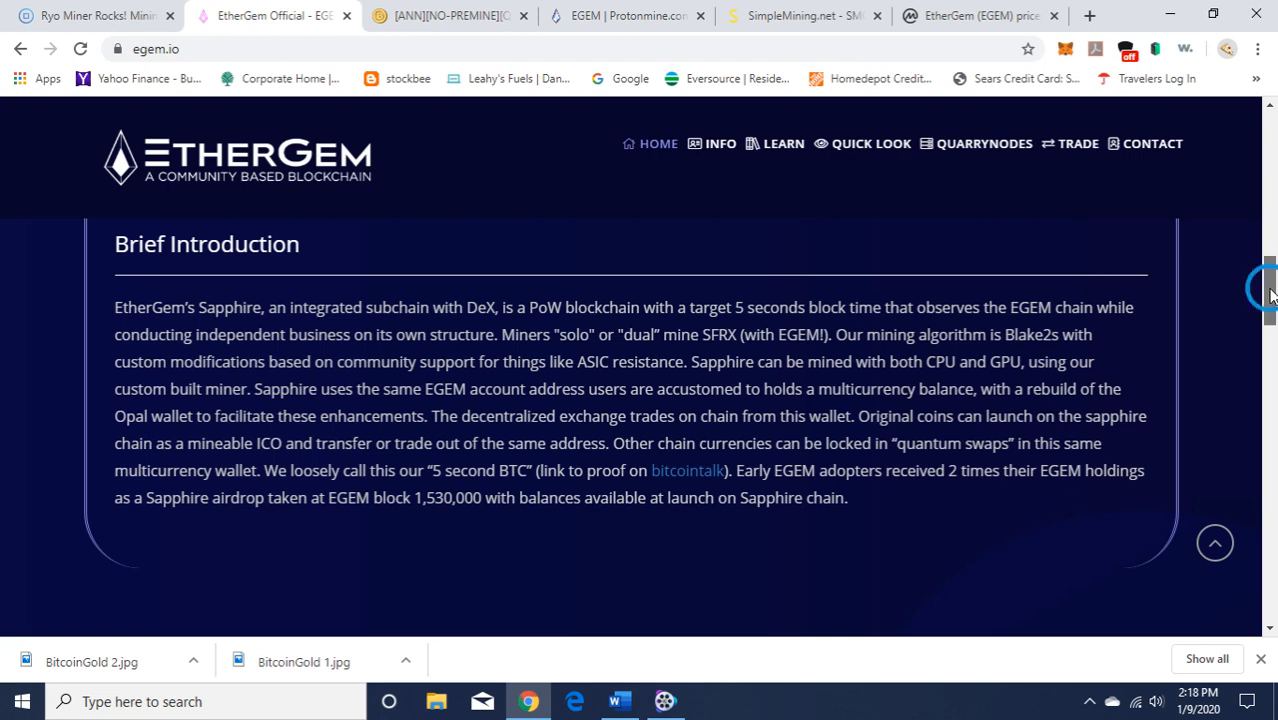
pyautogui.scroll(-3)
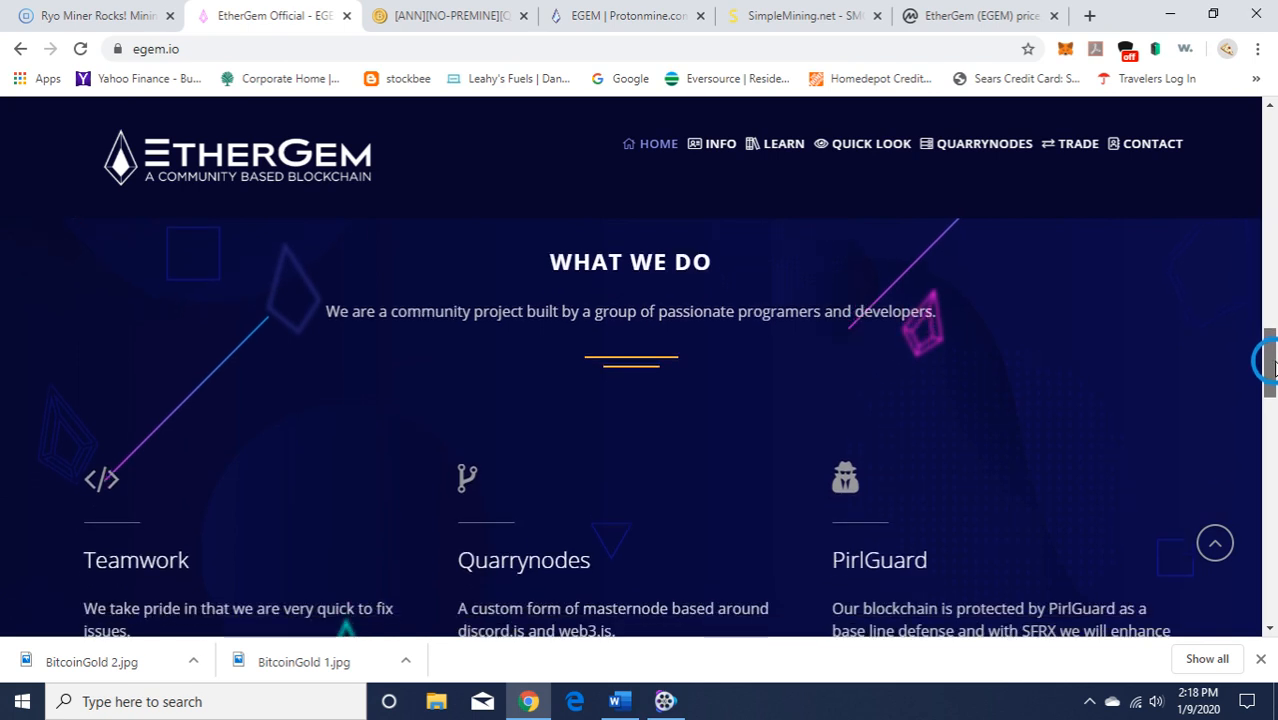
# Scroll through the What We Do features to EGEM API's, Wiki and Awesome Community
pyautogui.scroll(-3)
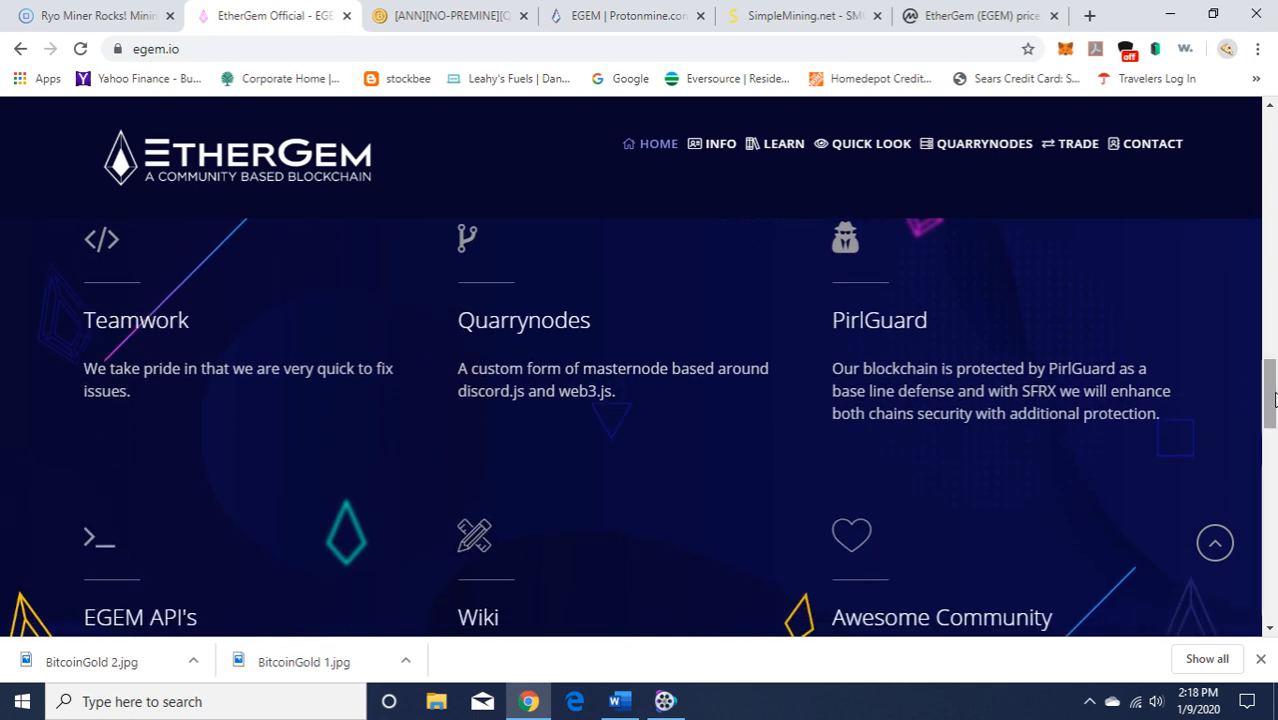
pyautogui.moveTo(632, 334)
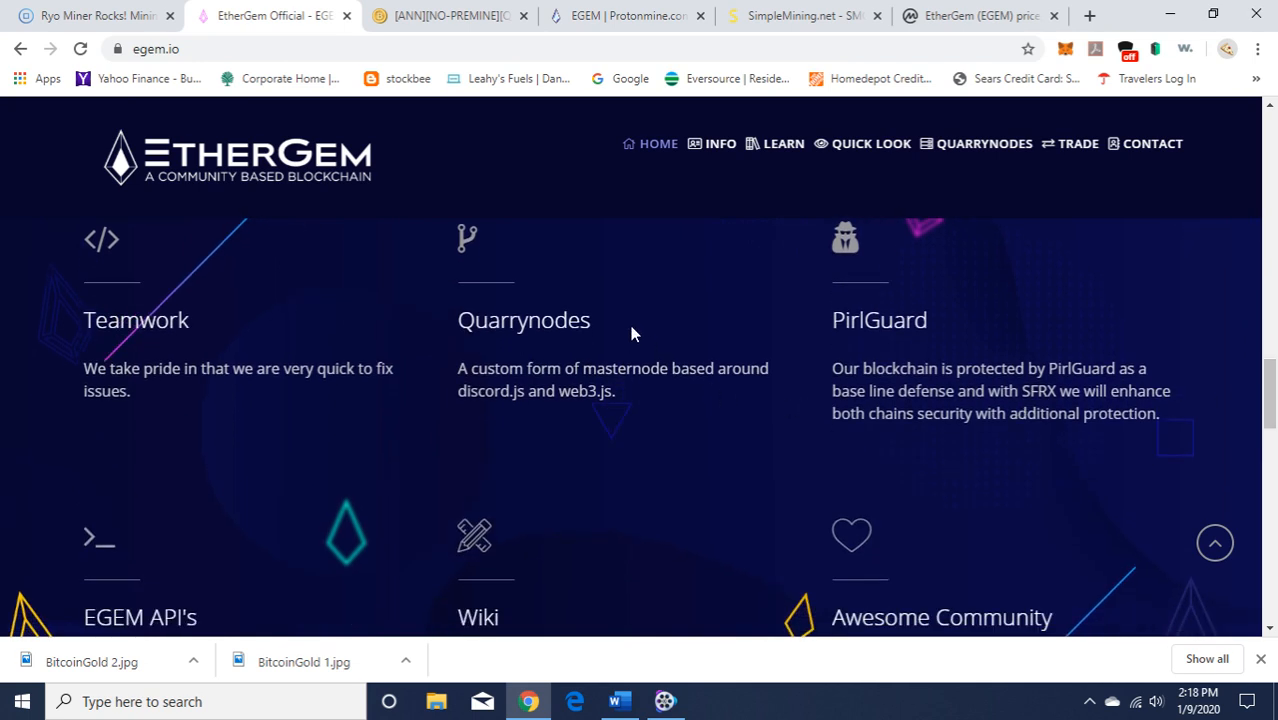
pyautogui.moveTo(632, 390)
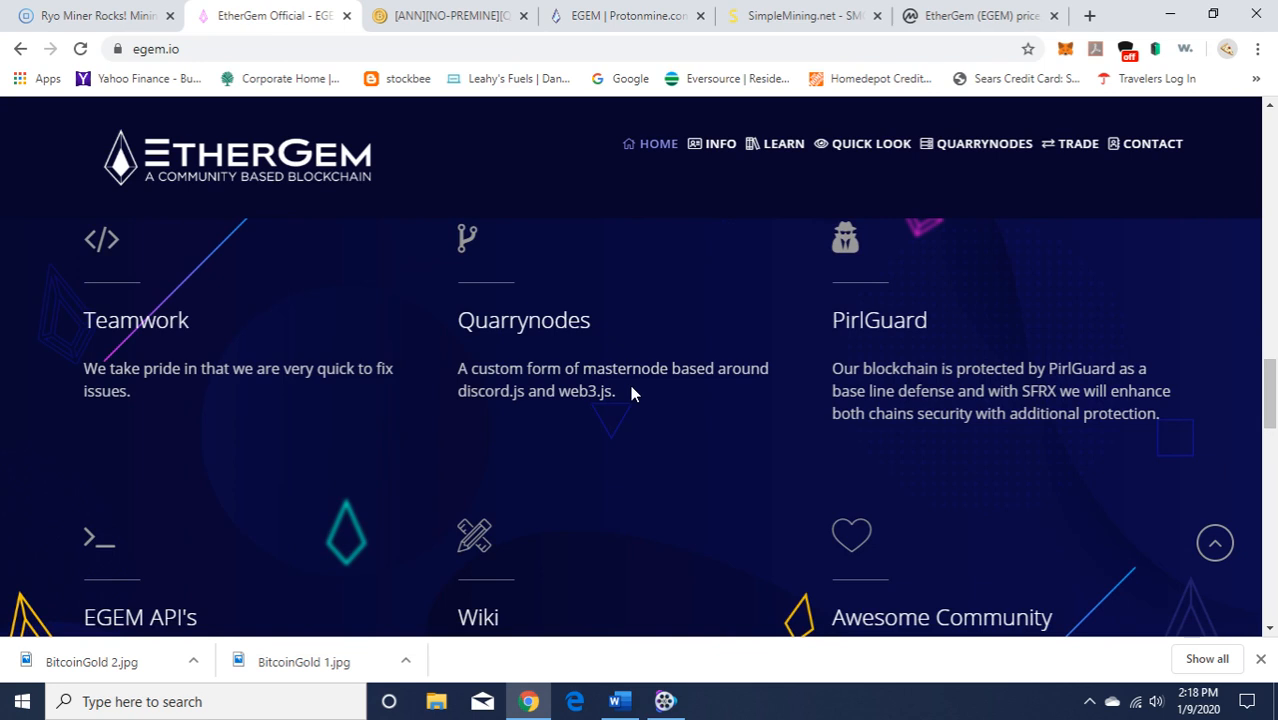
pyautogui.moveTo(552, 428)
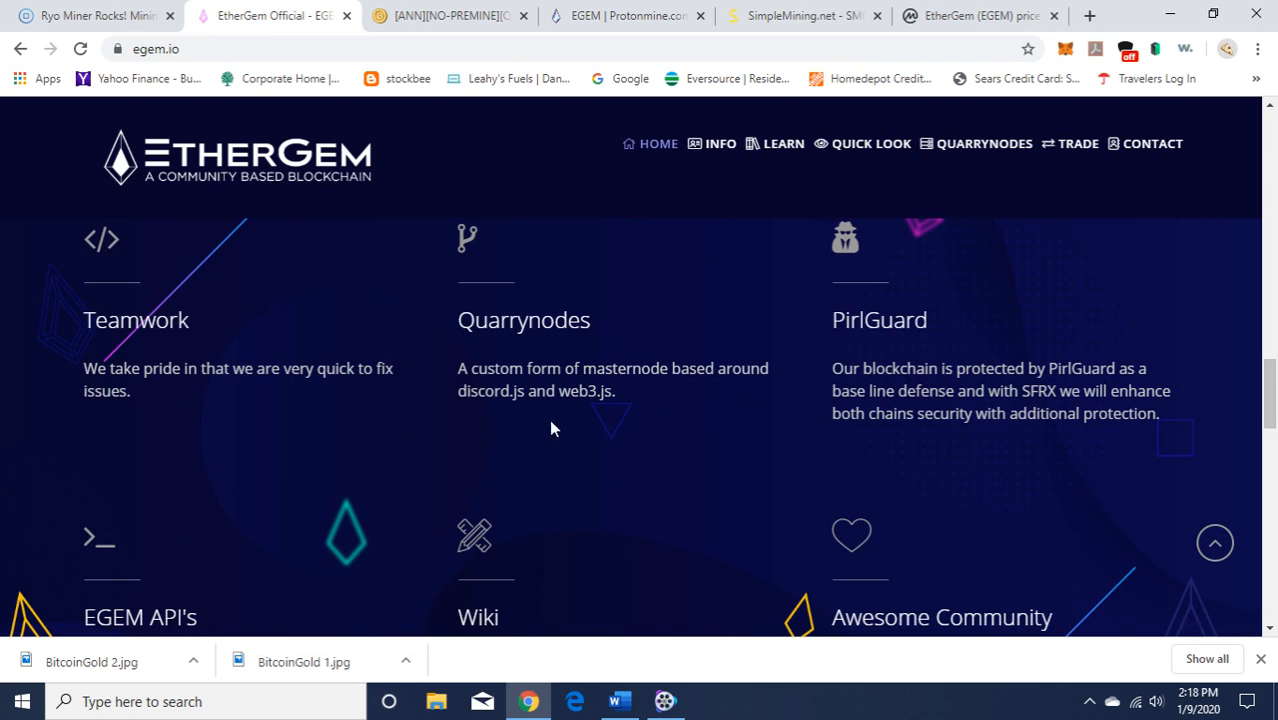
pyautogui.moveTo(556, 428)
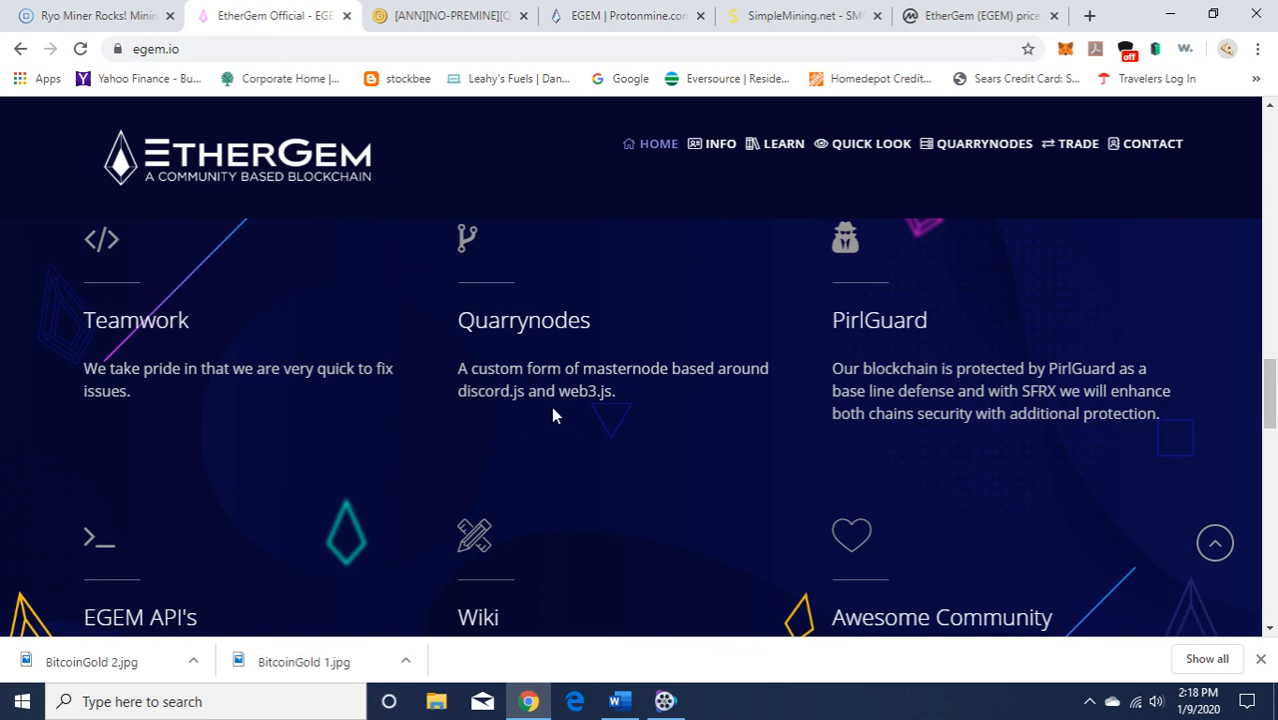
pyautogui.moveTo(932, 348)
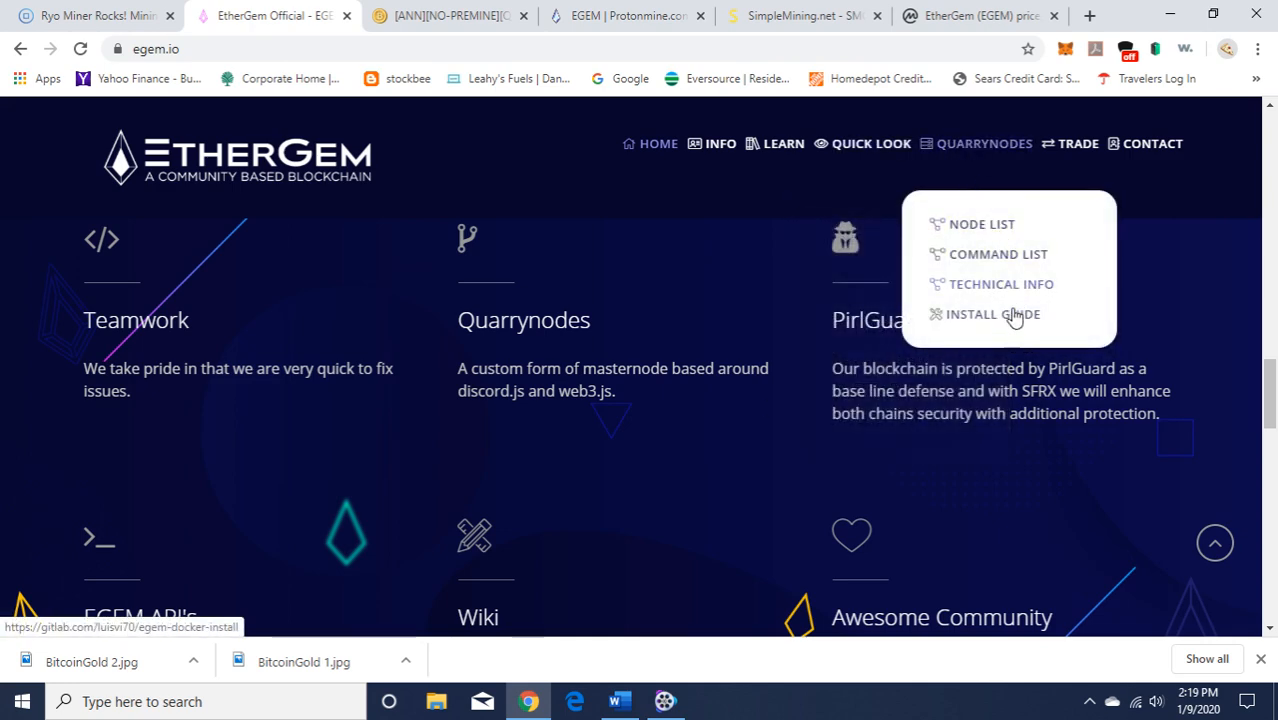
pyautogui.moveTo(910, 454)
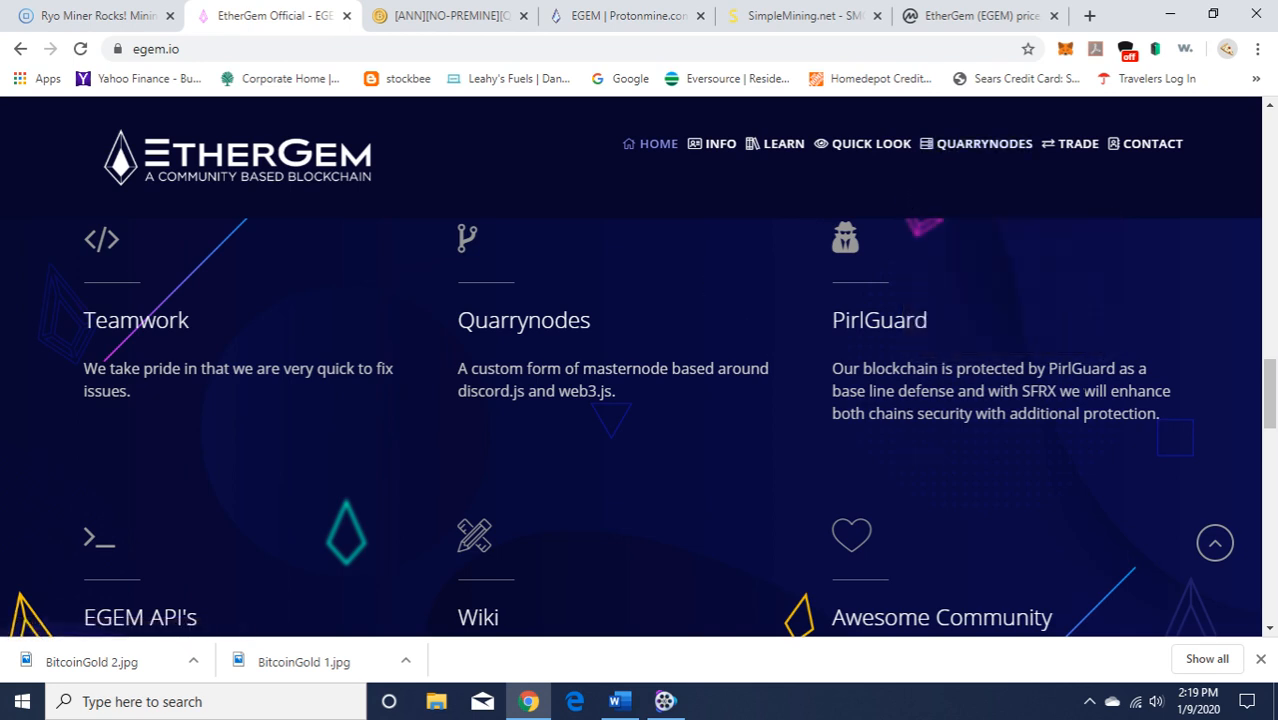
pyautogui.moveTo(1092, 456)
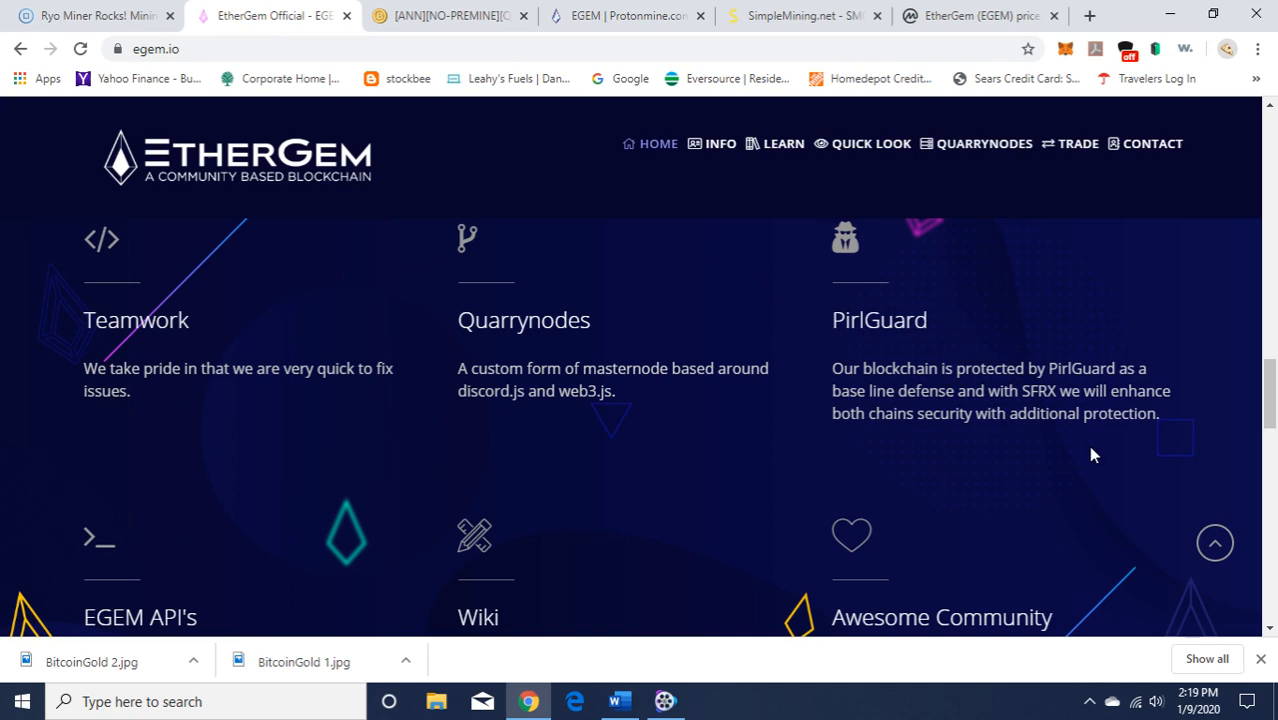
pyautogui.moveTo(1016, 436)
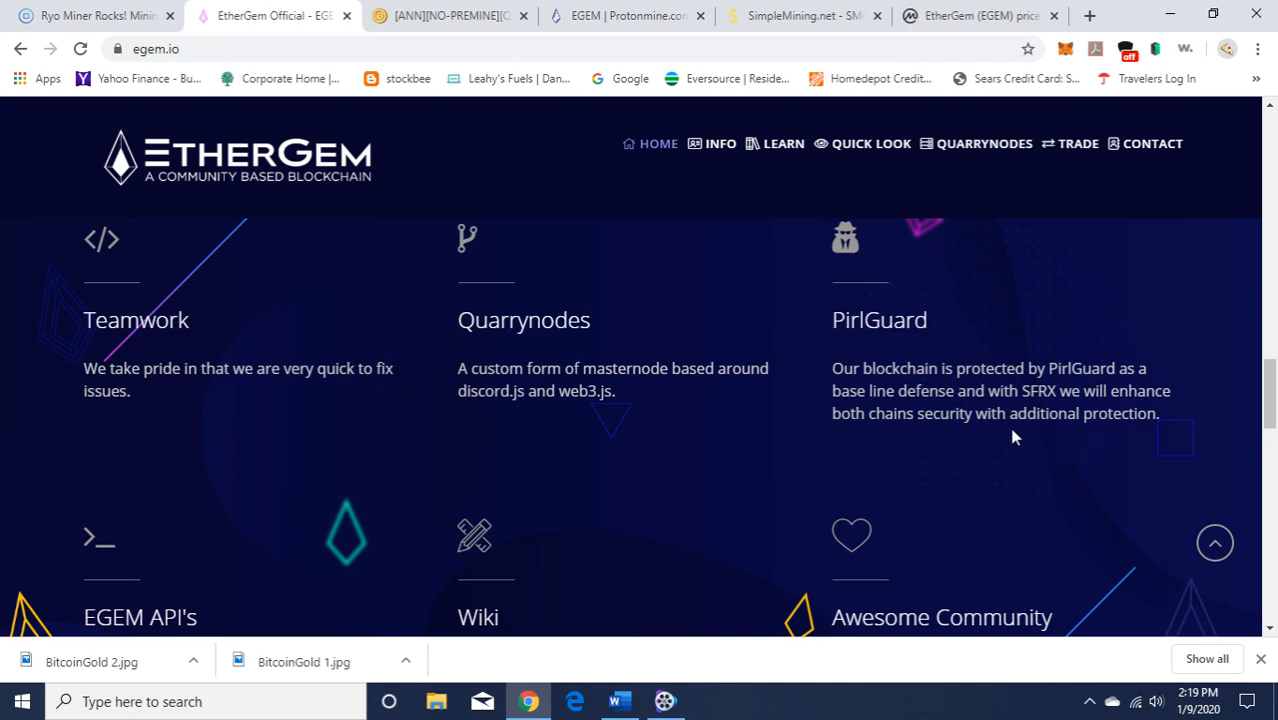
pyautogui.moveTo(1264, 180)
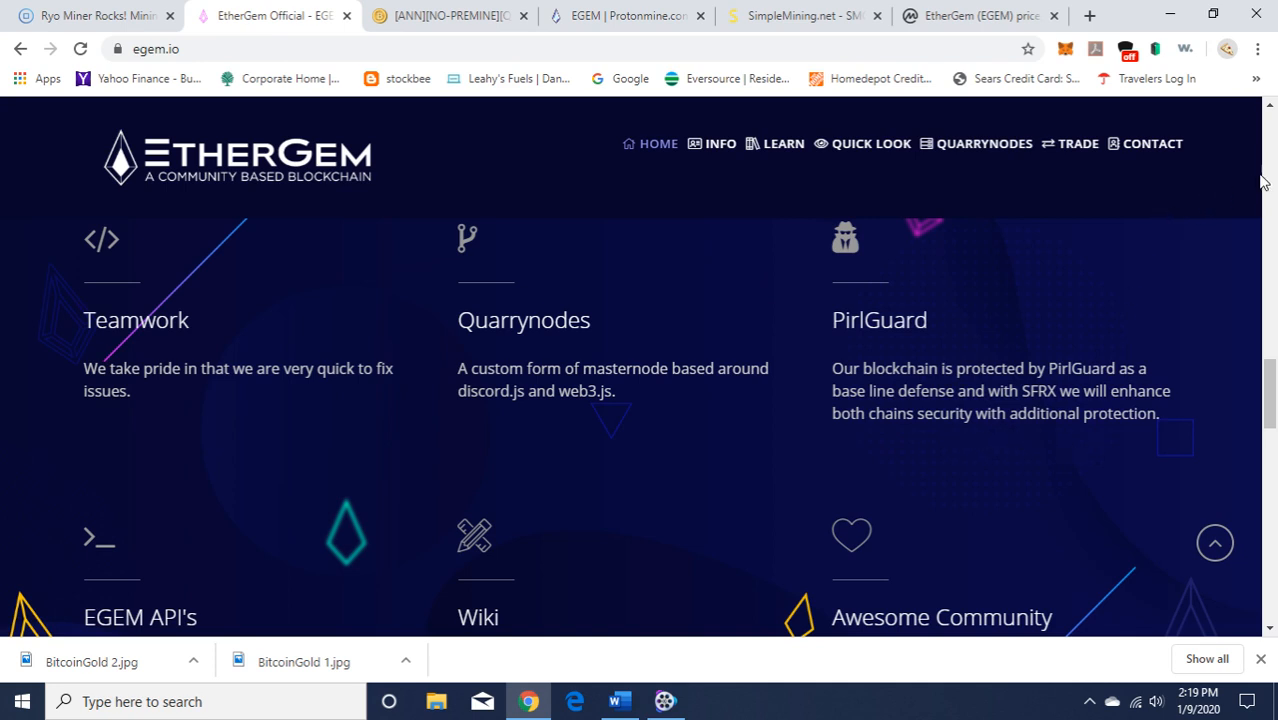
pyautogui.scroll(-3)
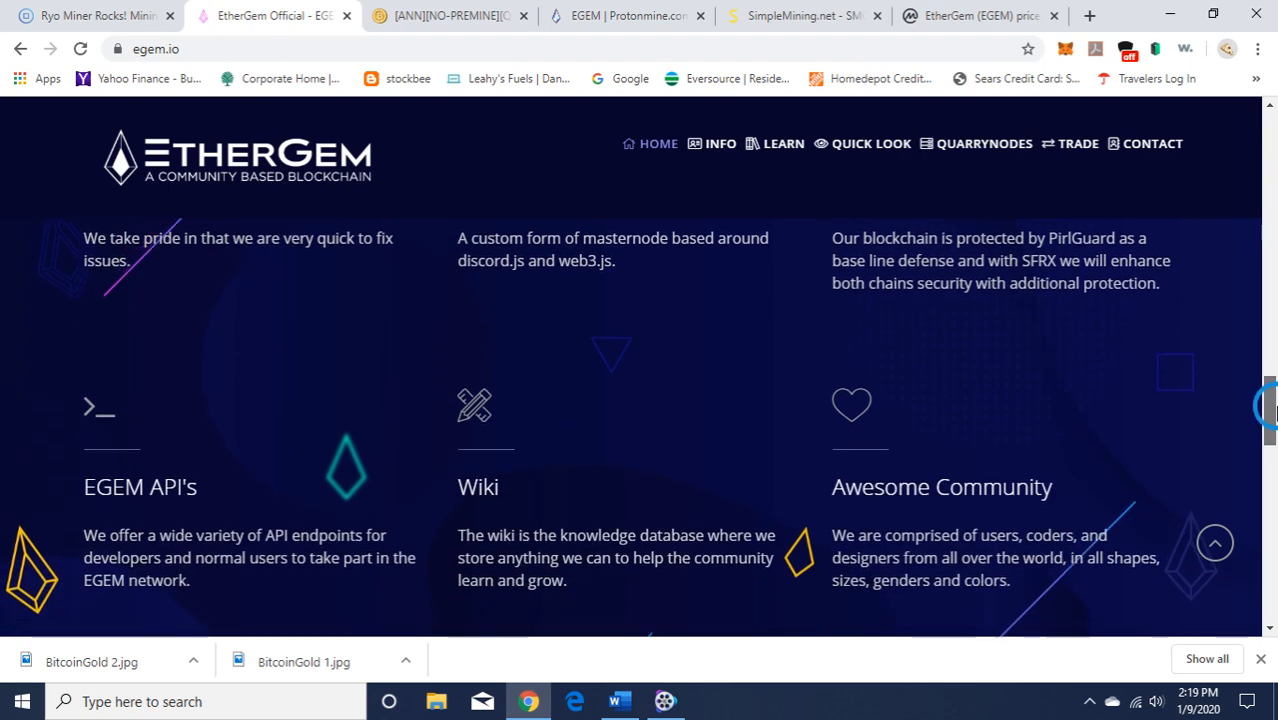
# Scroll past the API, Wiki and community overview to Join the Conversation
pyautogui.scroll(-3)
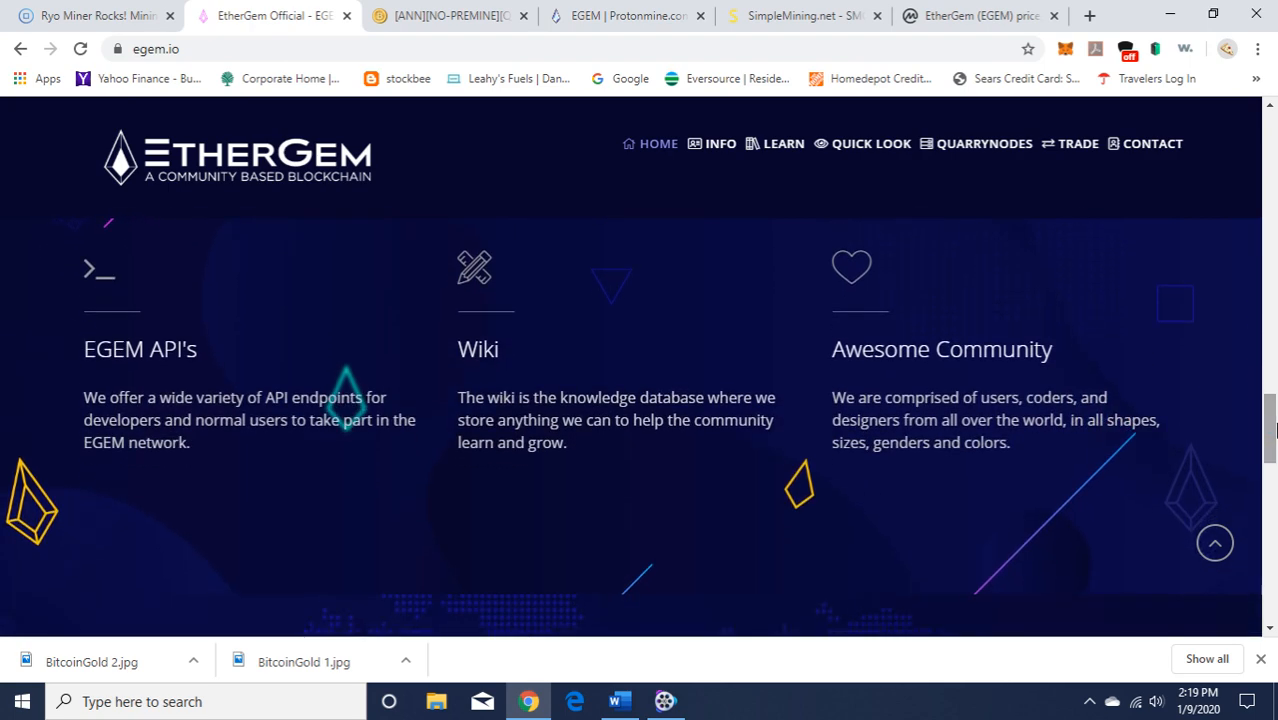
pyautogui.moveTo(716, 488)
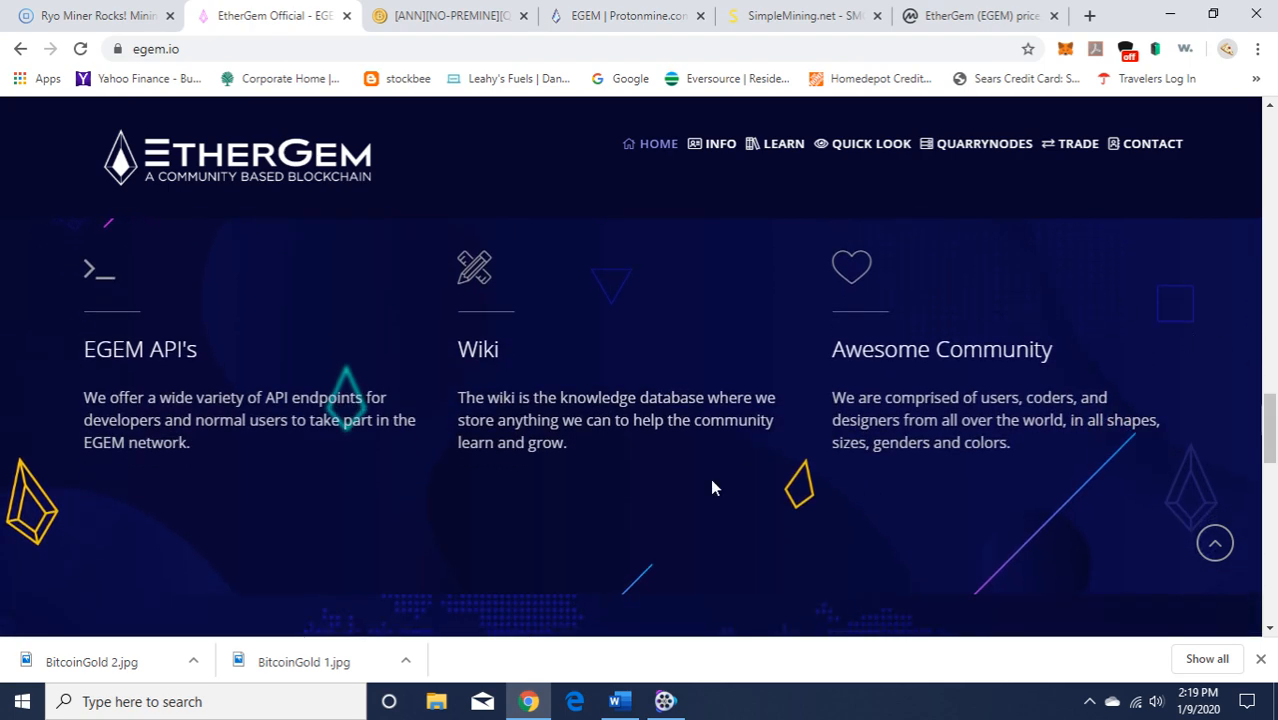
pyautogui.moveTo(284, 500)
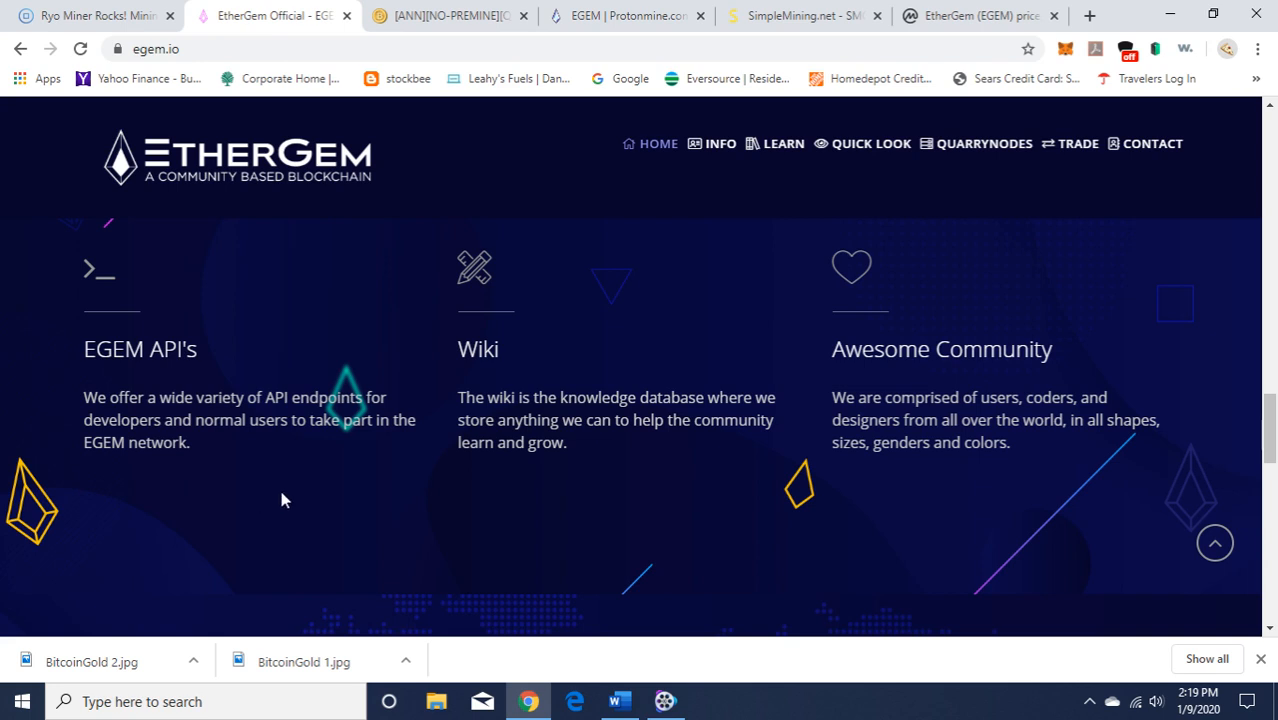
pyautogui.moveTo(316, 510)
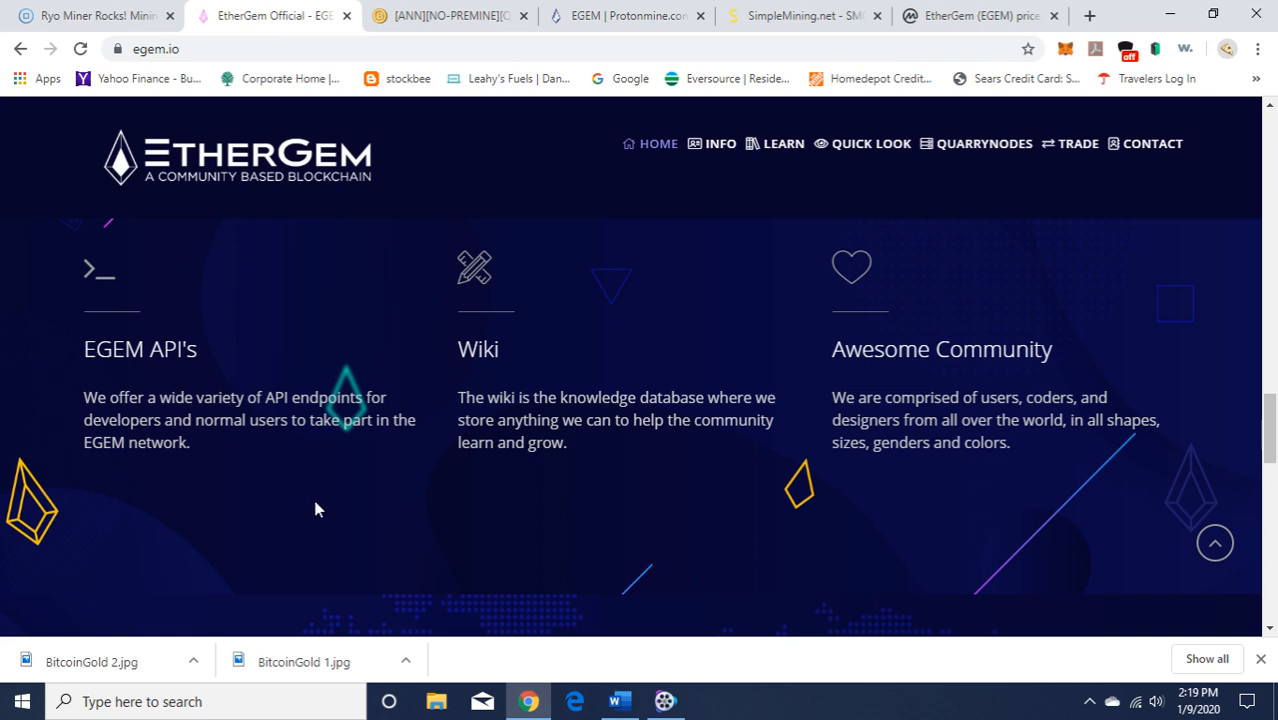
pyautogui.moveTo(1224, 328)
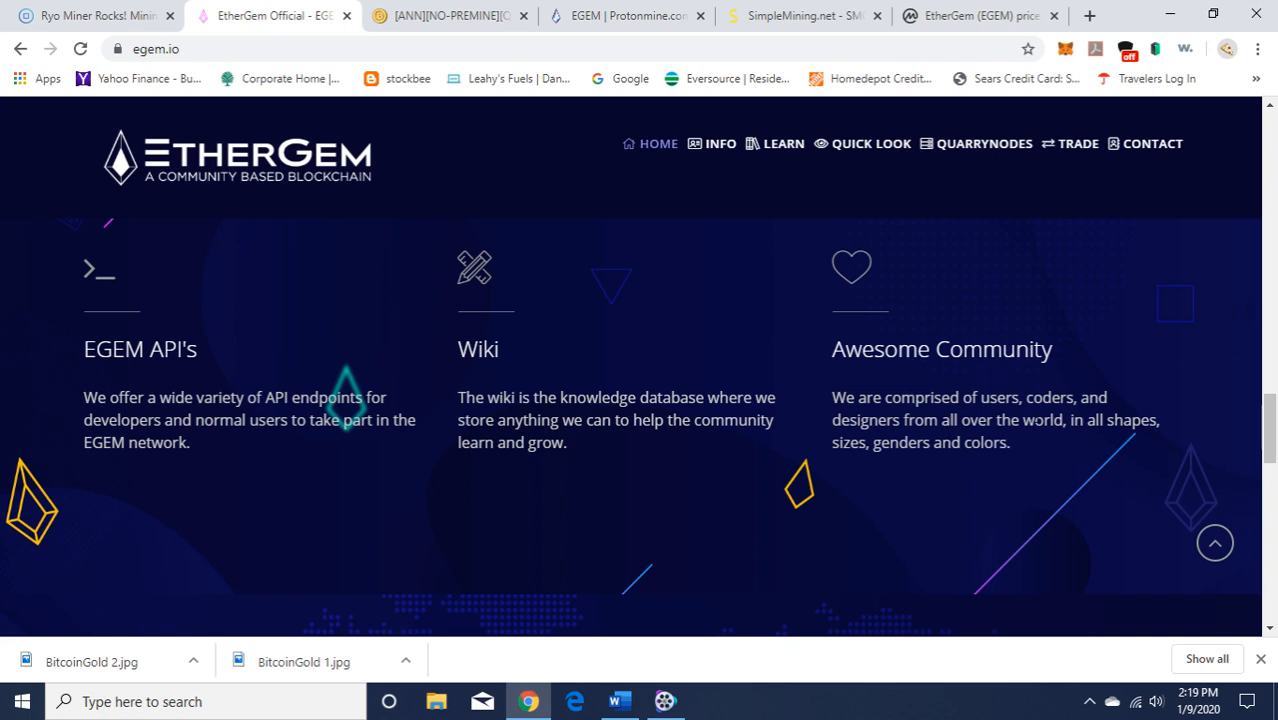
pyautogui.moveTo(1108, 450)
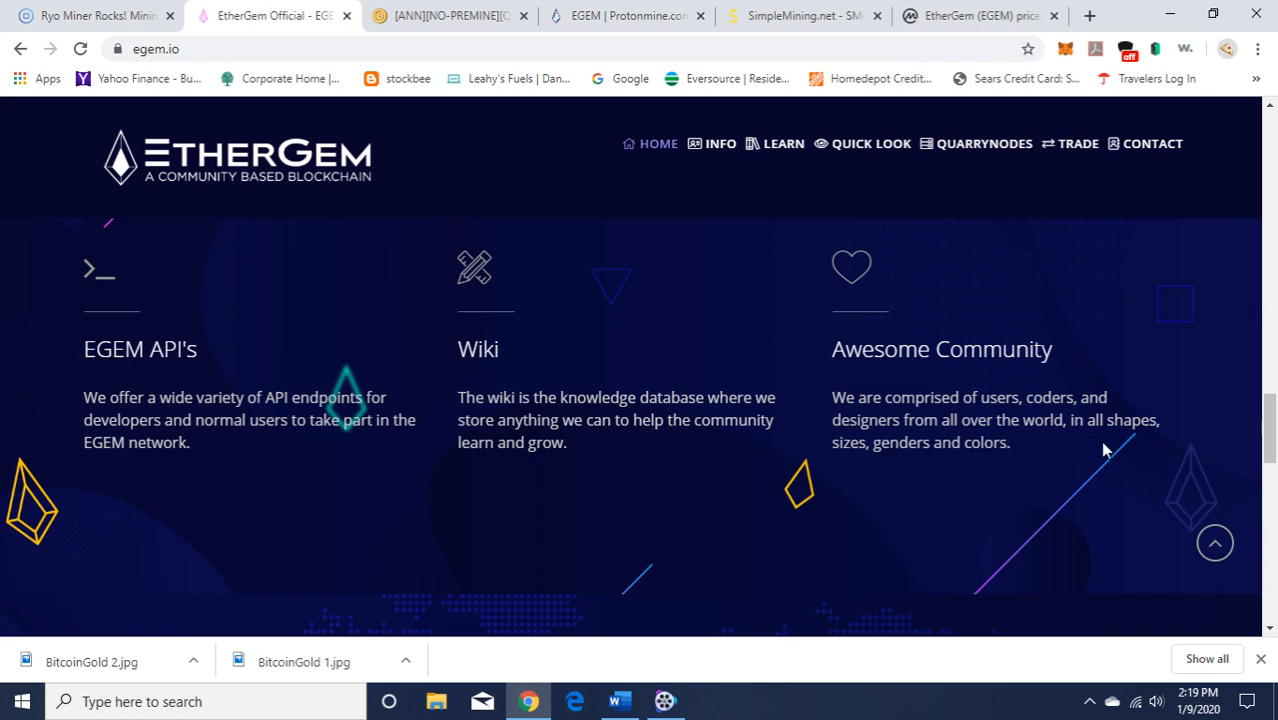
pyautogui.scroll(-3)
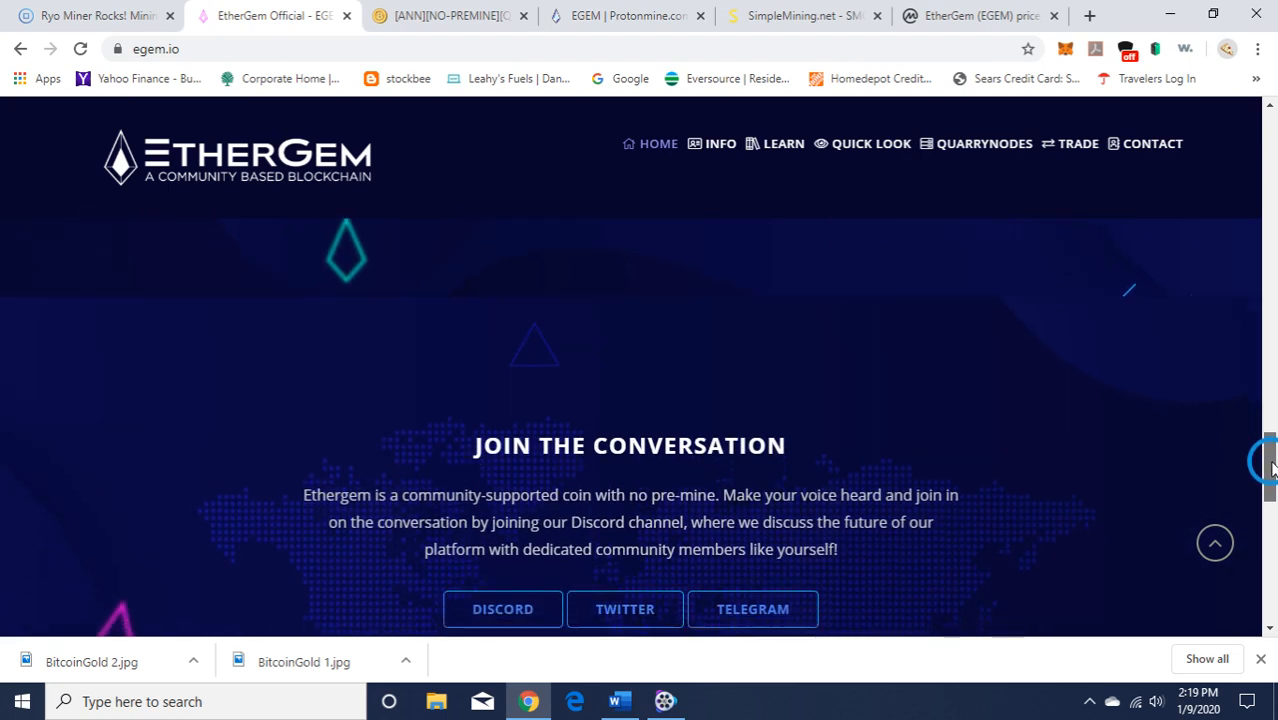
# Scroll to the footer's Wallets, Mining Pools and Exchanges lists, then switch to the Protonmine pool page
pyautogui.scroll(-3)
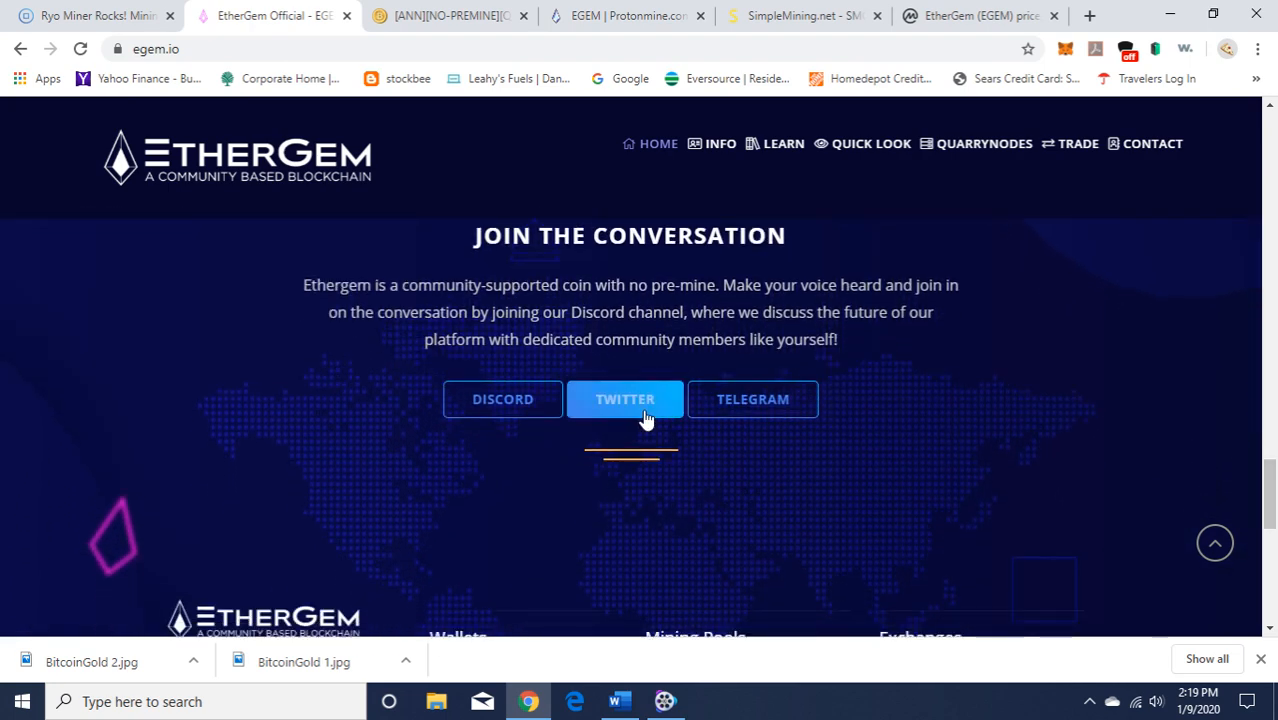
pyautogui.scroll(-3)
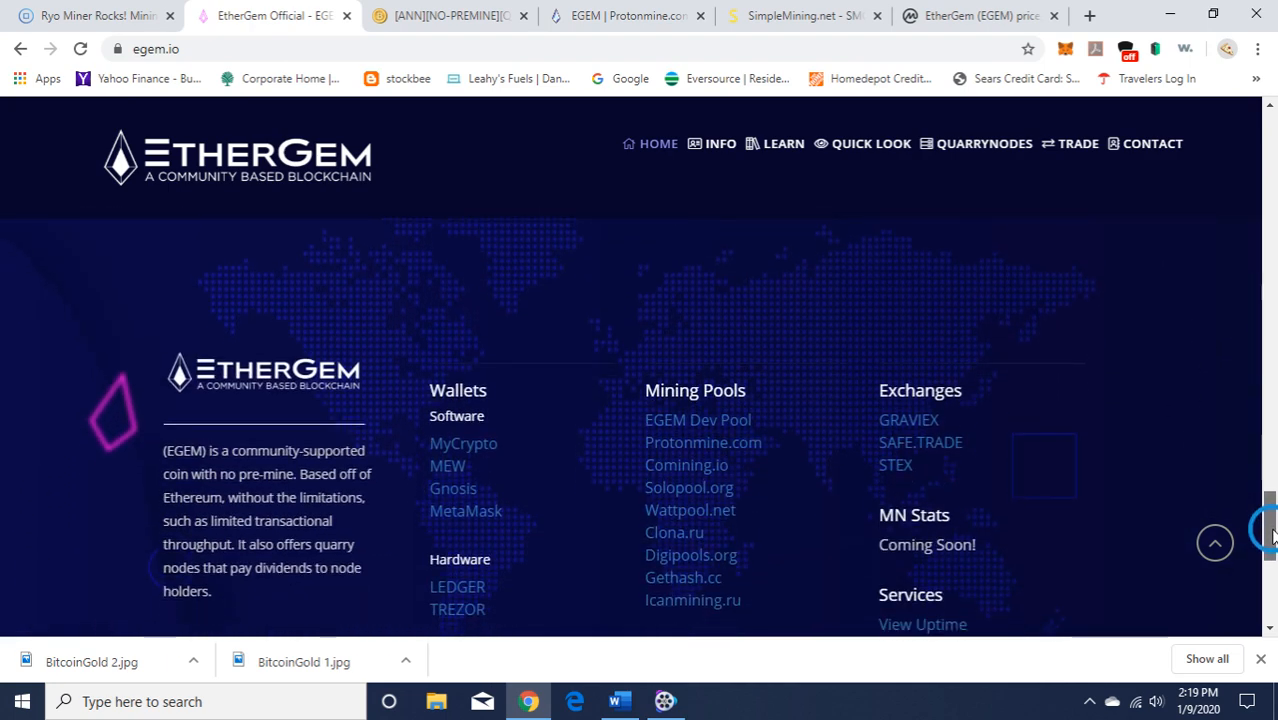
pyautogui.scroll(-3)
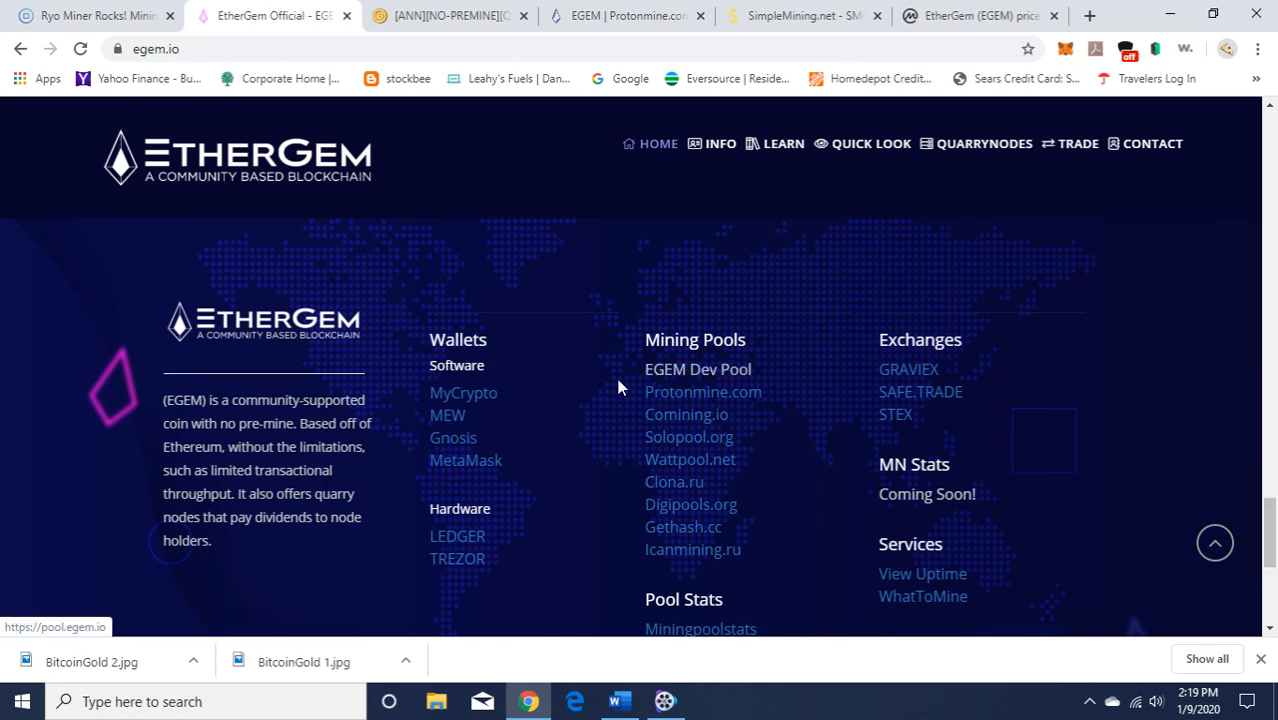
pyautogui.moveTo(510, 420)
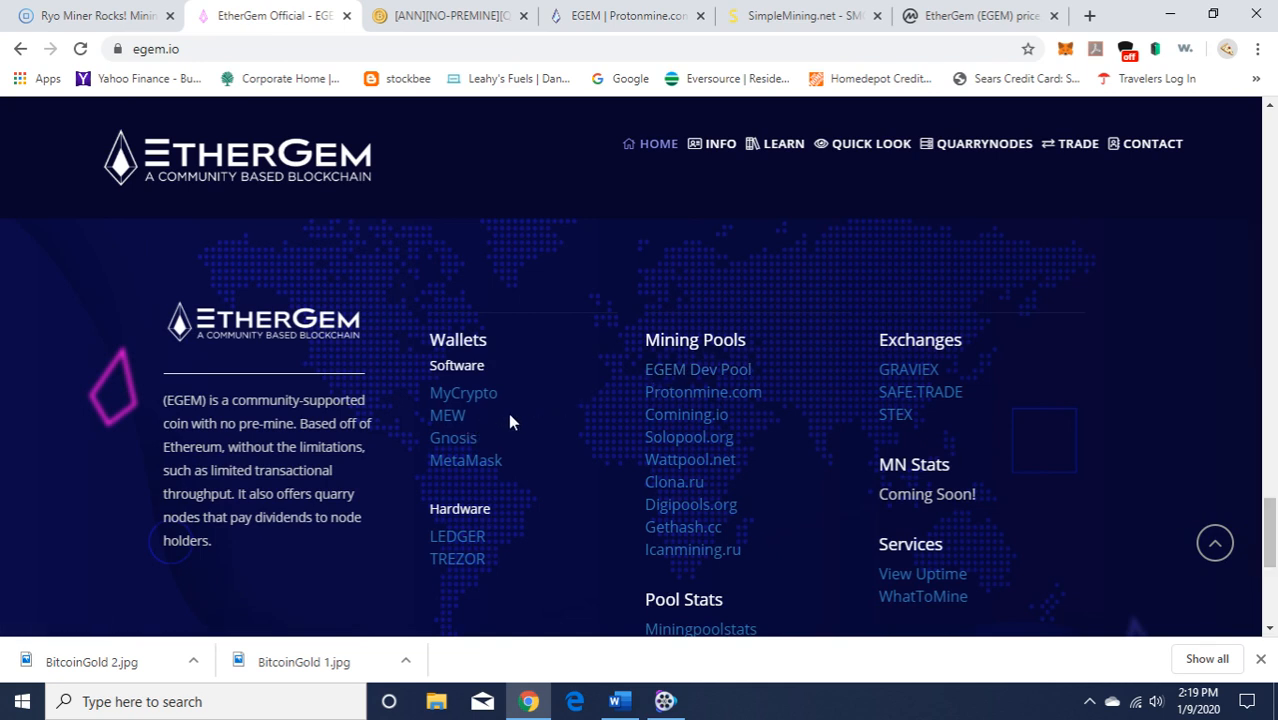
pyautogui.moveTo(772, 466)
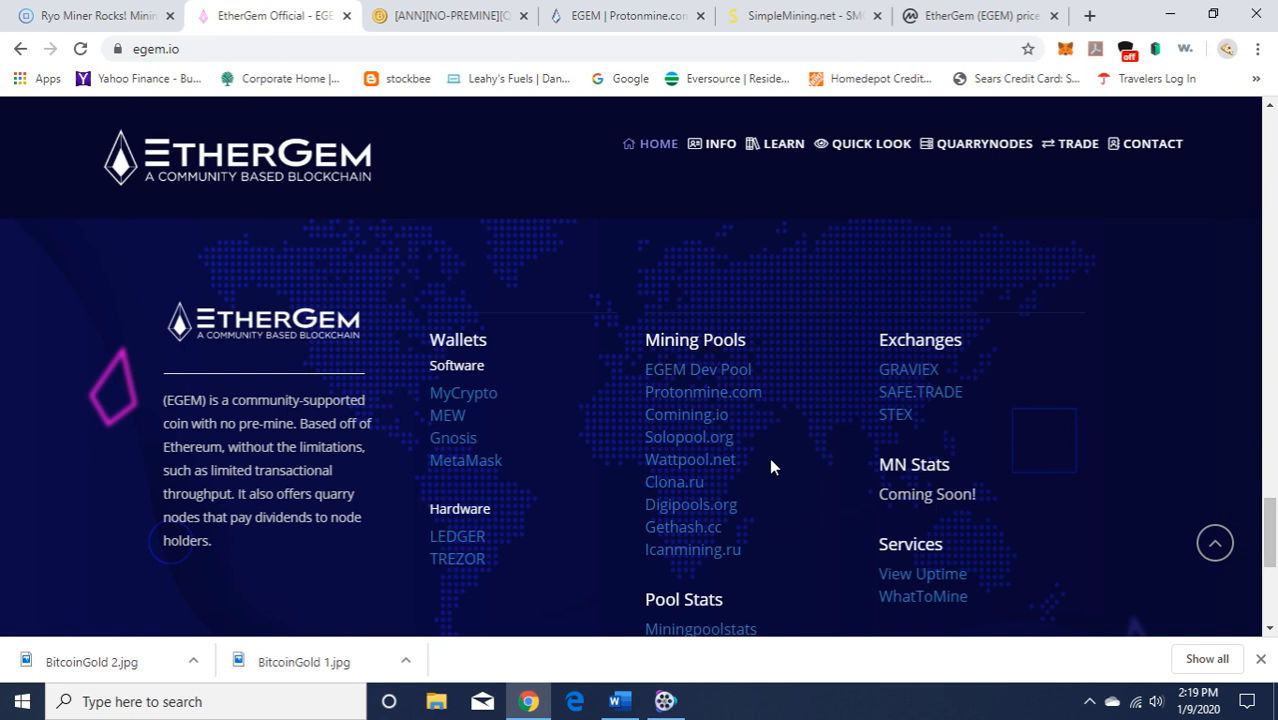
pyautogui.moveTo(528, 470)
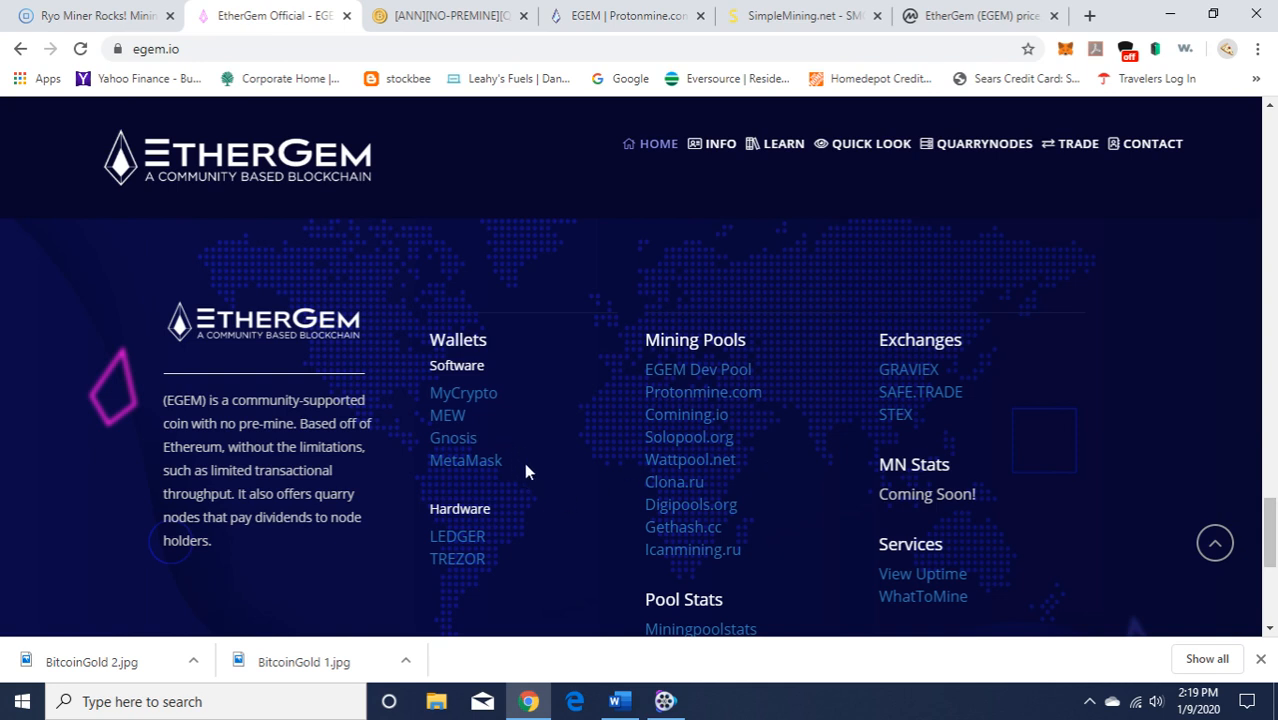
pyautogui.moveTo(520, 460)
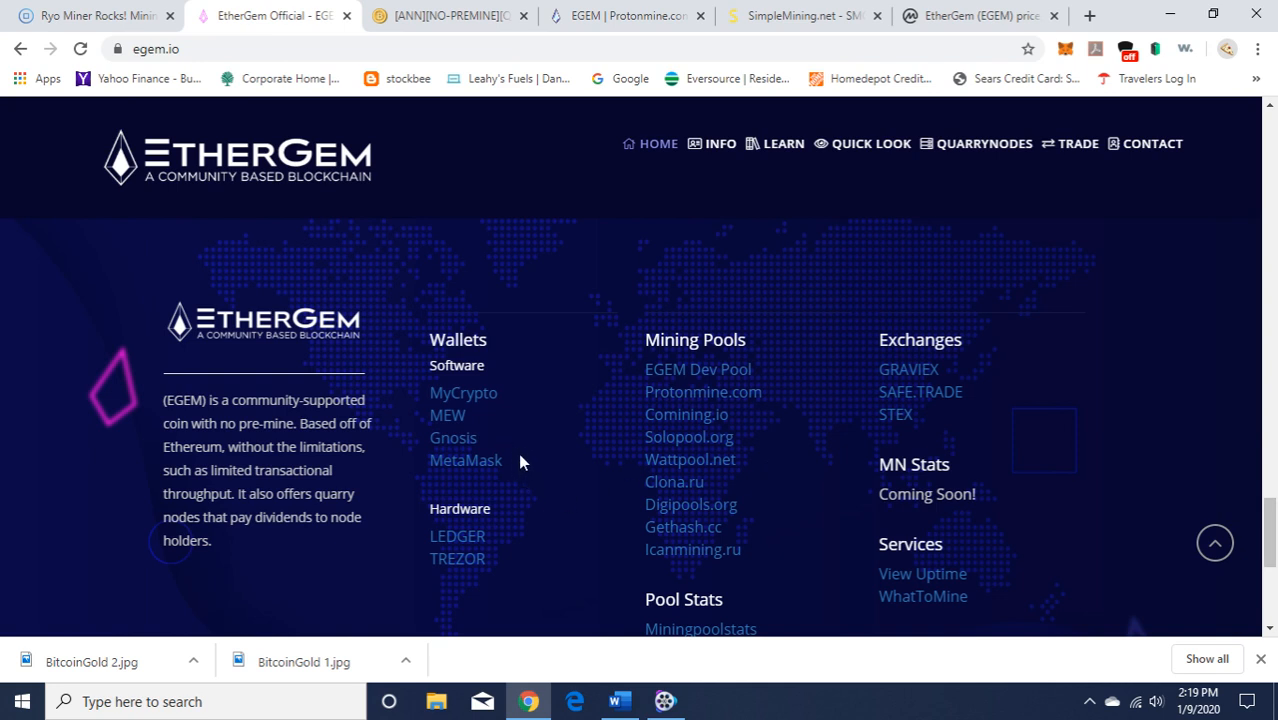
pyautogui.moveTo(544, 442)
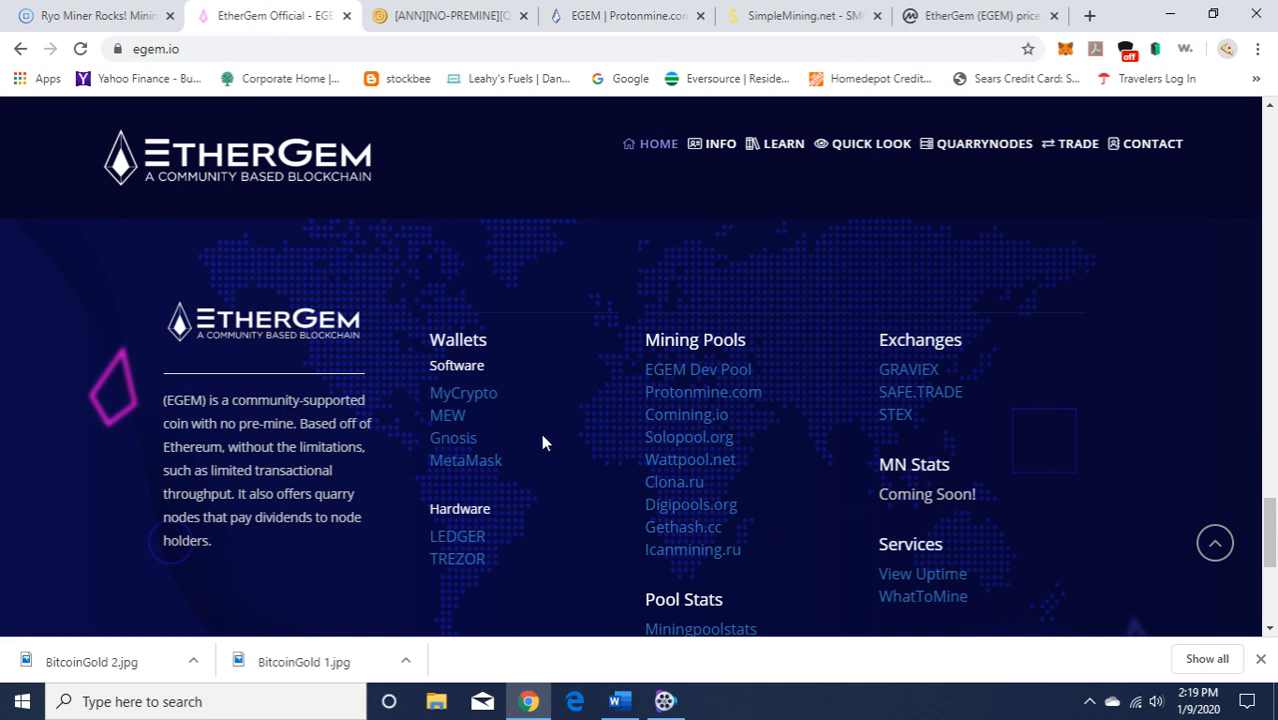
pyautogui.moveTo(552, 408)
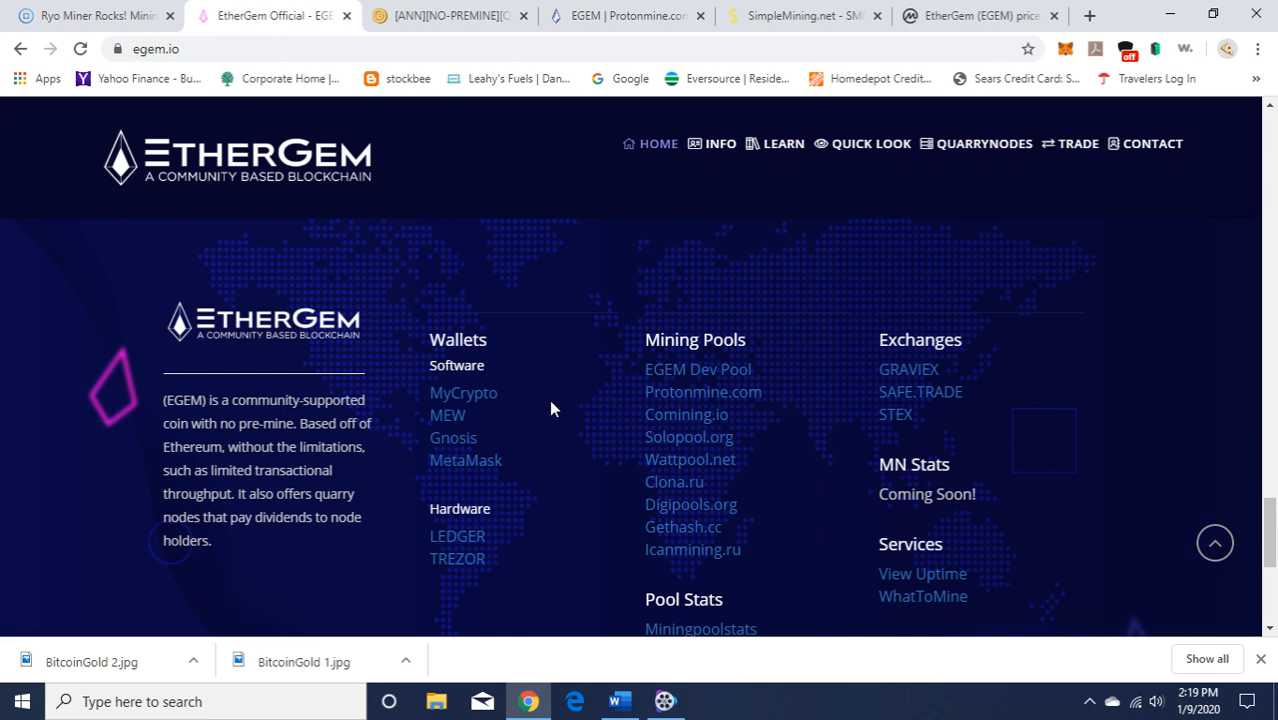
pyautogui.moveTo(538, 460)
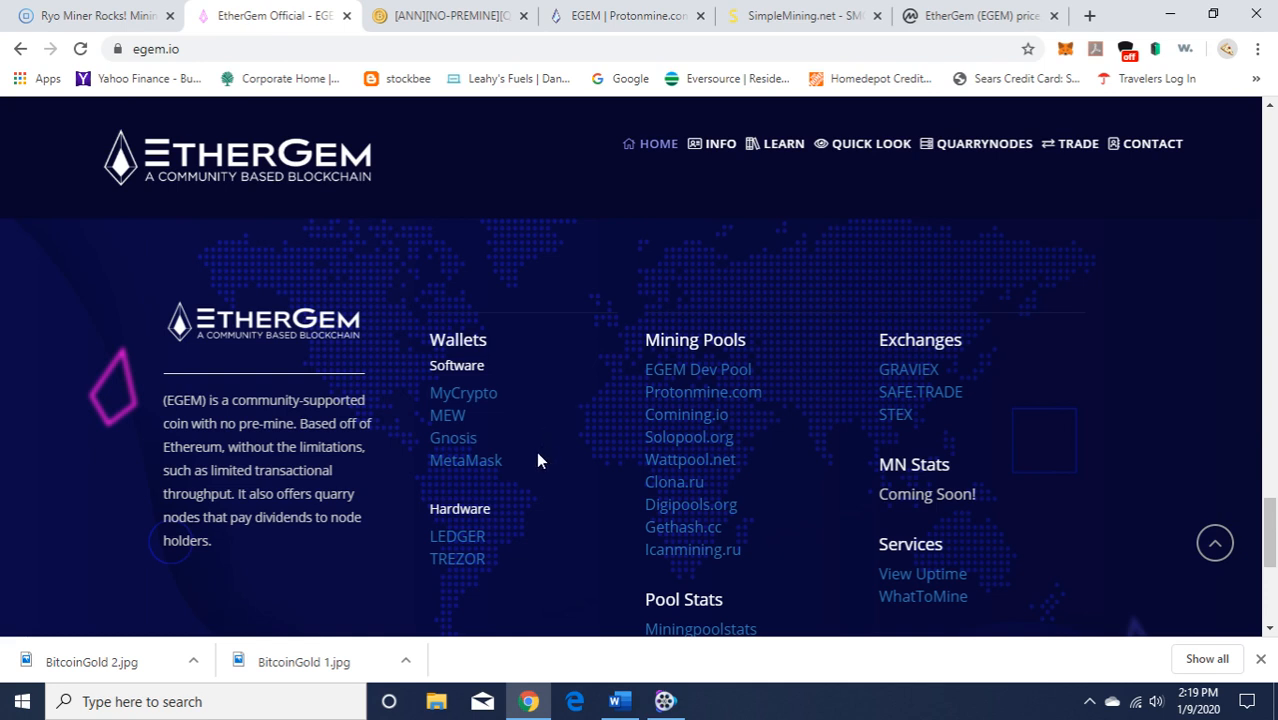
pyautogui.moveTo(564, 312)
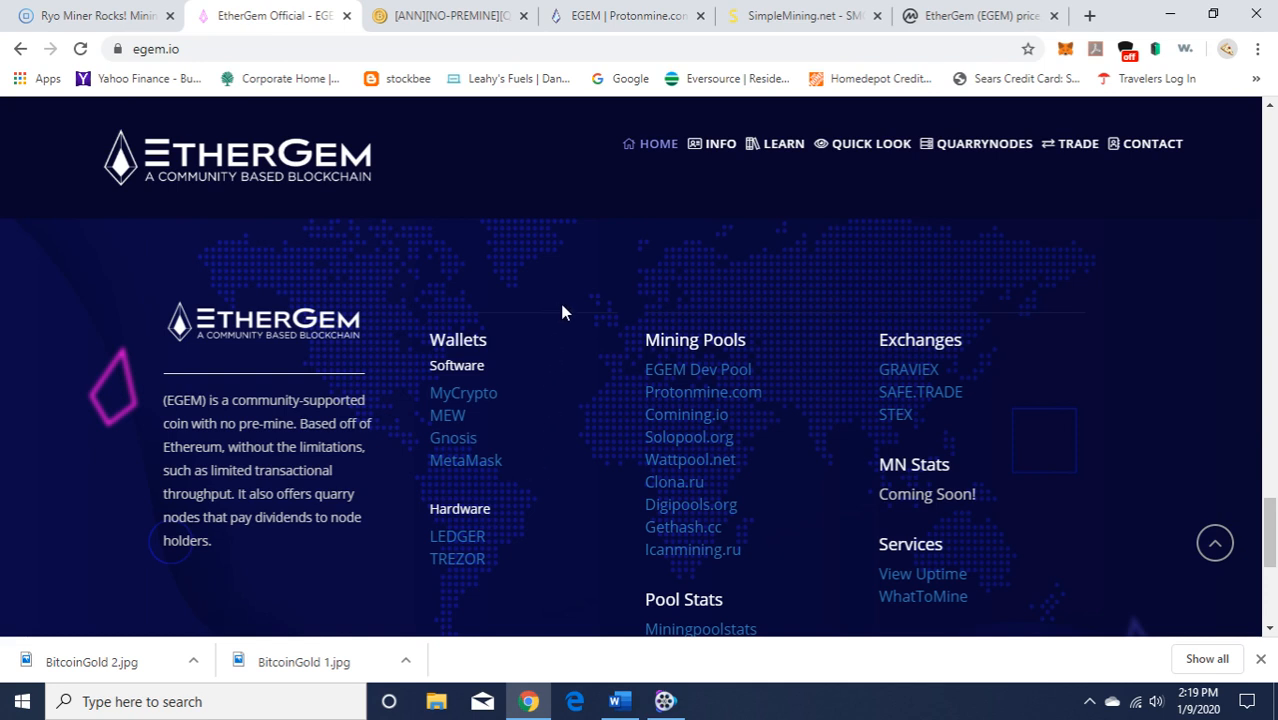
pyautogui.moveTo(1076, 64)
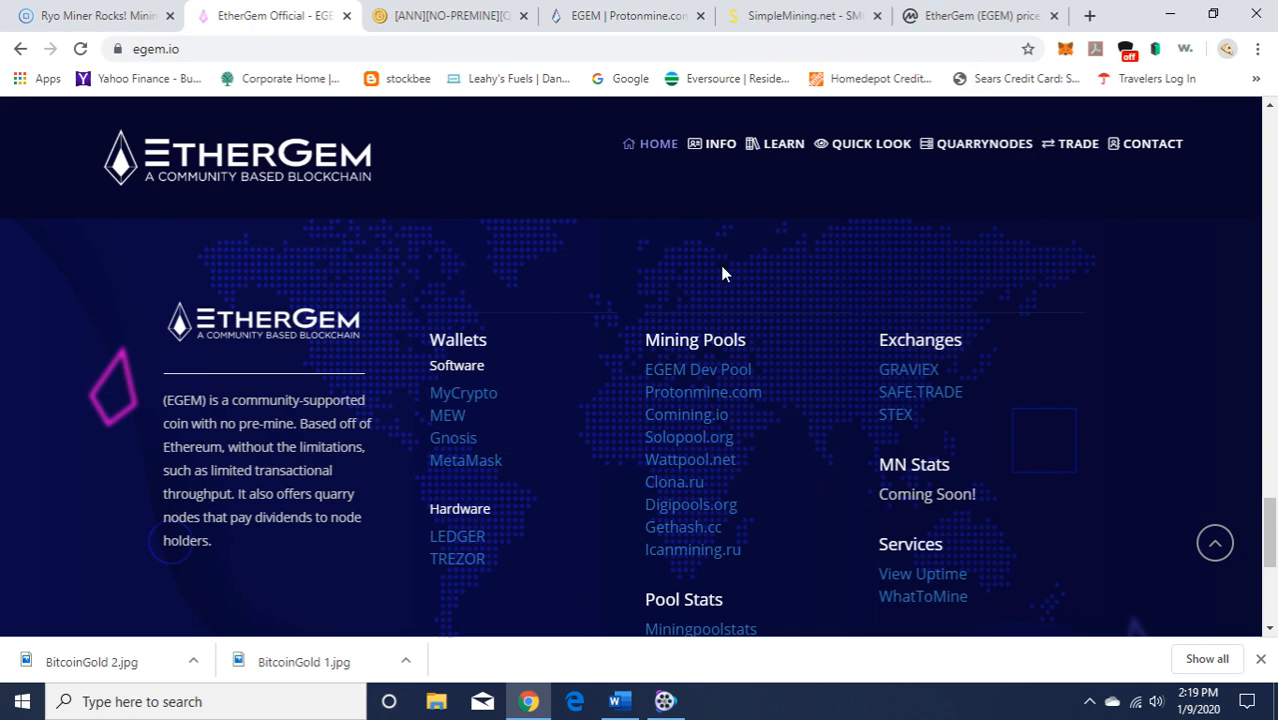
pyautogui.moveTo(612, 258)
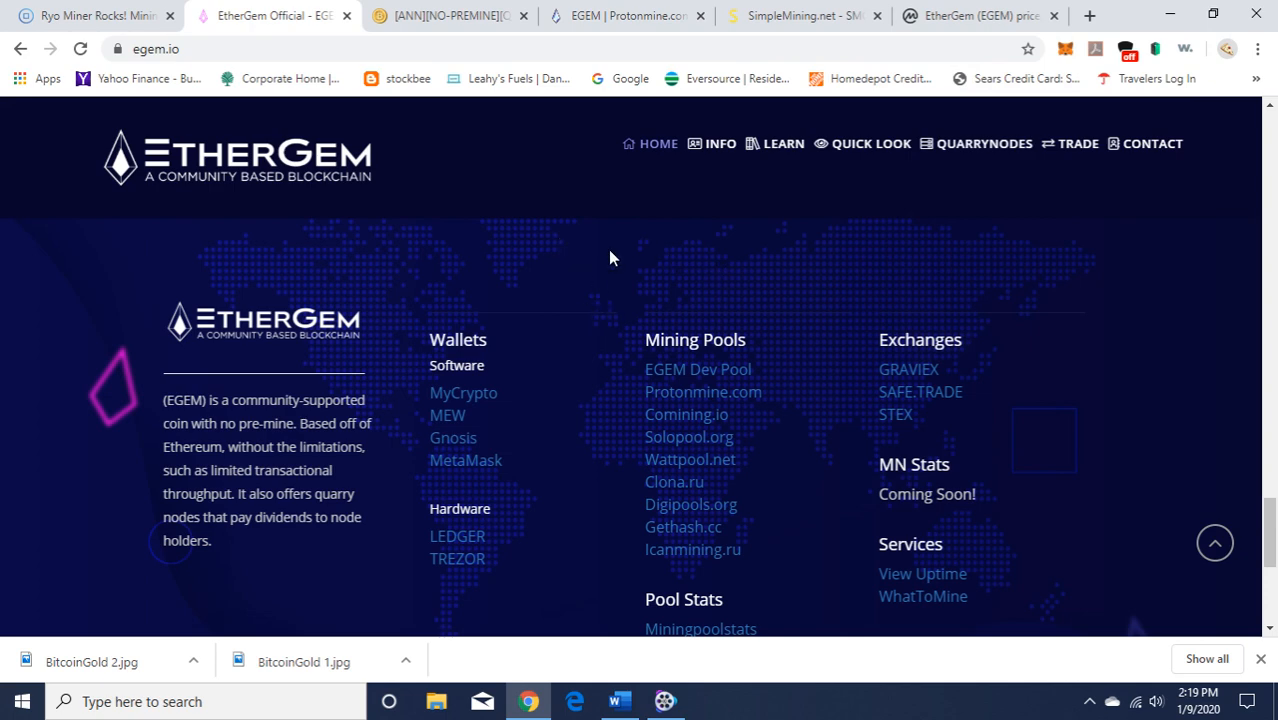
pyautogui.moveTo(520, 32)
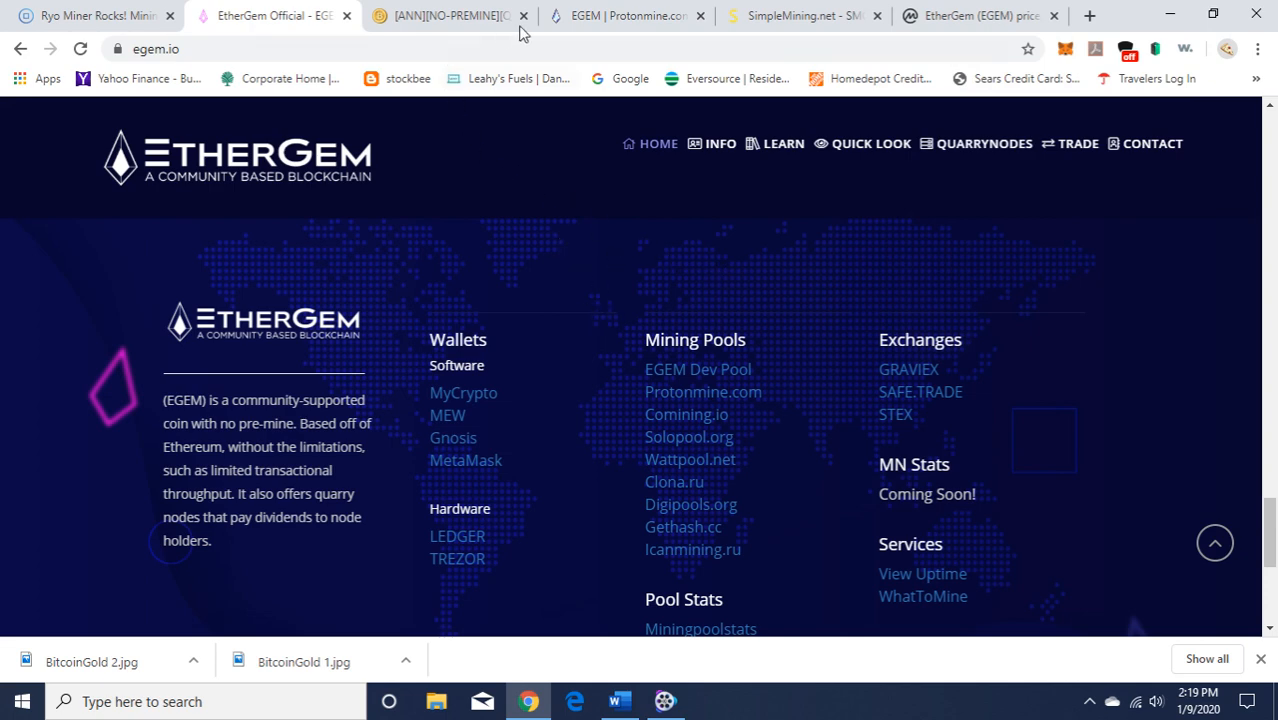
pyautogui.click(636, 16)
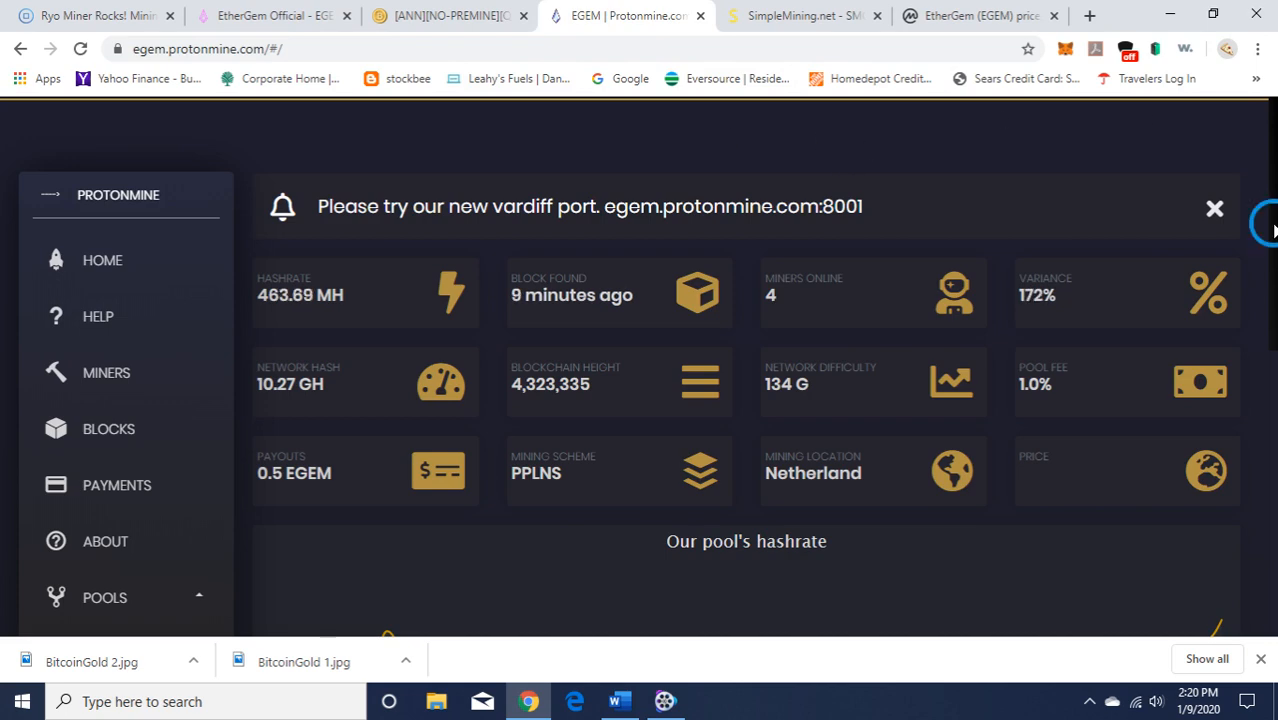
# Select the Claymore mining command for egem.protonmine.com, then switch to the SimpleMining rig list
pyautogui.scroll(-3)
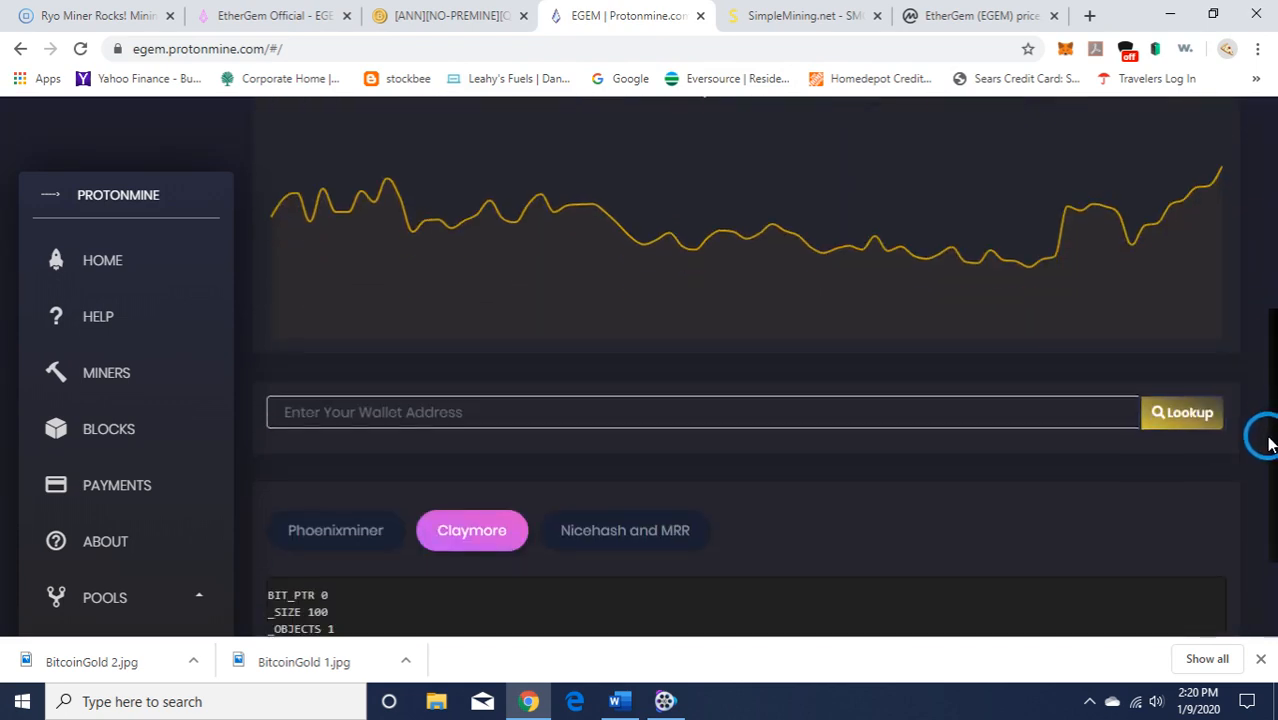
pyautogui.scroll(-3)
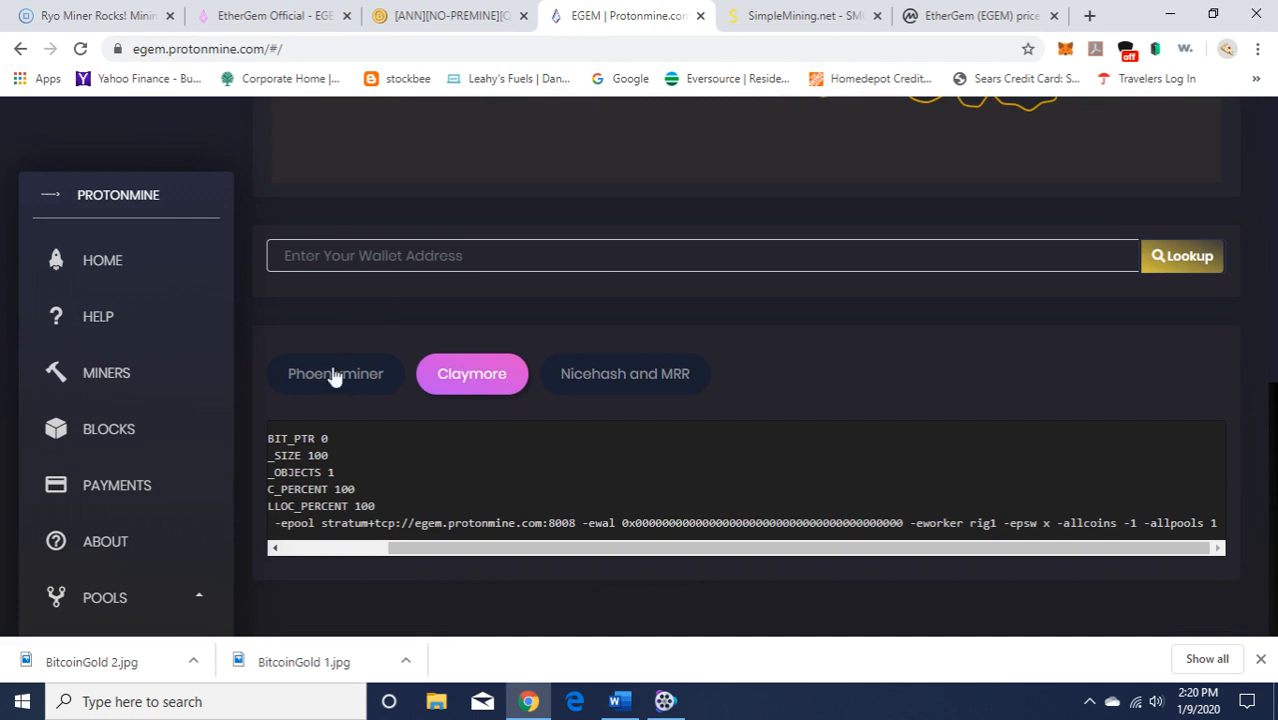
pyautogui.moveTo(348, 380)
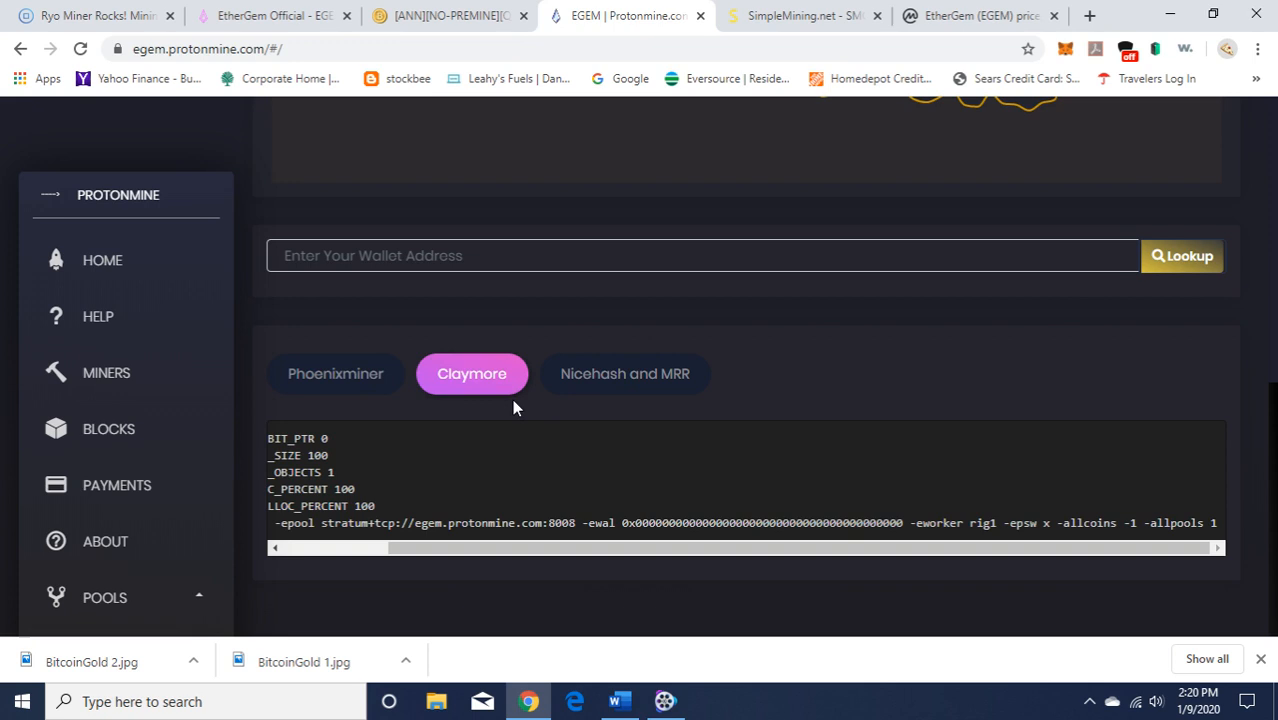
pyautogui.moveTo(528, 460)
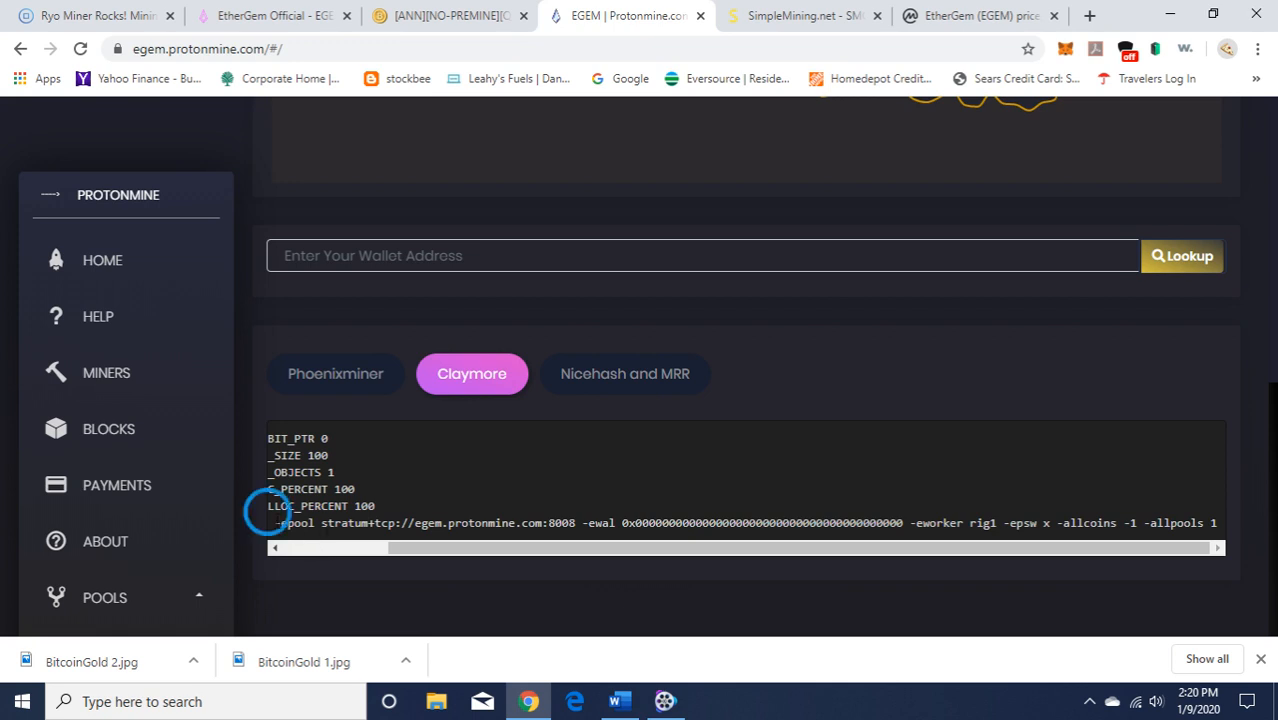
pyautogui.moveTo(278, 522); pyautogui.dragTo(1210, 522)
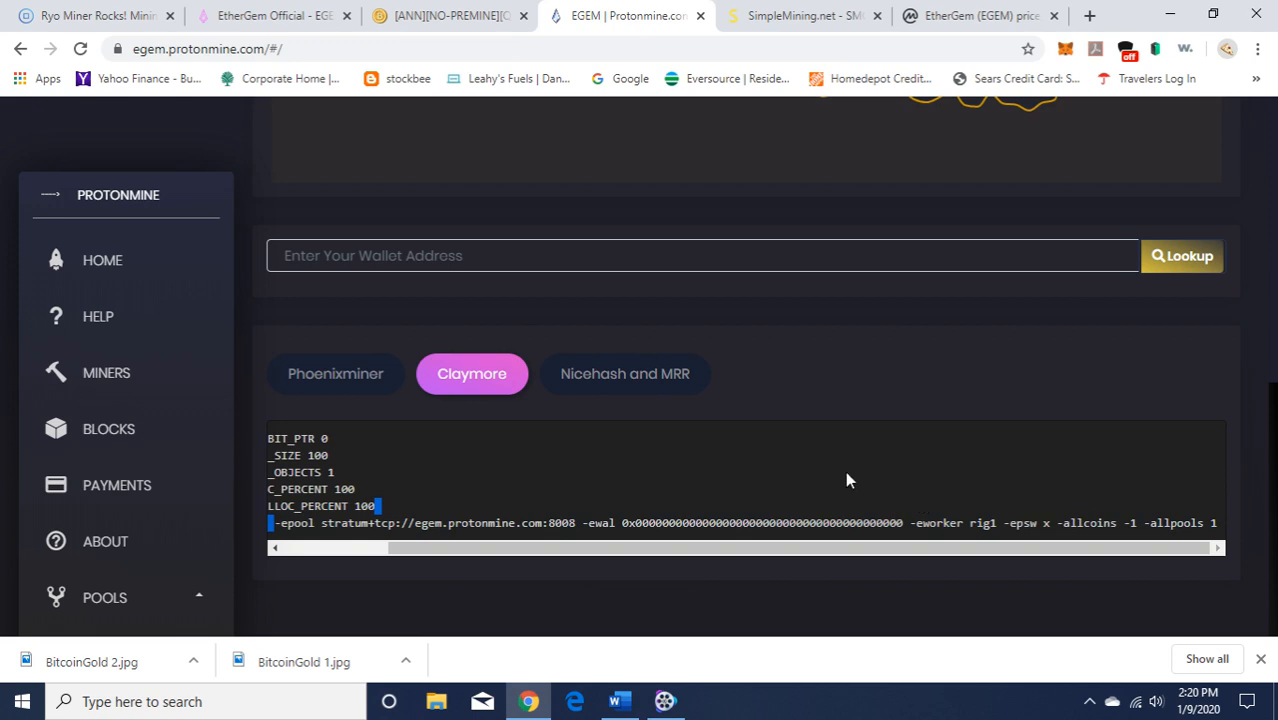
pyautogui.moveTo(752, 160)
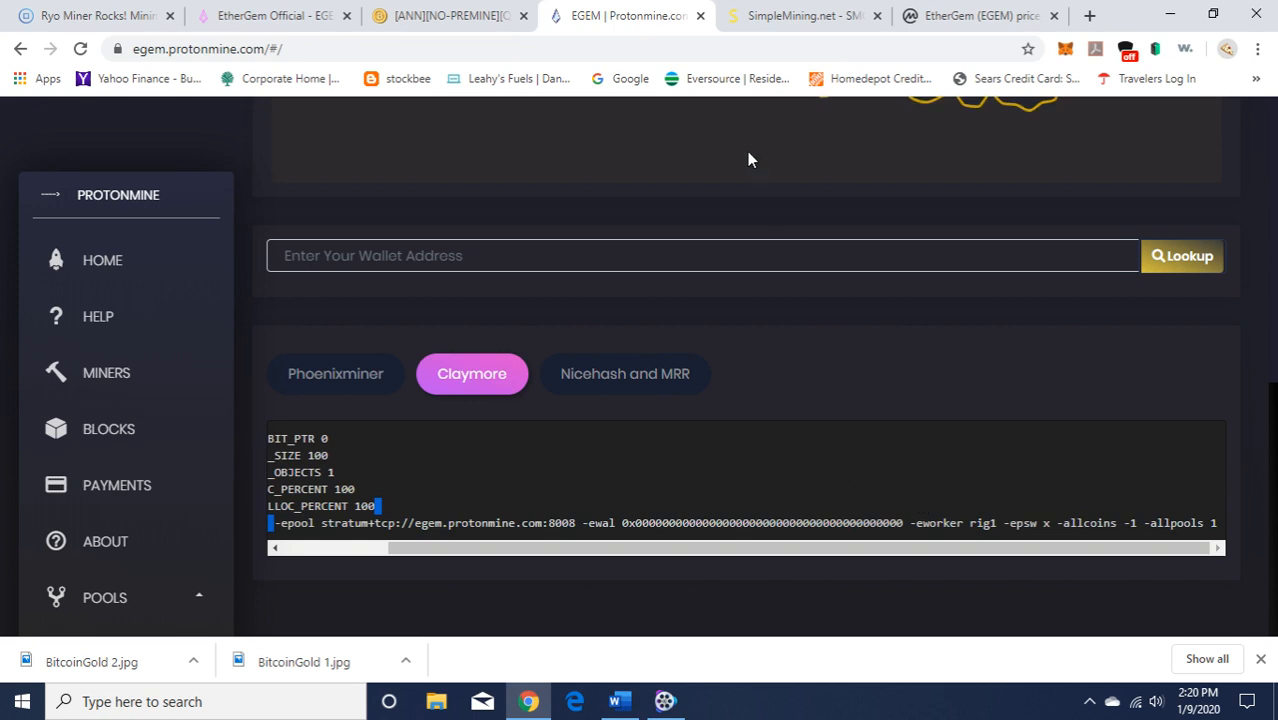
pyautogui.click(824, 16)
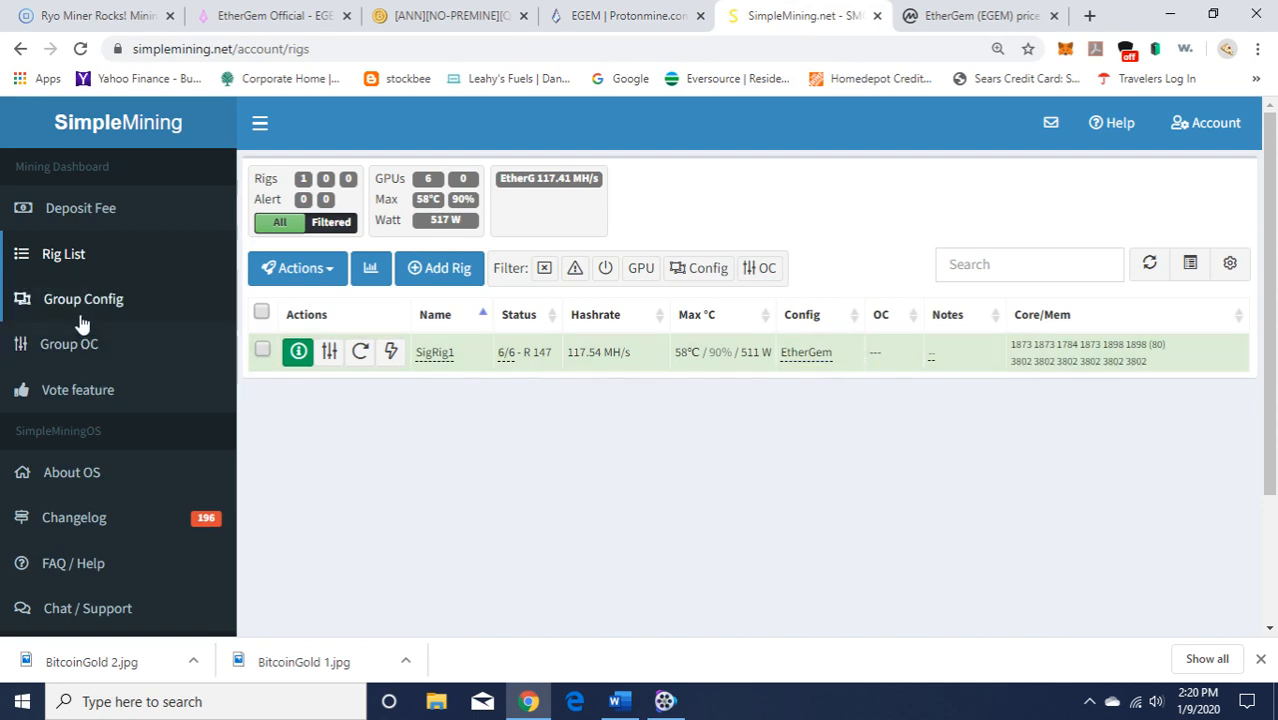
pyautogui.moveTo(110, 300)
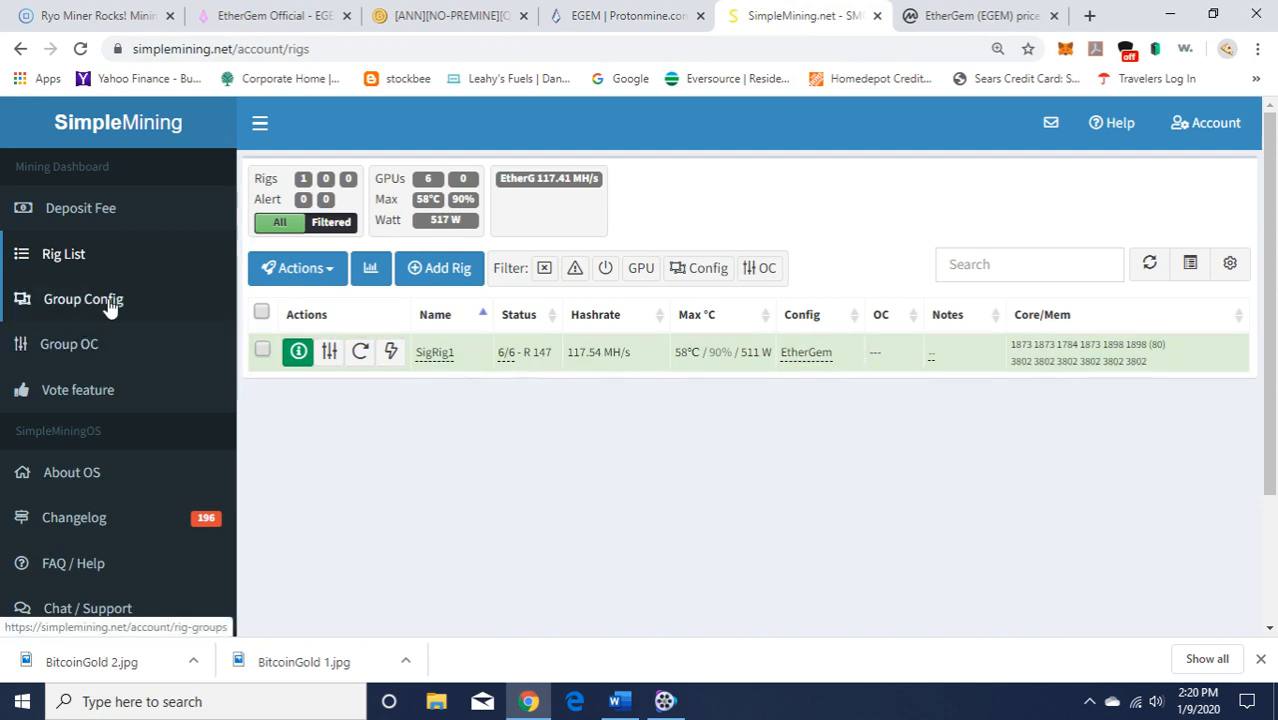
# View the EtherGem rig group's ProtonPoolClaymore miner options, then head back to the Rig List
pyautogui.click(82, 300)
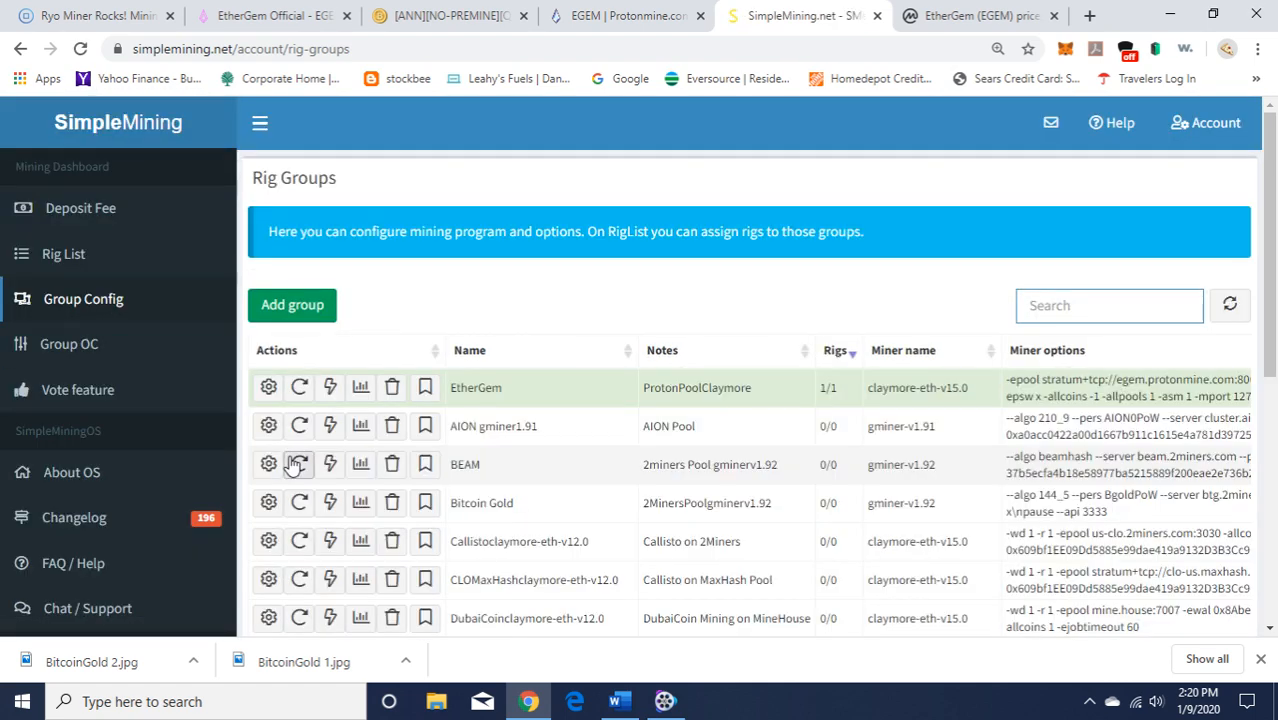
pyautogui.moveTo(994, 516)
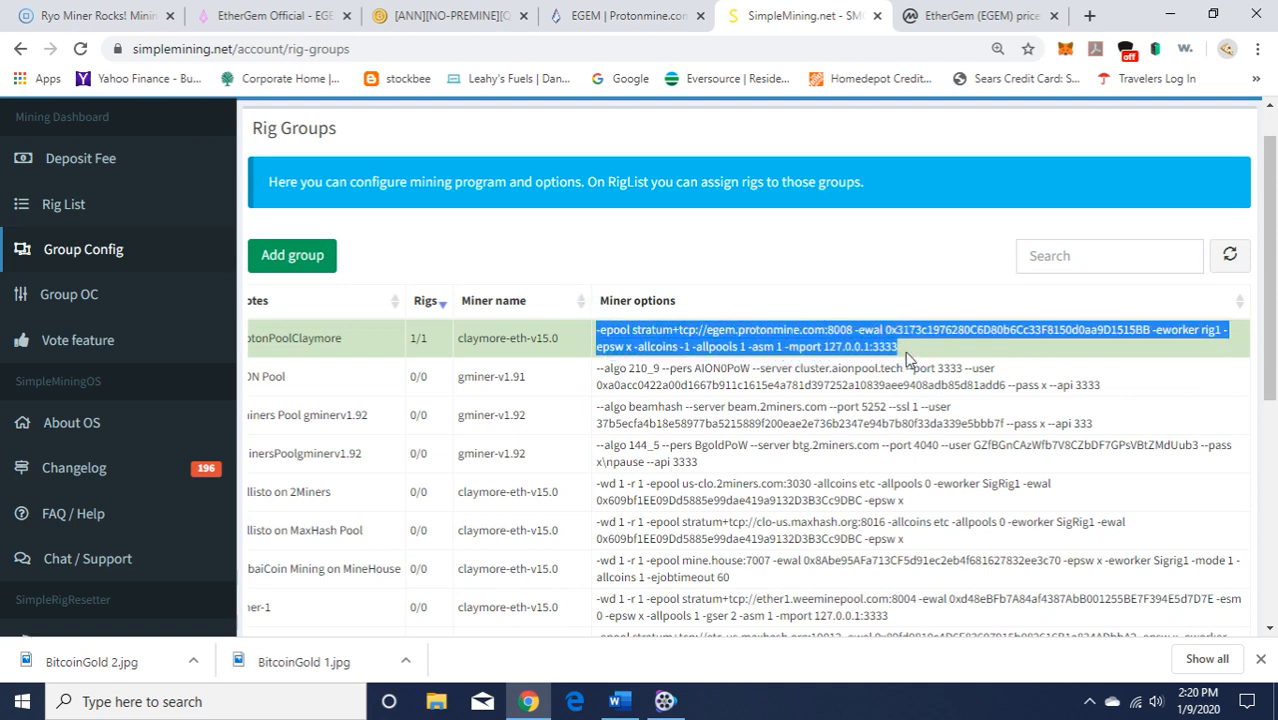
pyautogui.moveTo(728, 364)
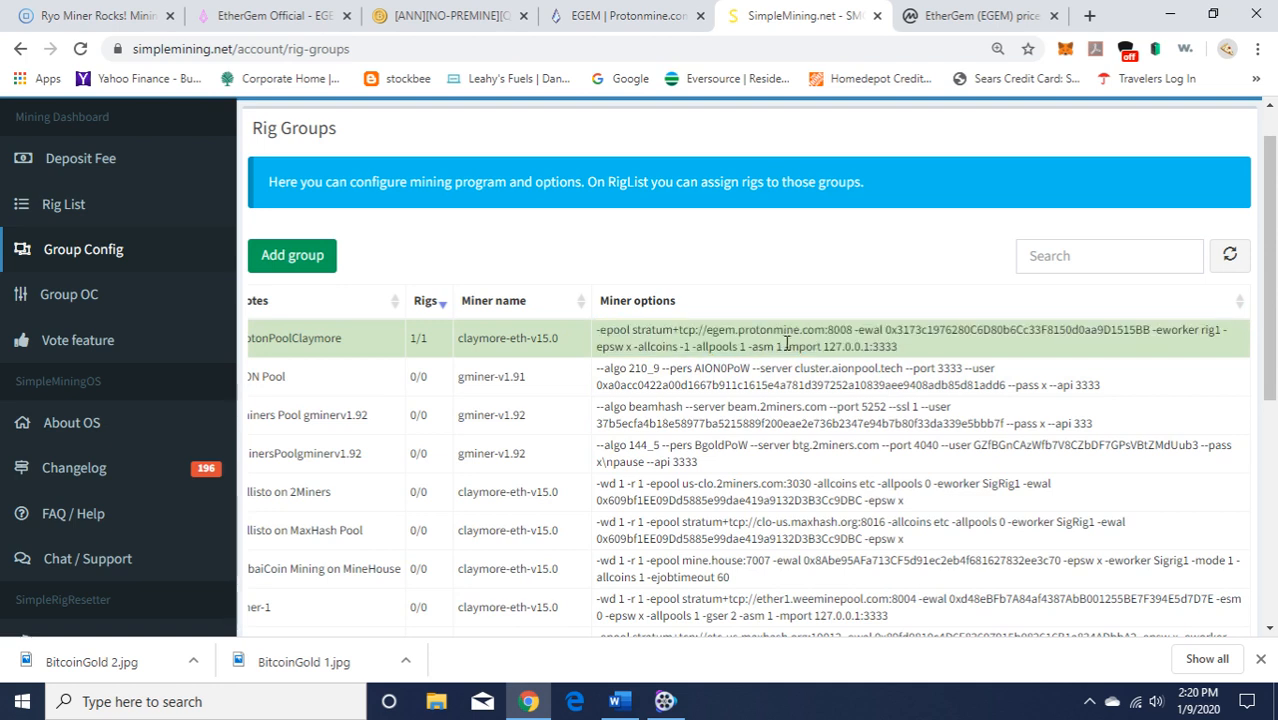
pyautogui.moveTo(954, 358)
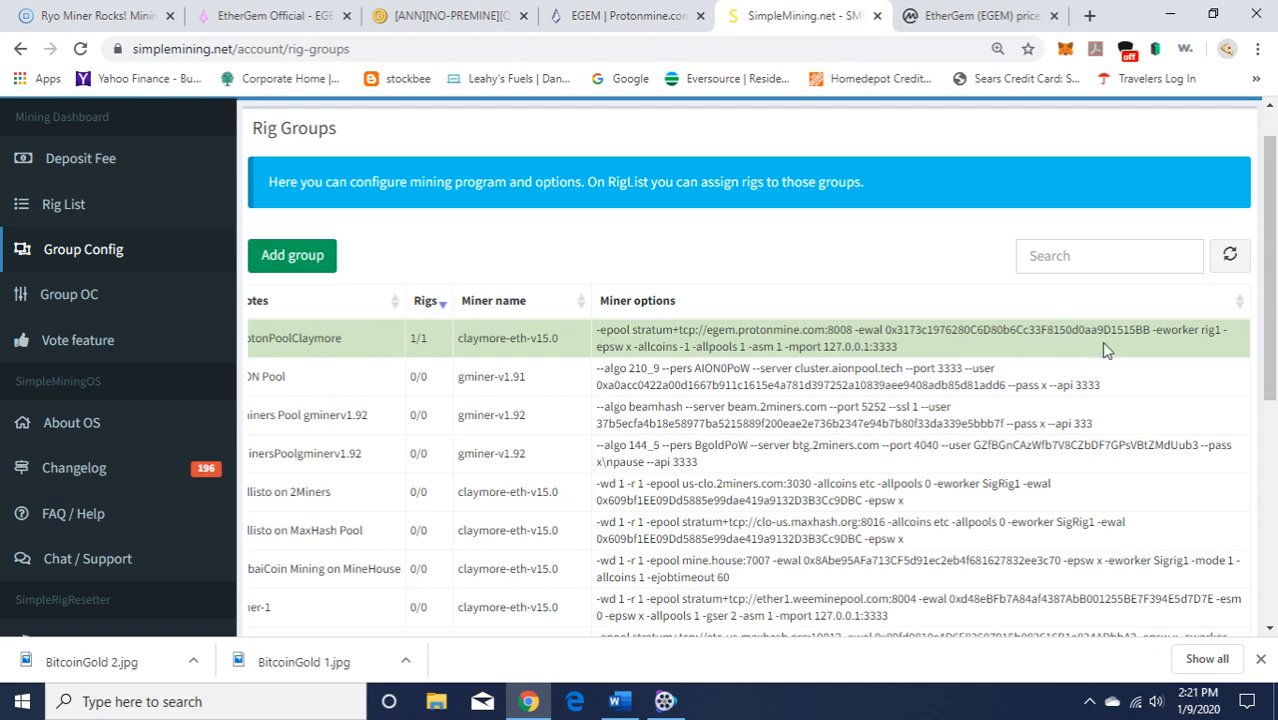
pyautogui.moveTo(1210, 348)
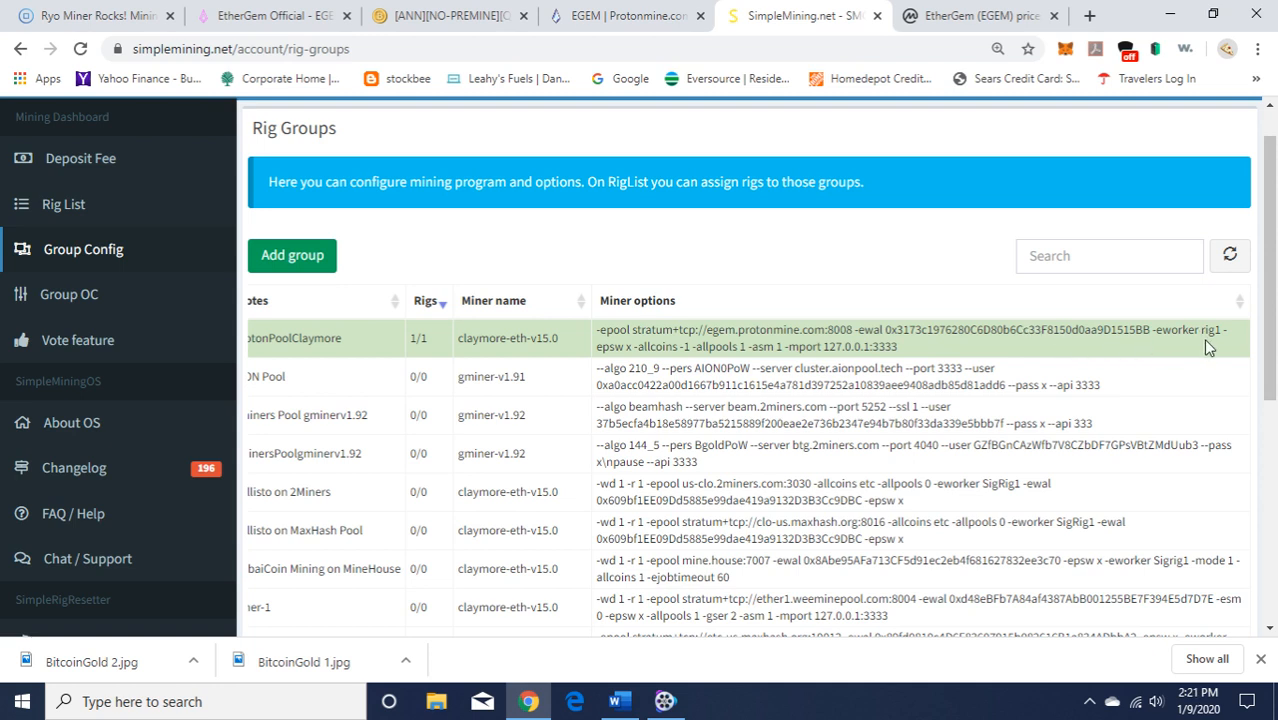
pyautogui.moveTo(920, 348)
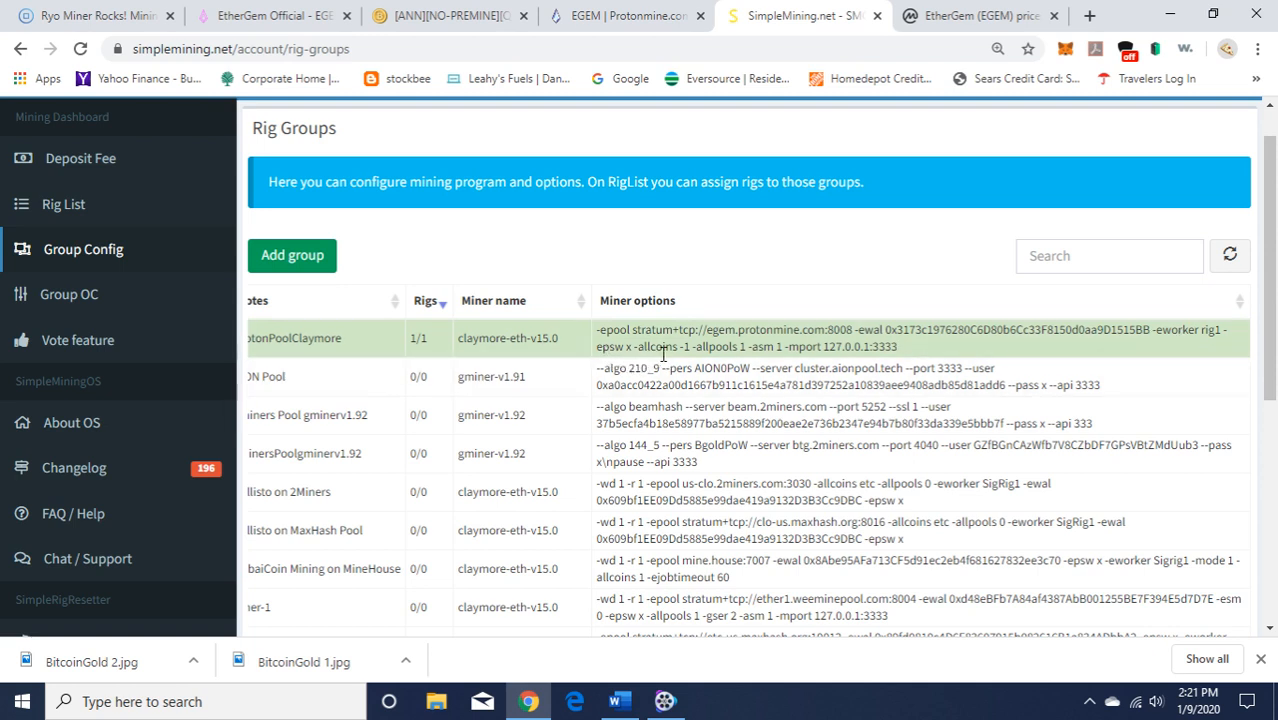
pyautogui.moveTo(912, 364)
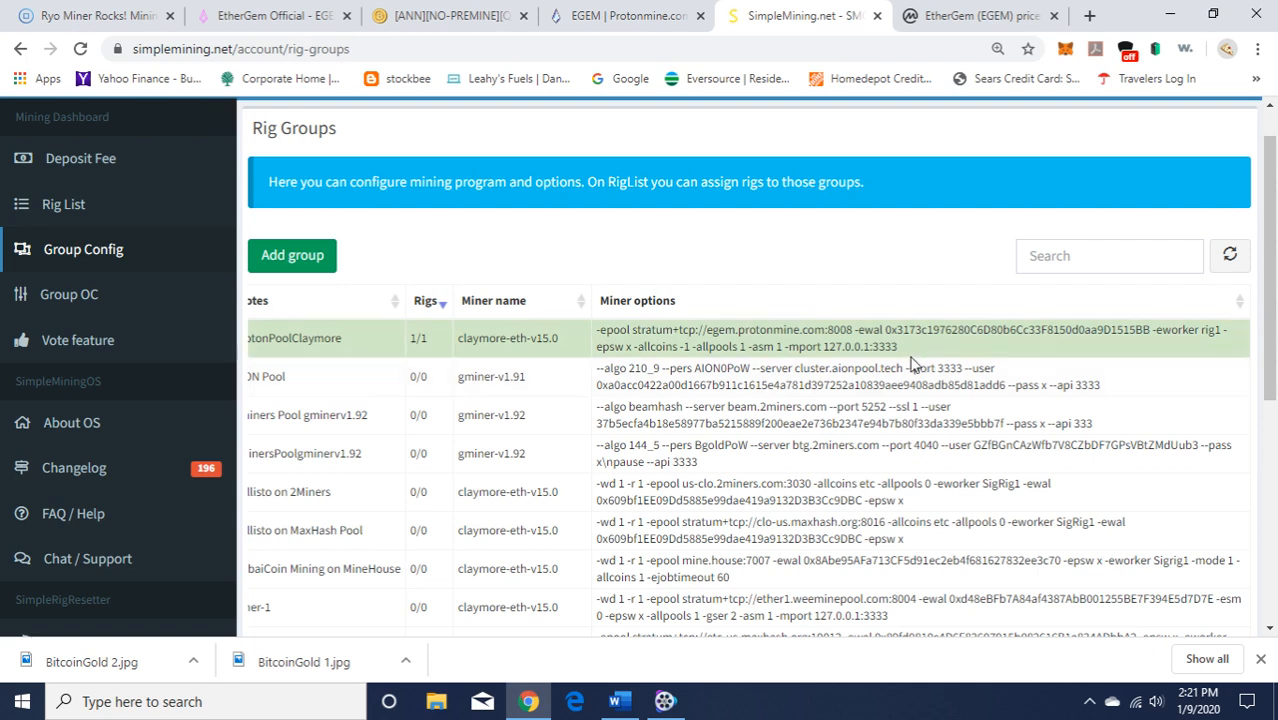
pyautogui.moveTo(908, 356)
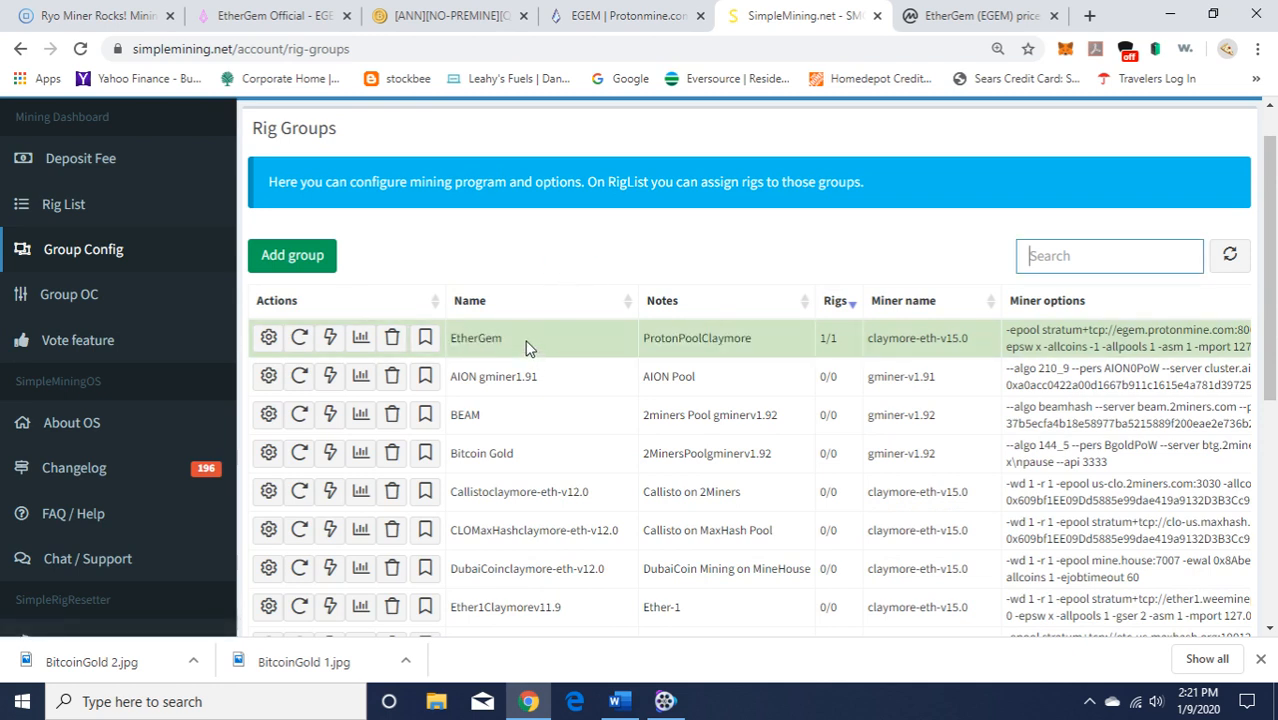
pyautogui.moveTo(696, 360)
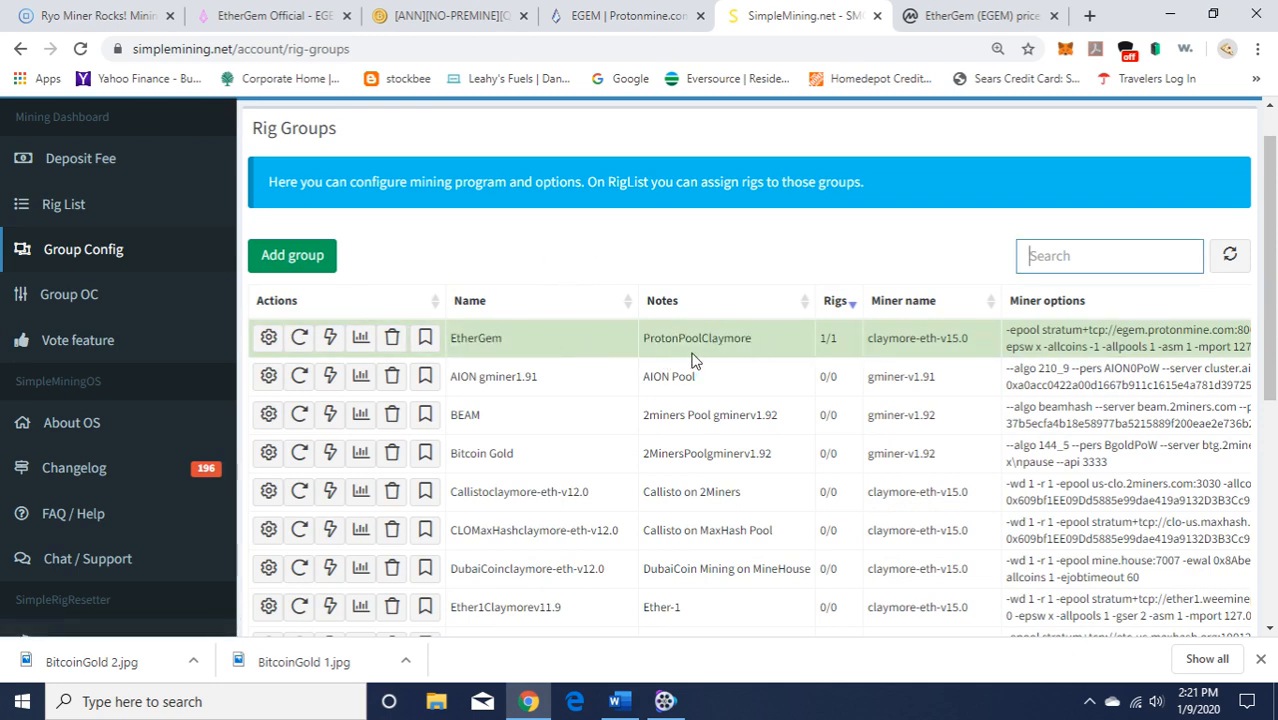
pyautogui.moveTo(742, 356)
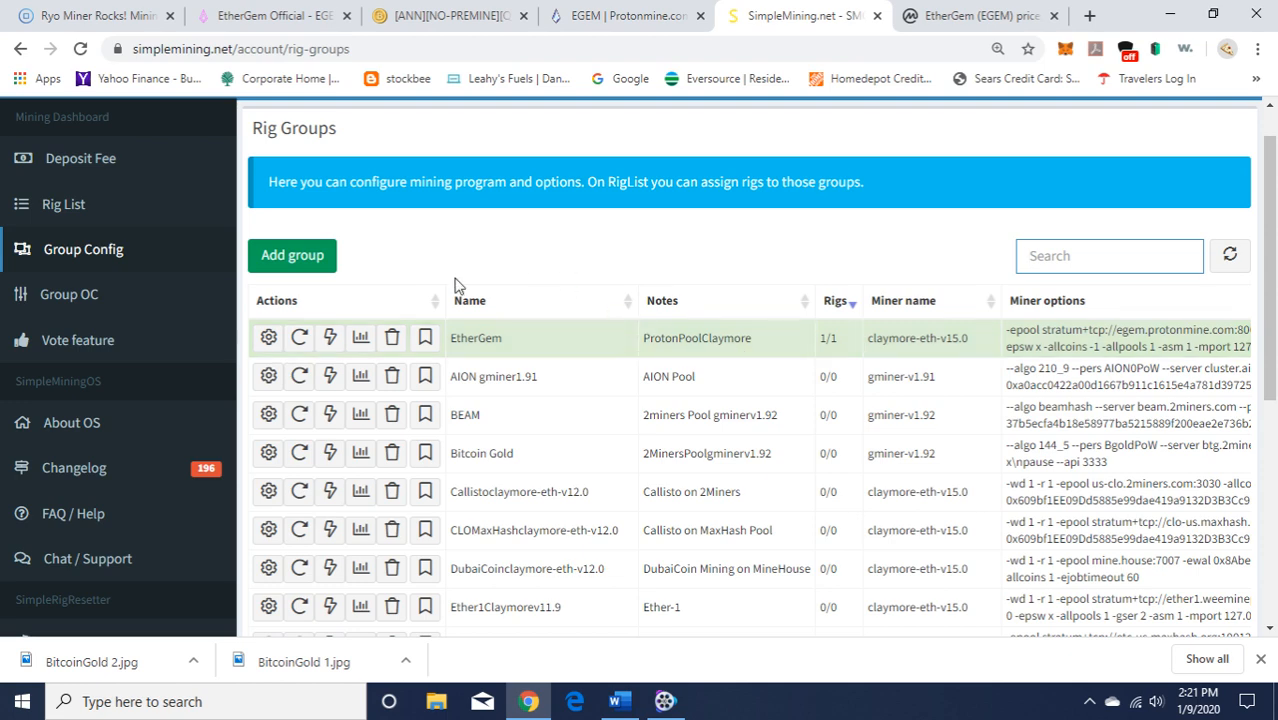
pyautogui.click(62, 204)
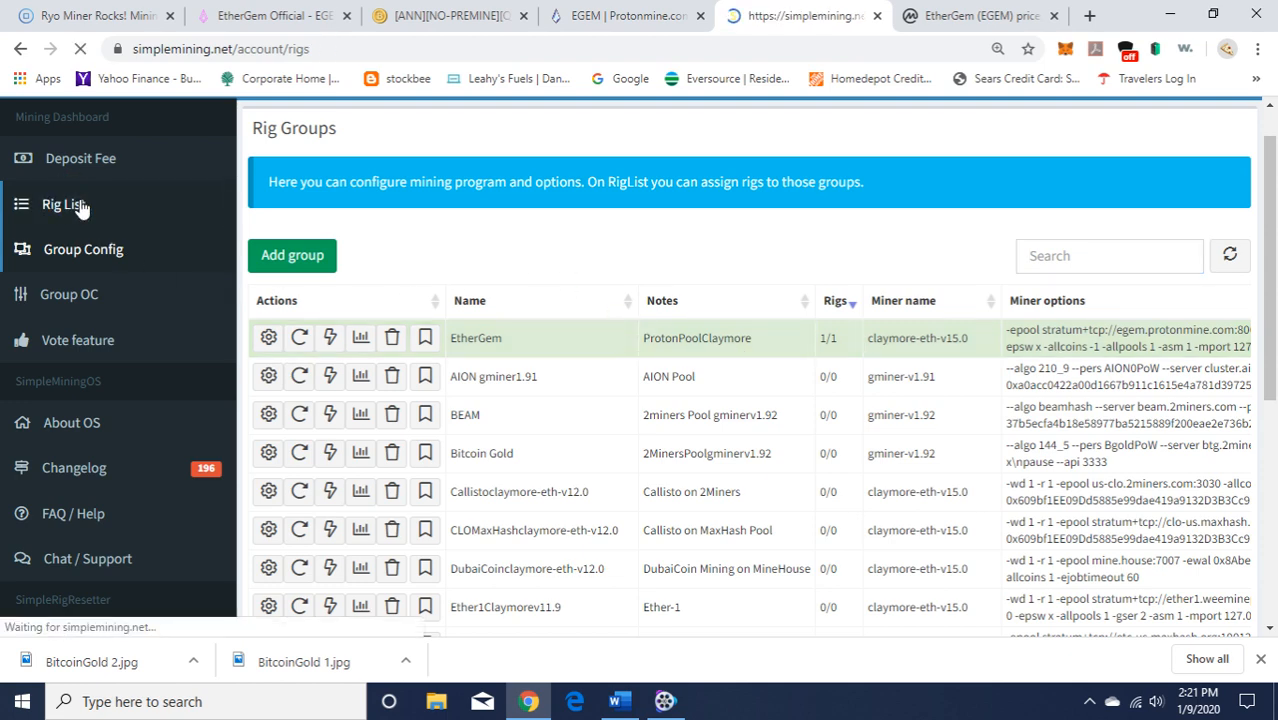
# Inspect SigRig1's details and console showing about 117.7 MH/s and accepted shares, then close the popup
pyautogui.click(60, 204)
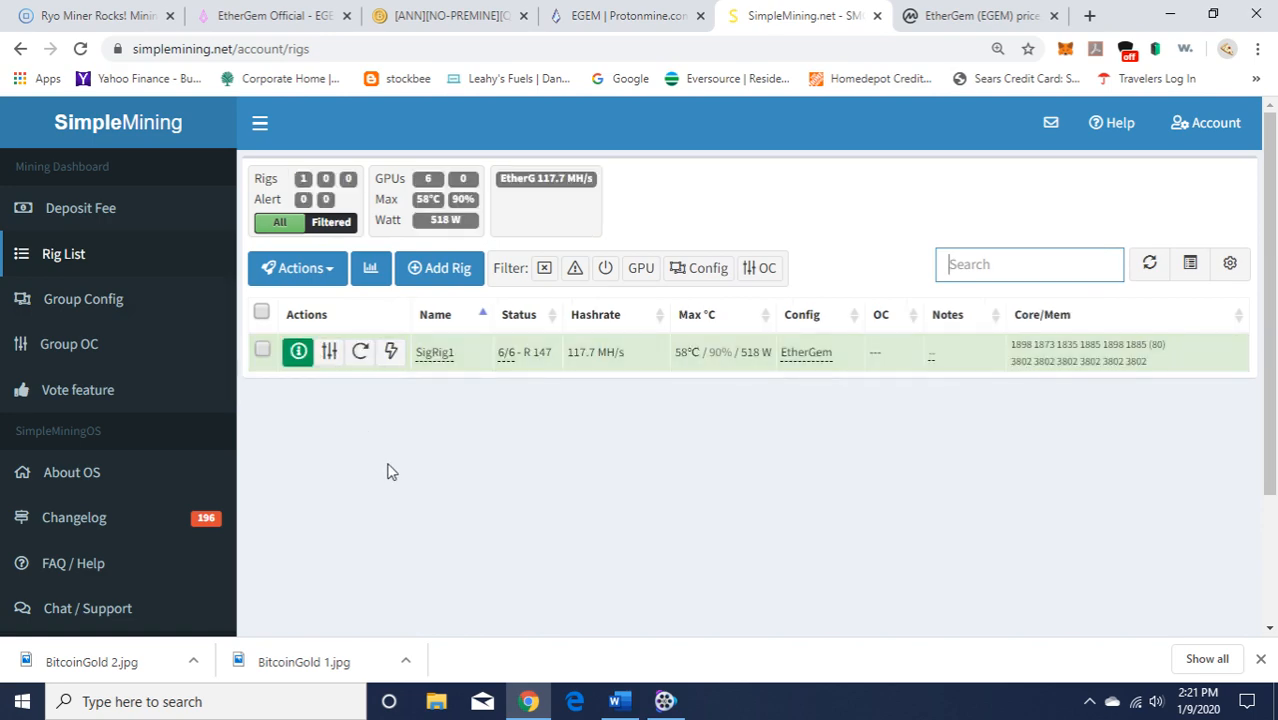
pyautogui.click(298, 352)
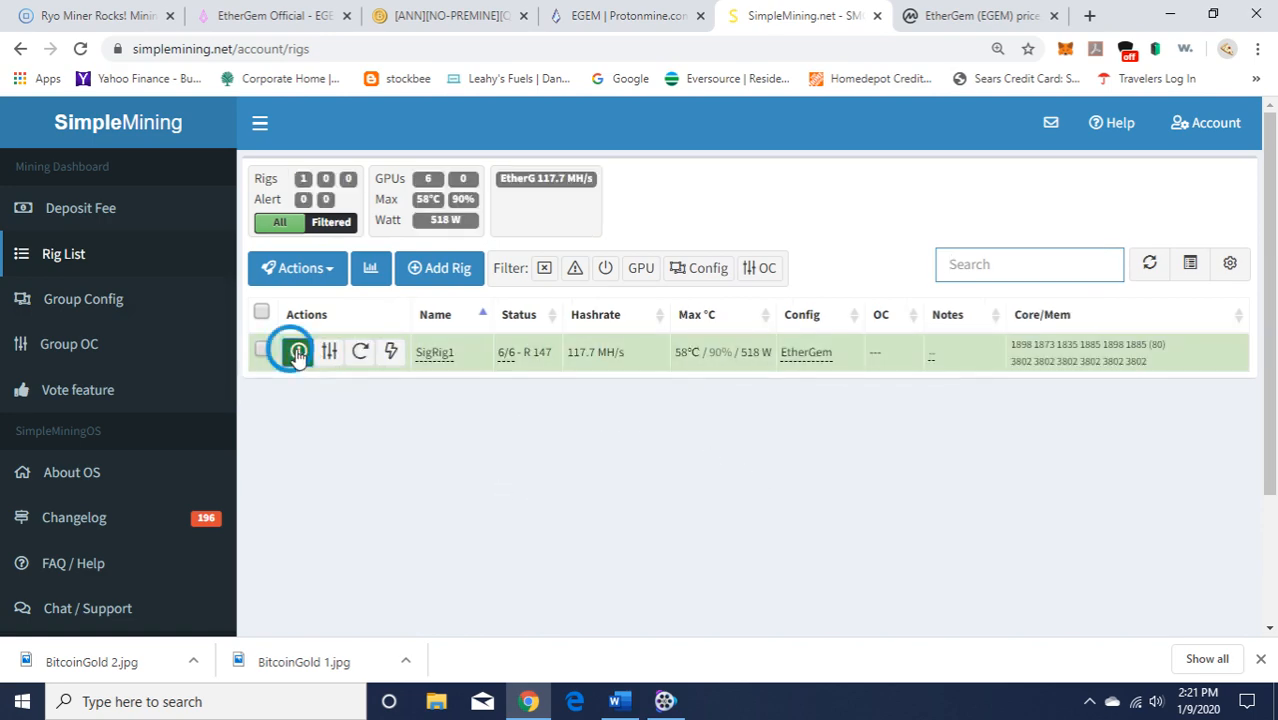
pyautogui.click(298, 352)
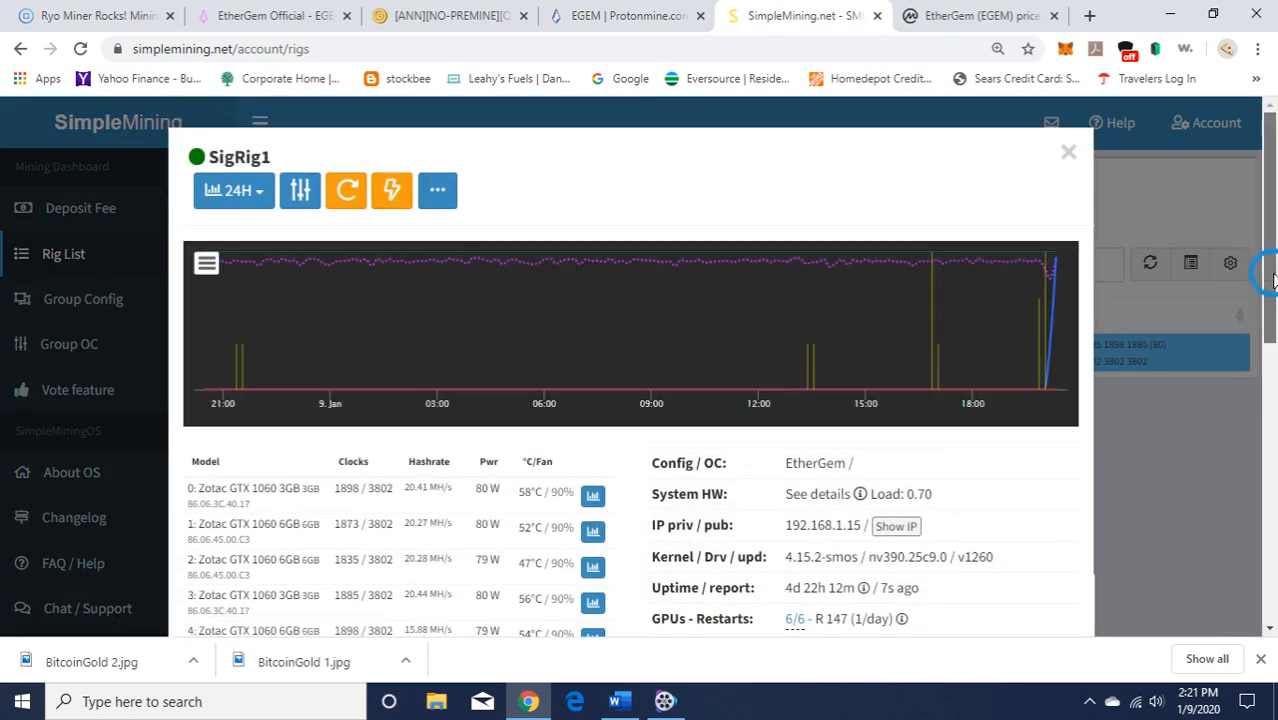
pyautogui.scroll(-3)
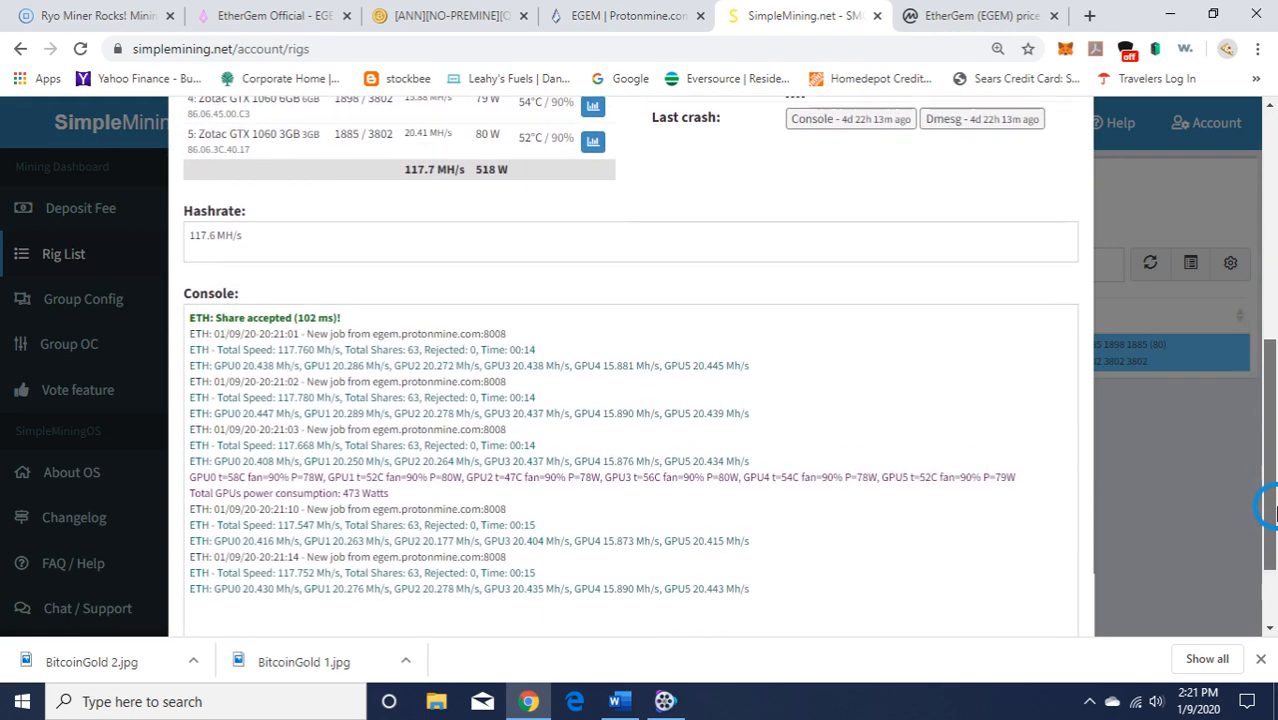
pyautogui.scroll(-3)
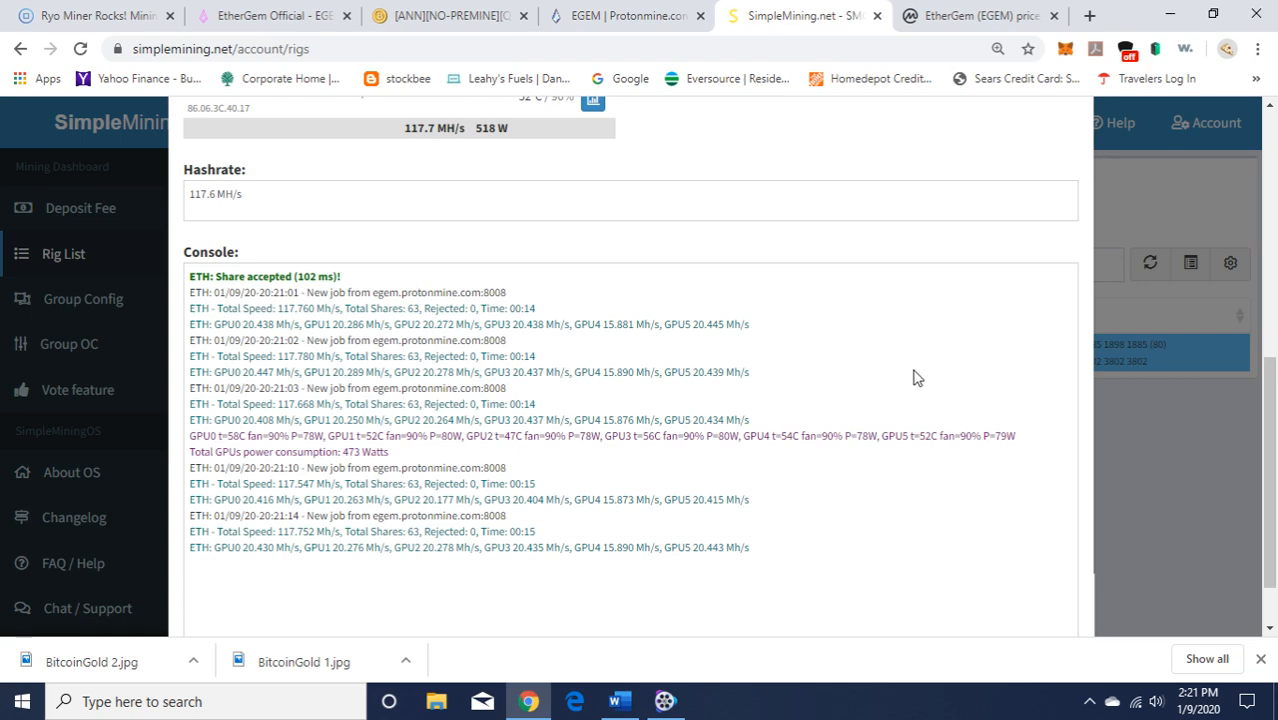
pyautogui.moveTo(924, 378)
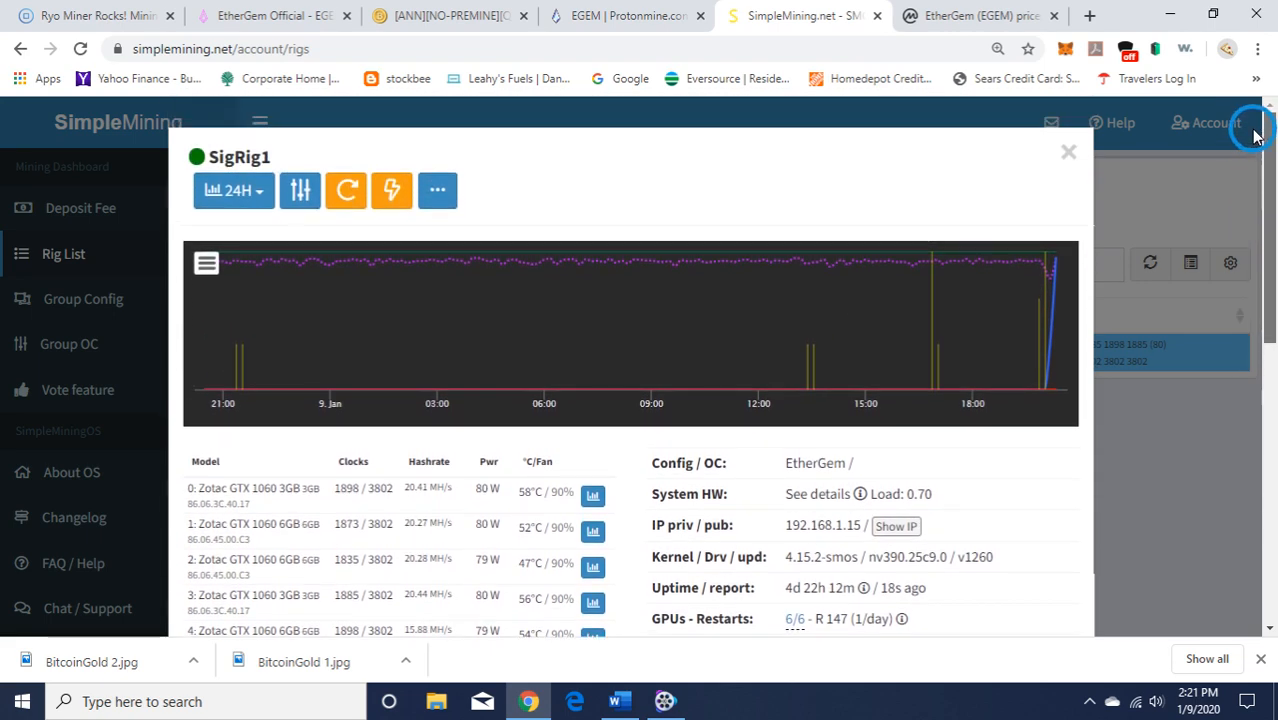
pyautogui.click(1068, 152)
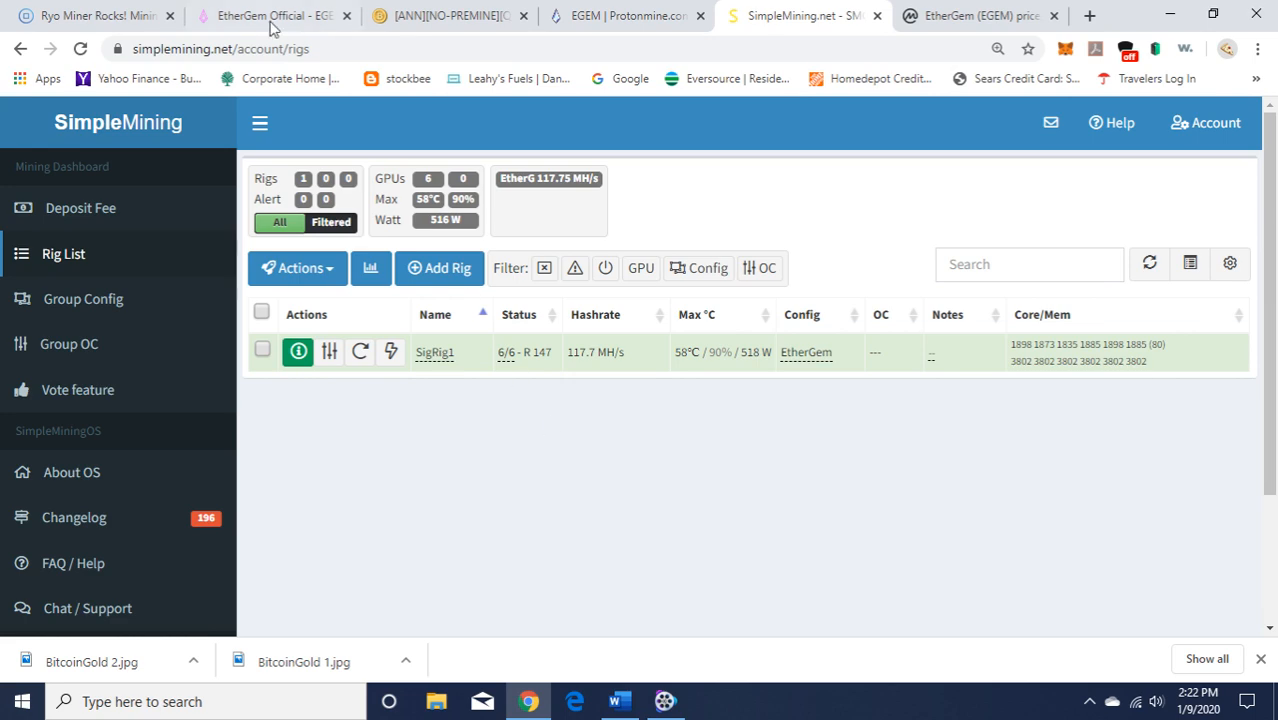
# Return to the egem.io page with its wallets, mining pools and exchanges lists
pyautogui.click(256, 16)
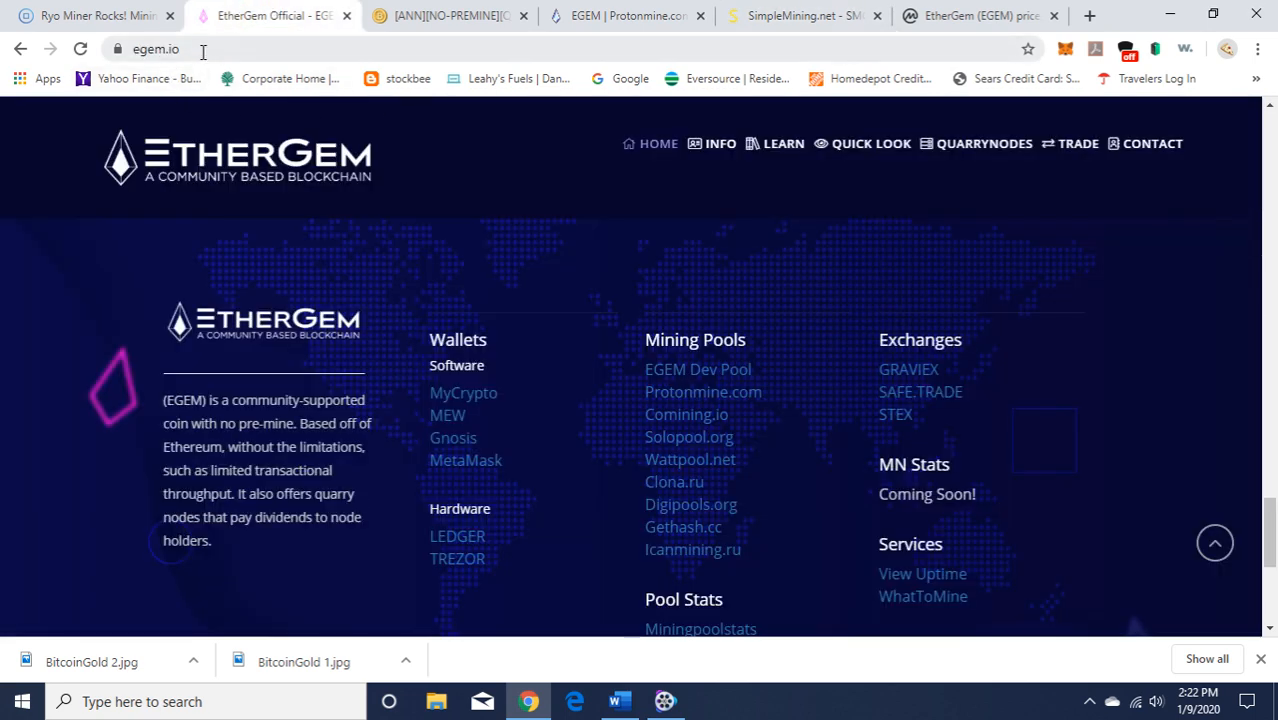
pyautogui.moveTo(604, 176)
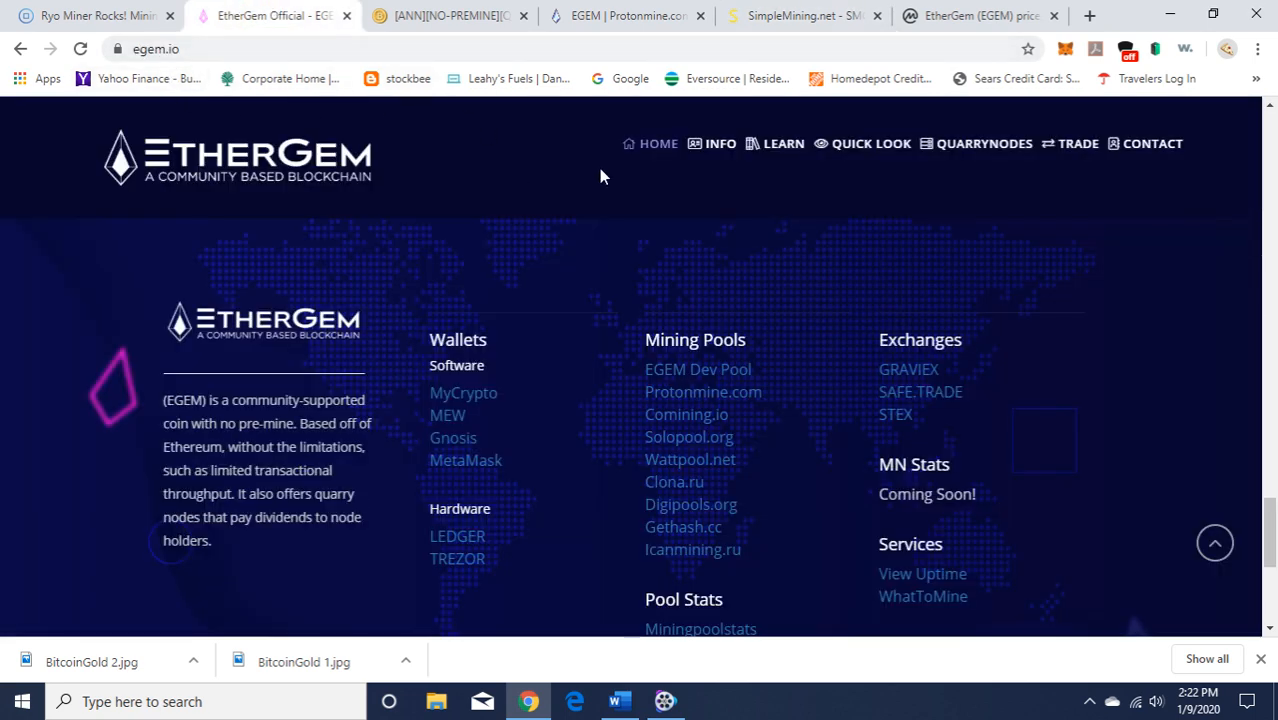
pyautogui.moveTo(696, 212)
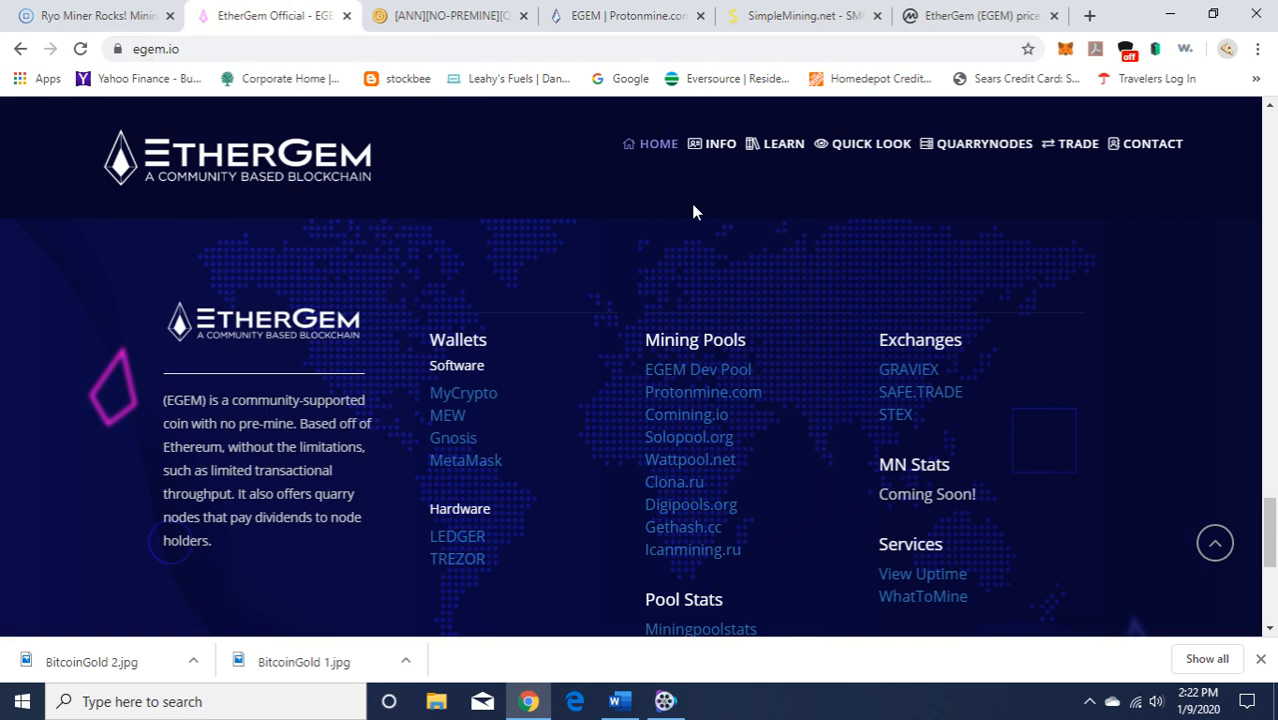
pyautogui.moveTo(808, 256)
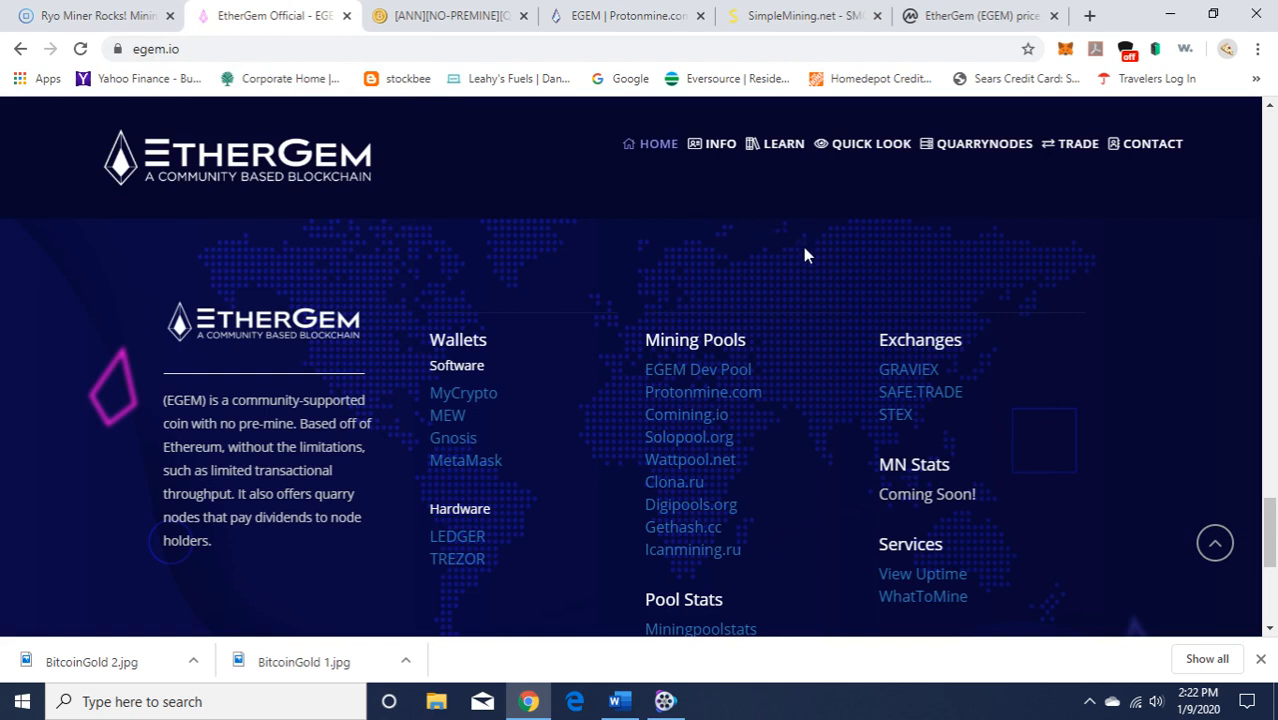
pyautogui.moveTo(550, 190)
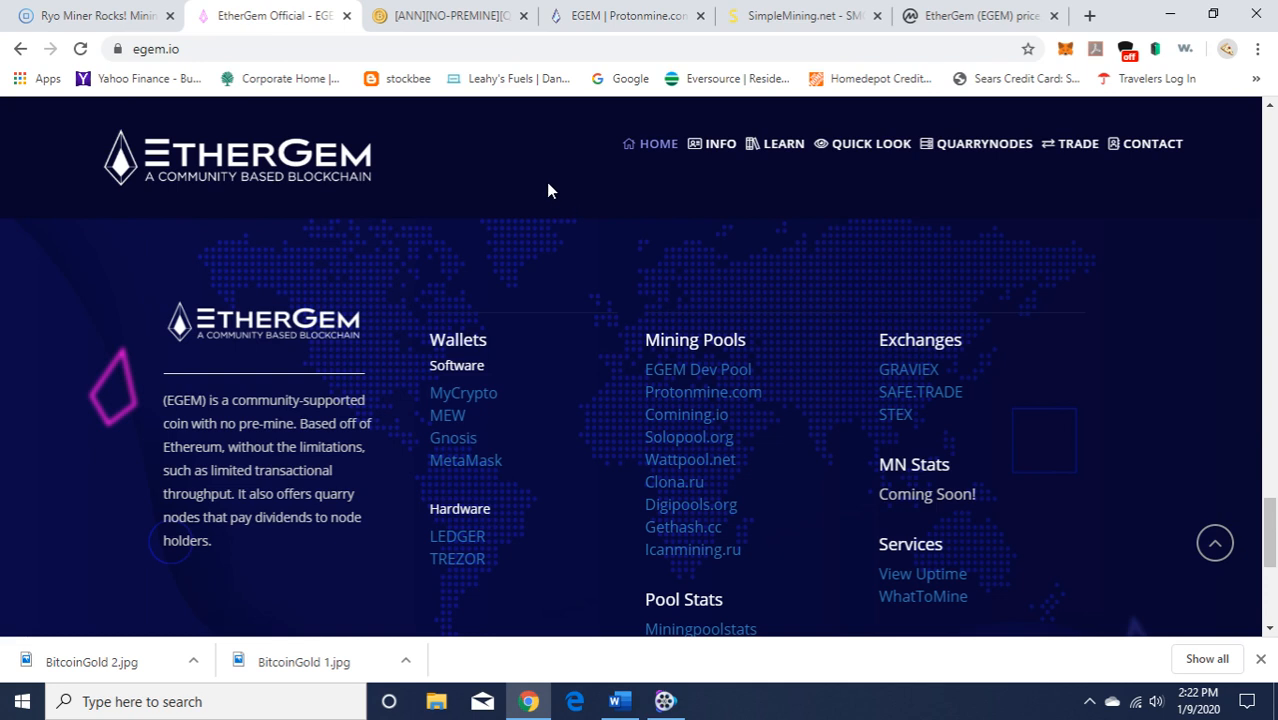